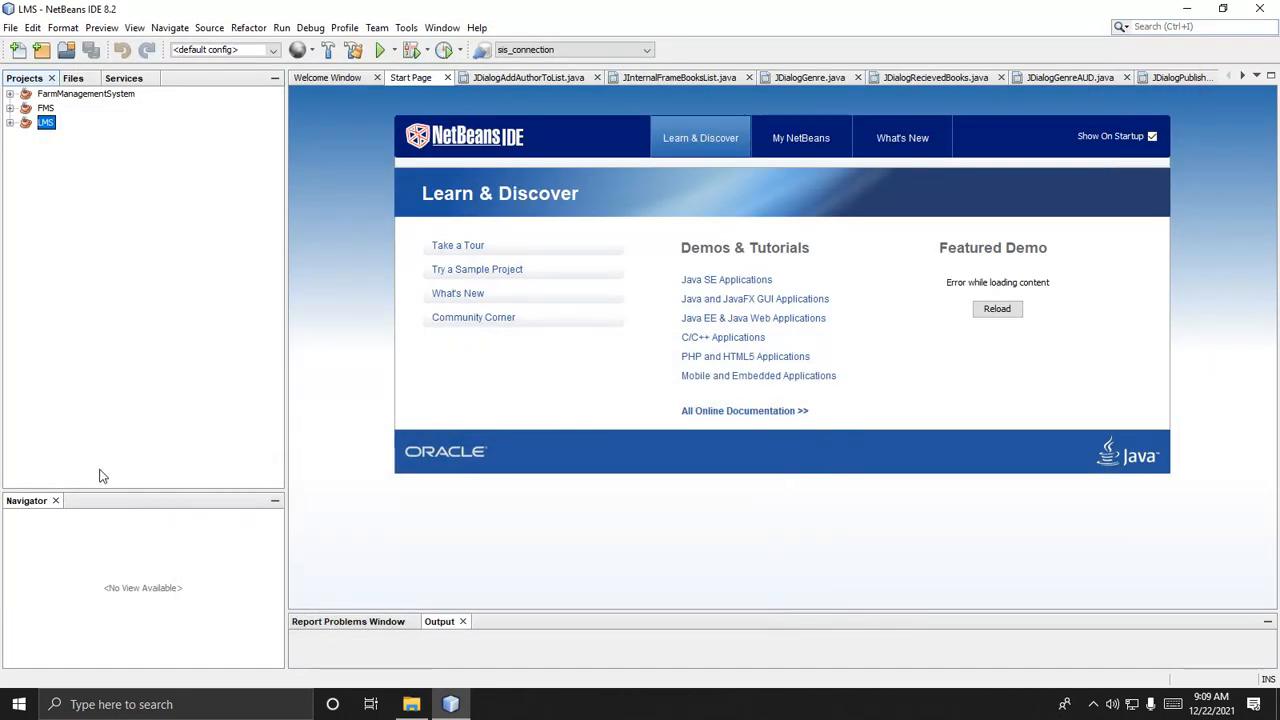
mouse_move(127, 288)
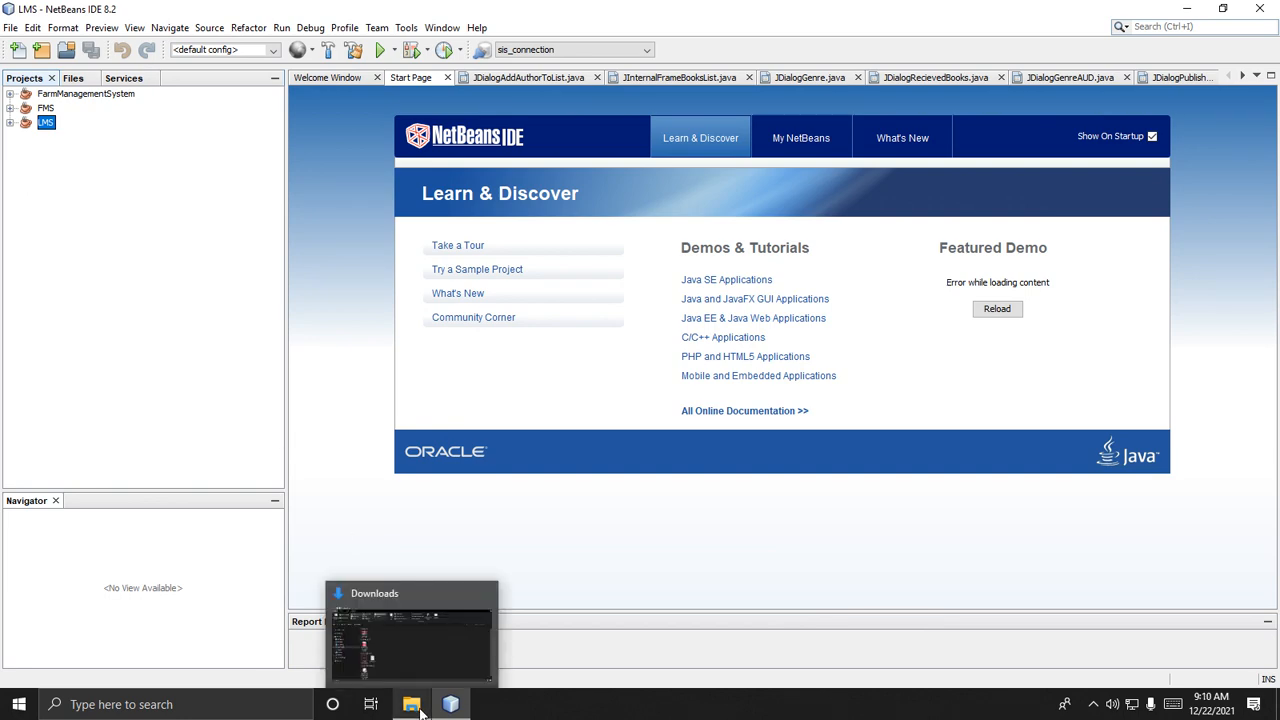
Extract the AldrinPOS archive in Downloads with Extract Here, then minimize File Explorer
left_click(411, 703)
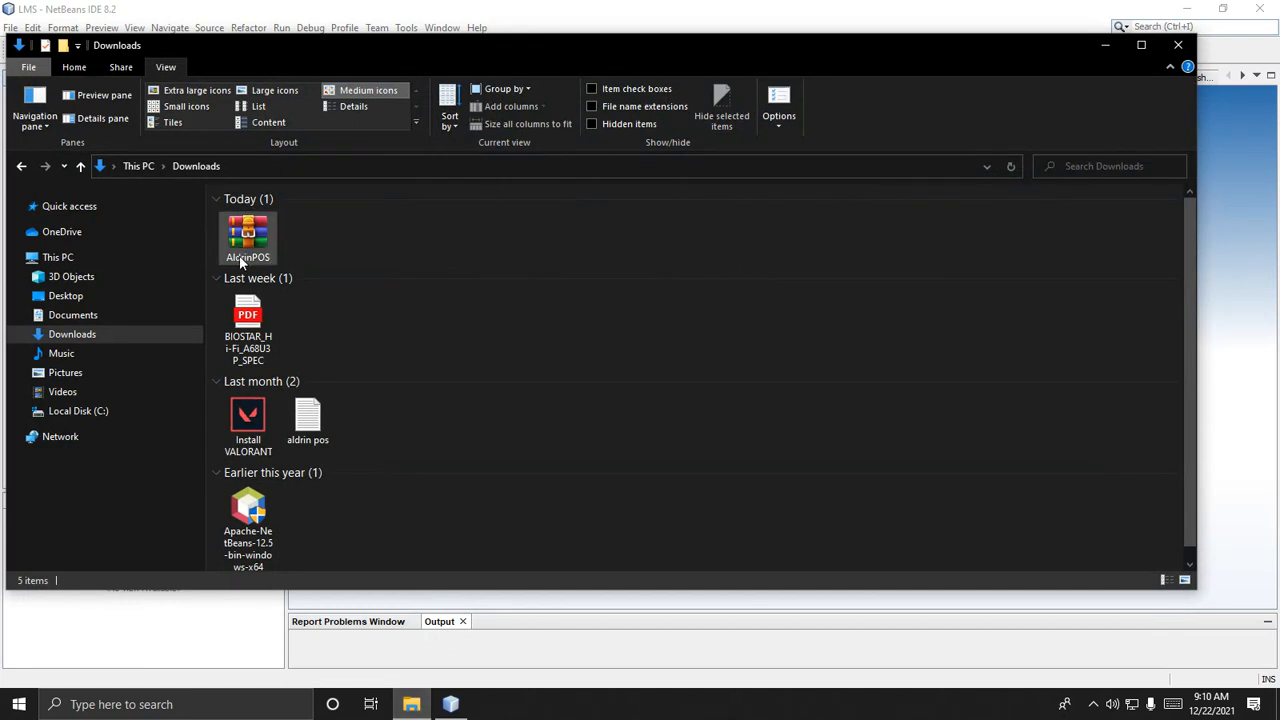
mouse_move(248, 235)
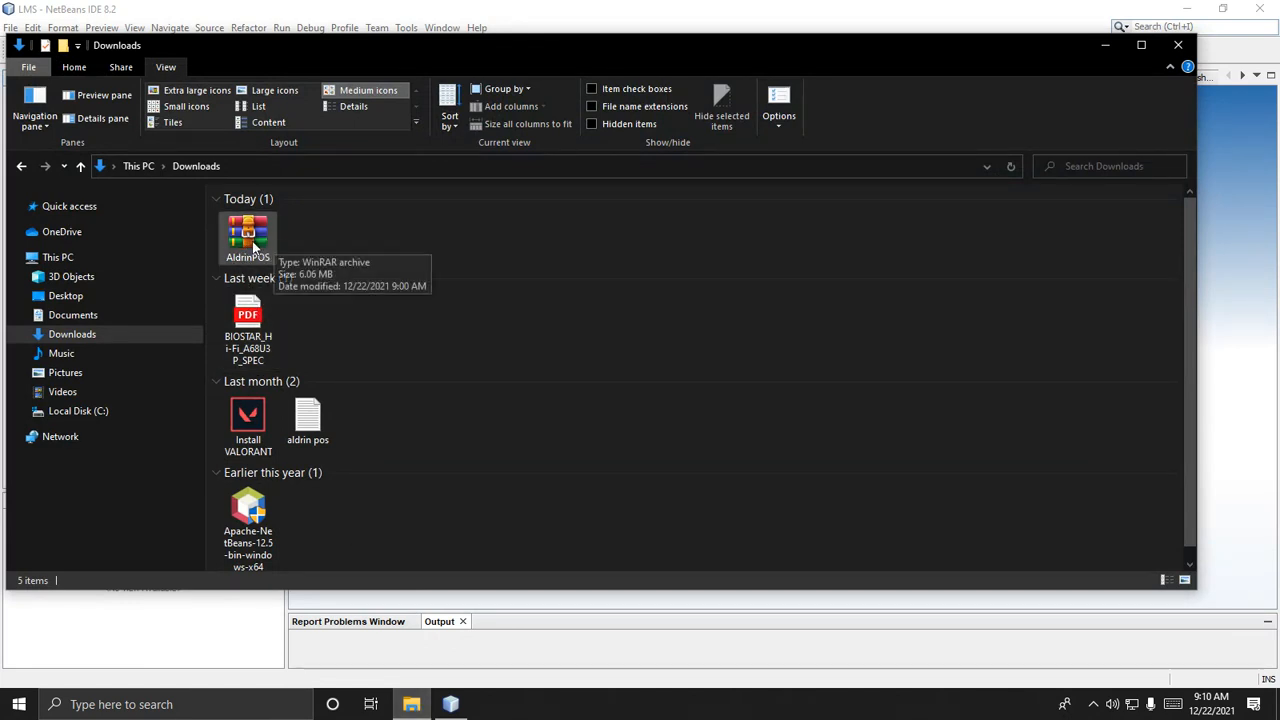
left_click(247, 232)
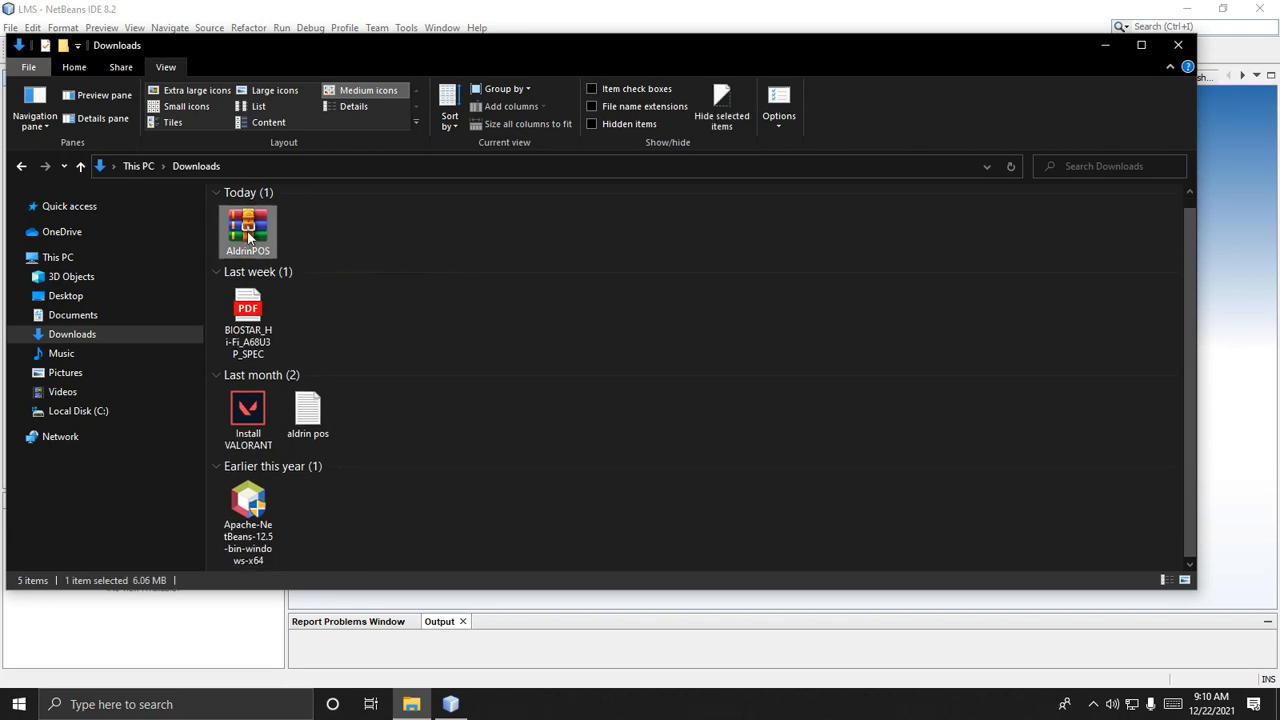
right_click(247, 230)
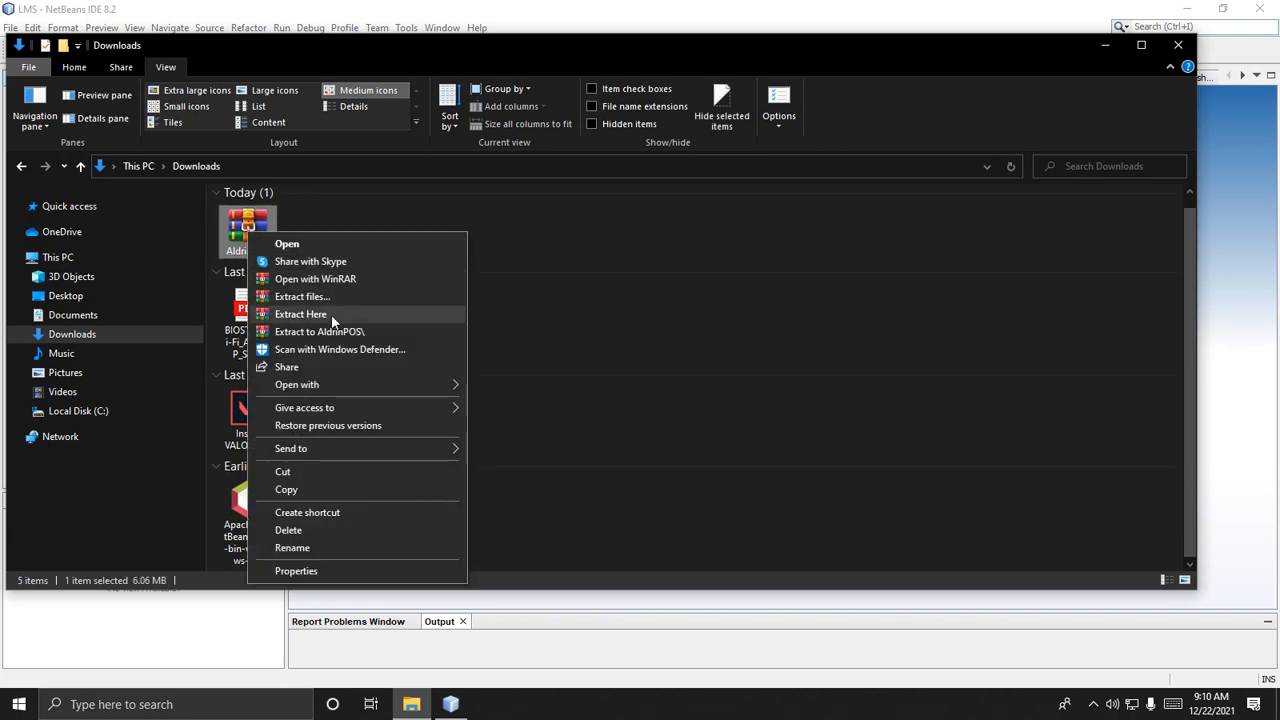
left_click(300, 314)
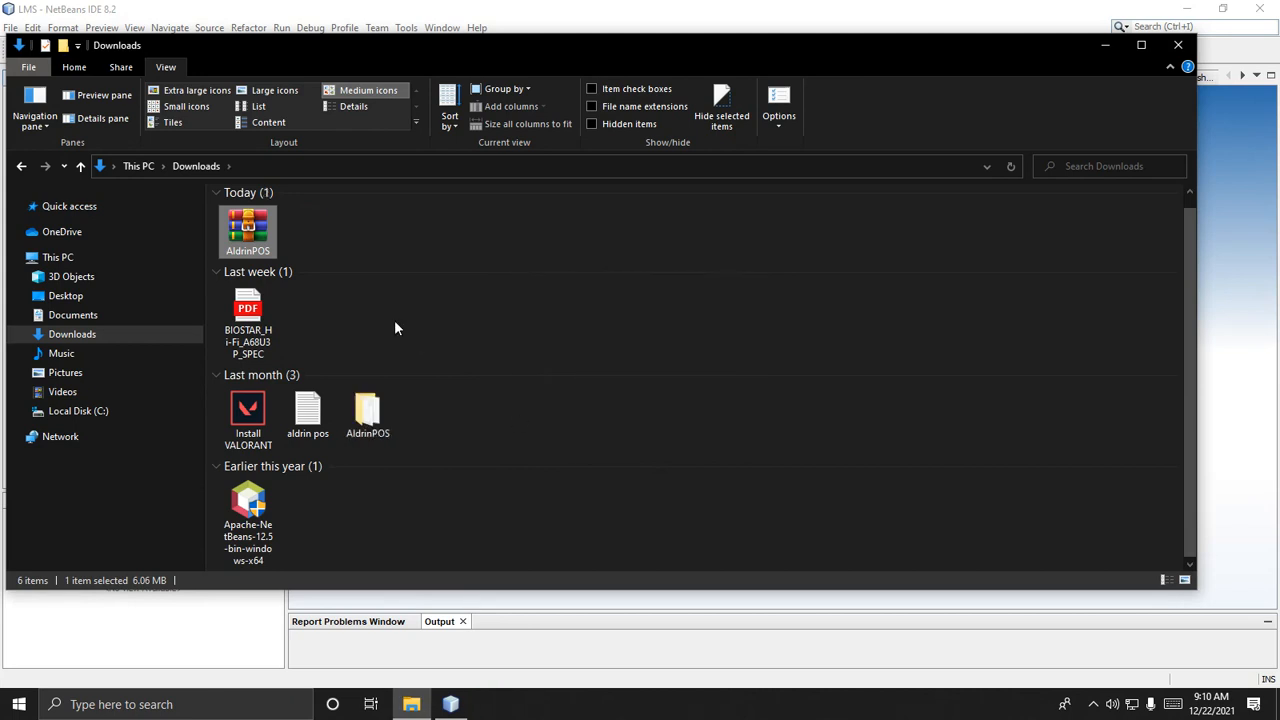
left_click(367, 413)
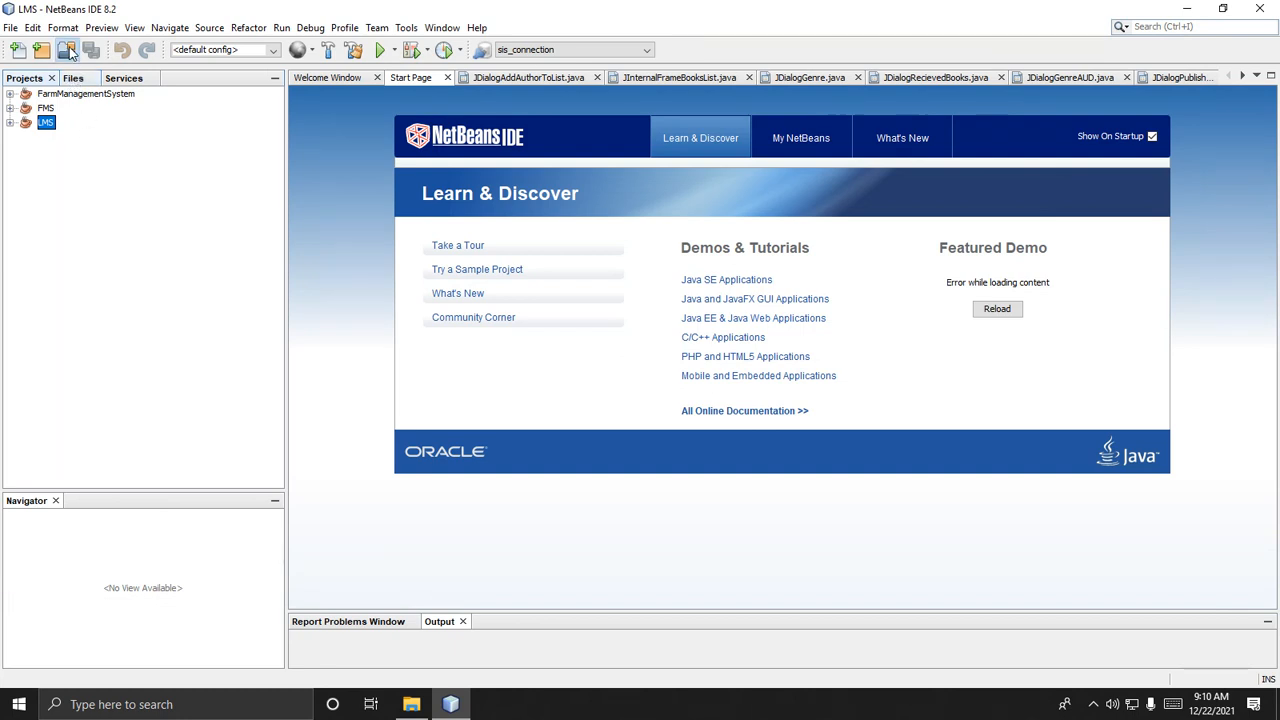
Open the extracted AldrinPOS folder as a project, run it, and close File Explorer
left_click(66, 49)
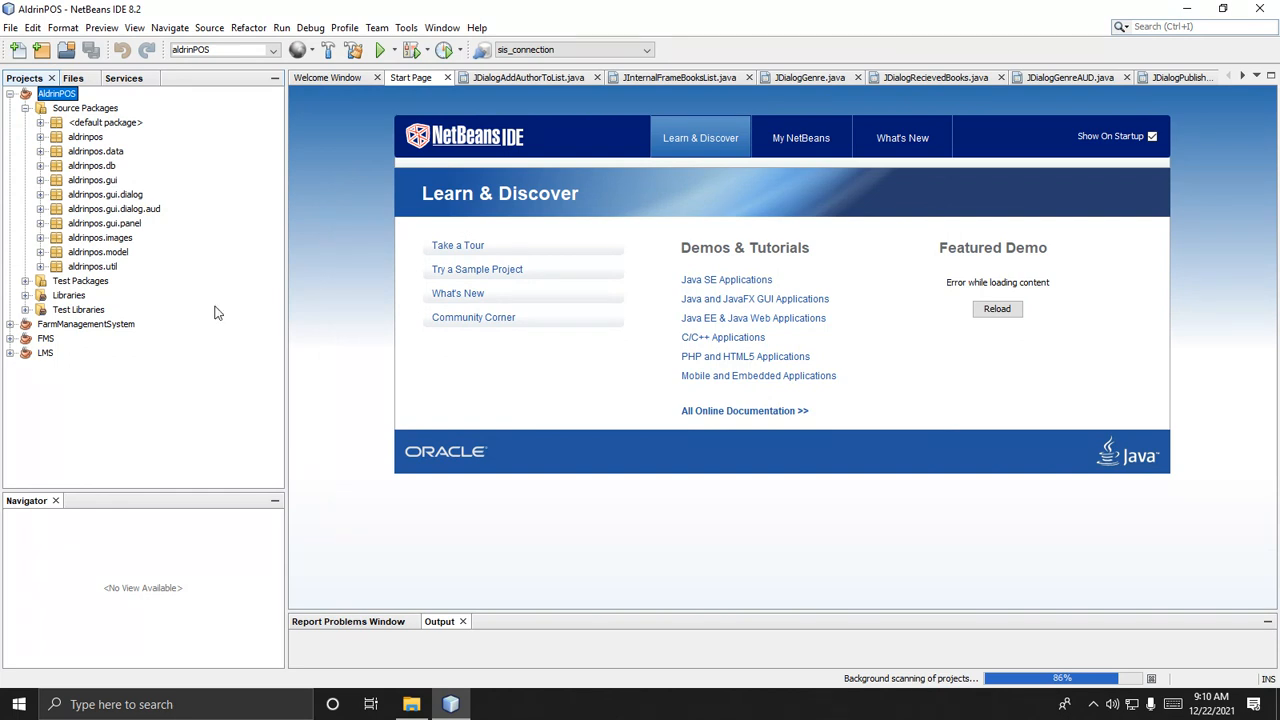
right_click(57, 93)
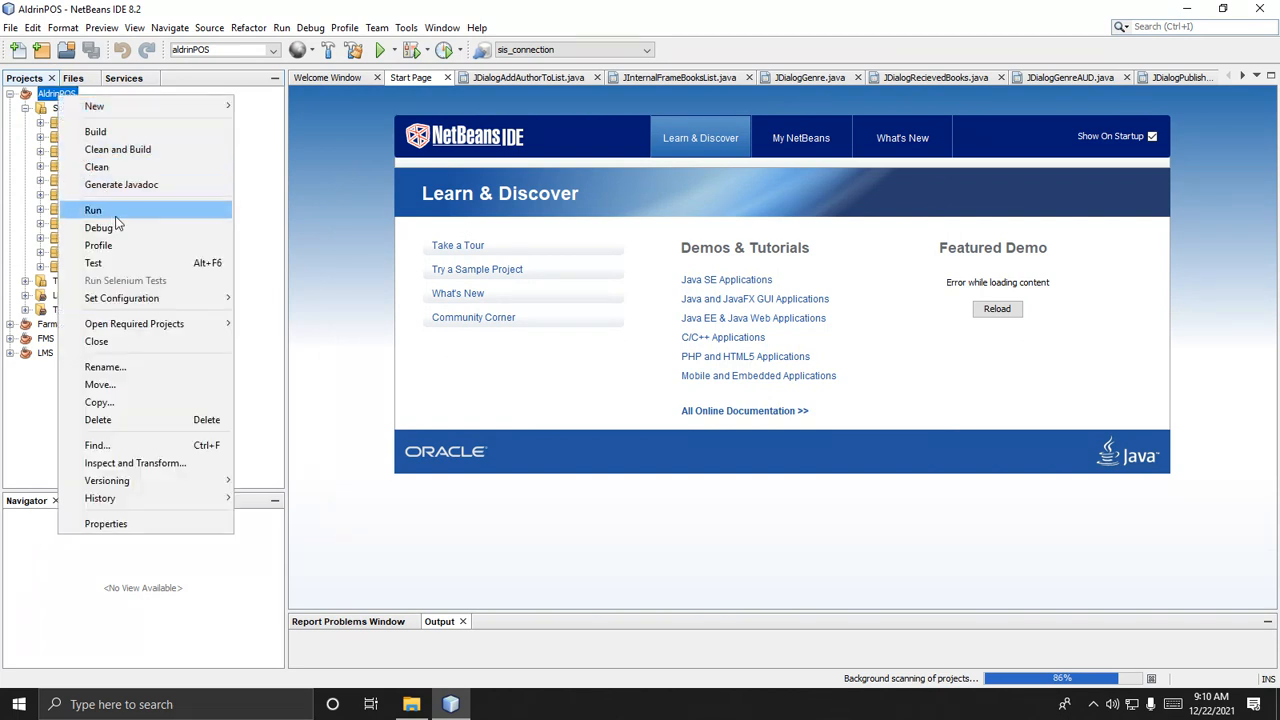
left_click(93, 209)
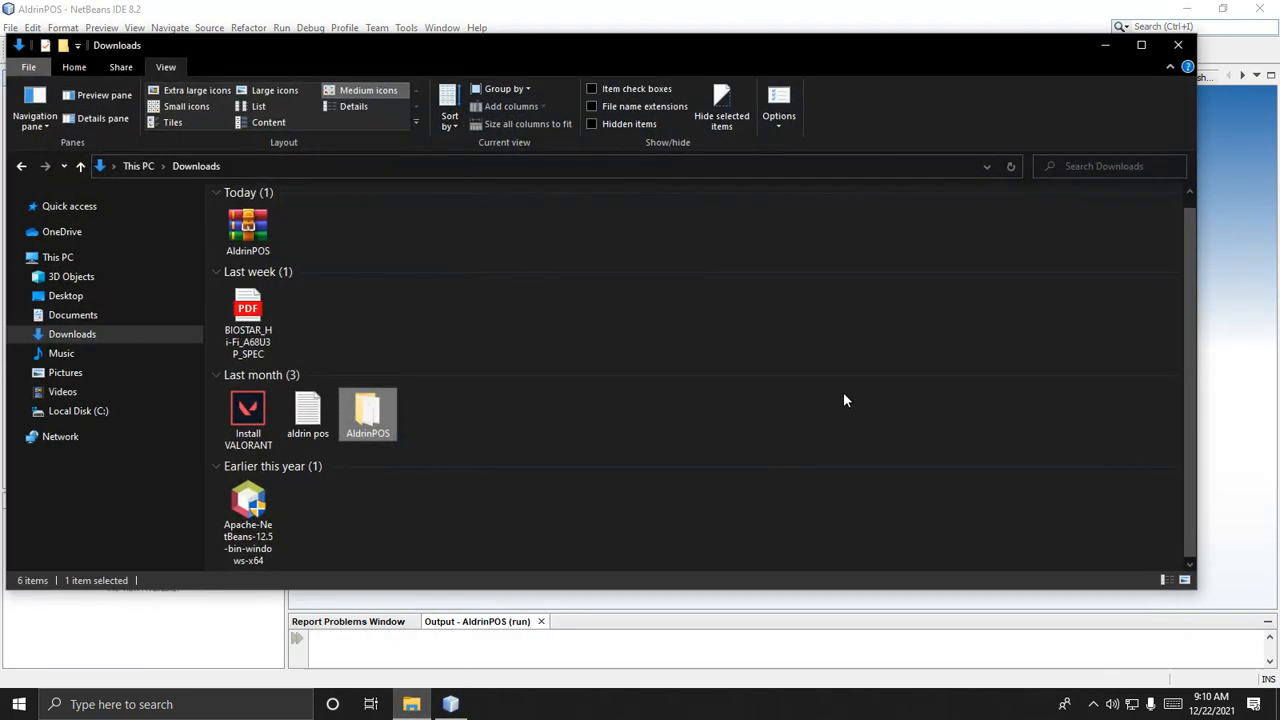
double_click(367, 410)
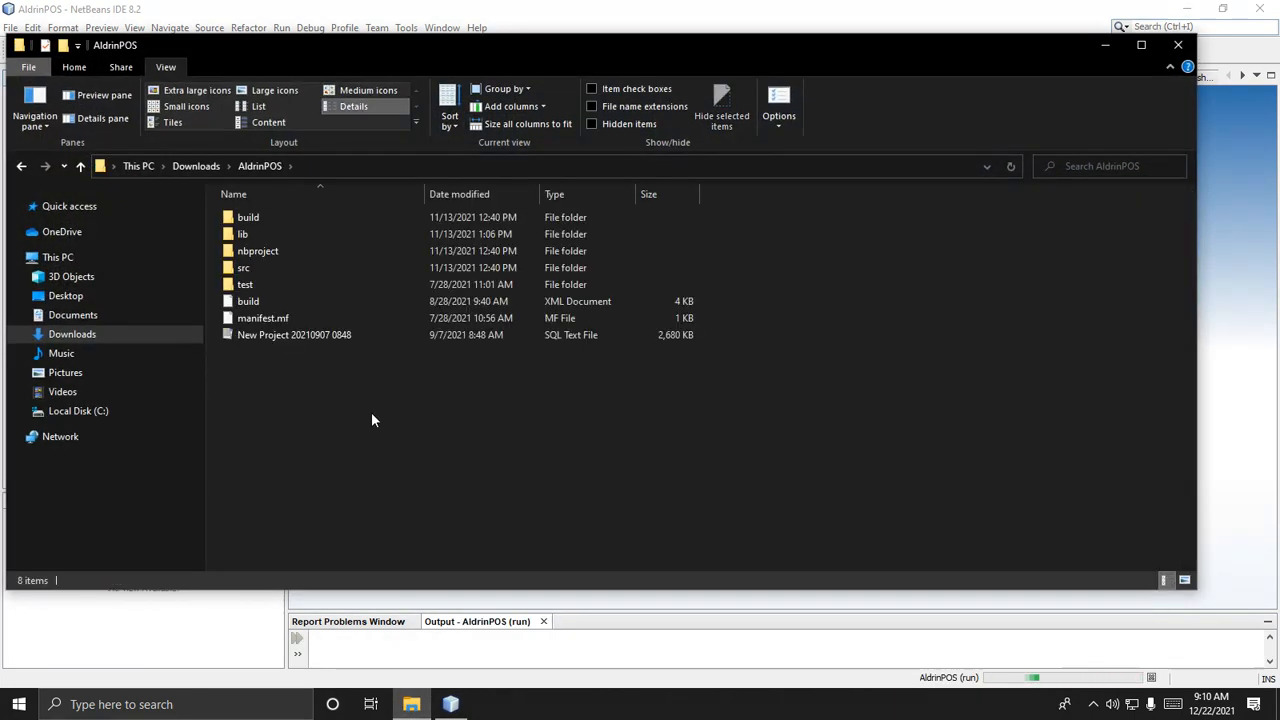
left_click(294, 334)
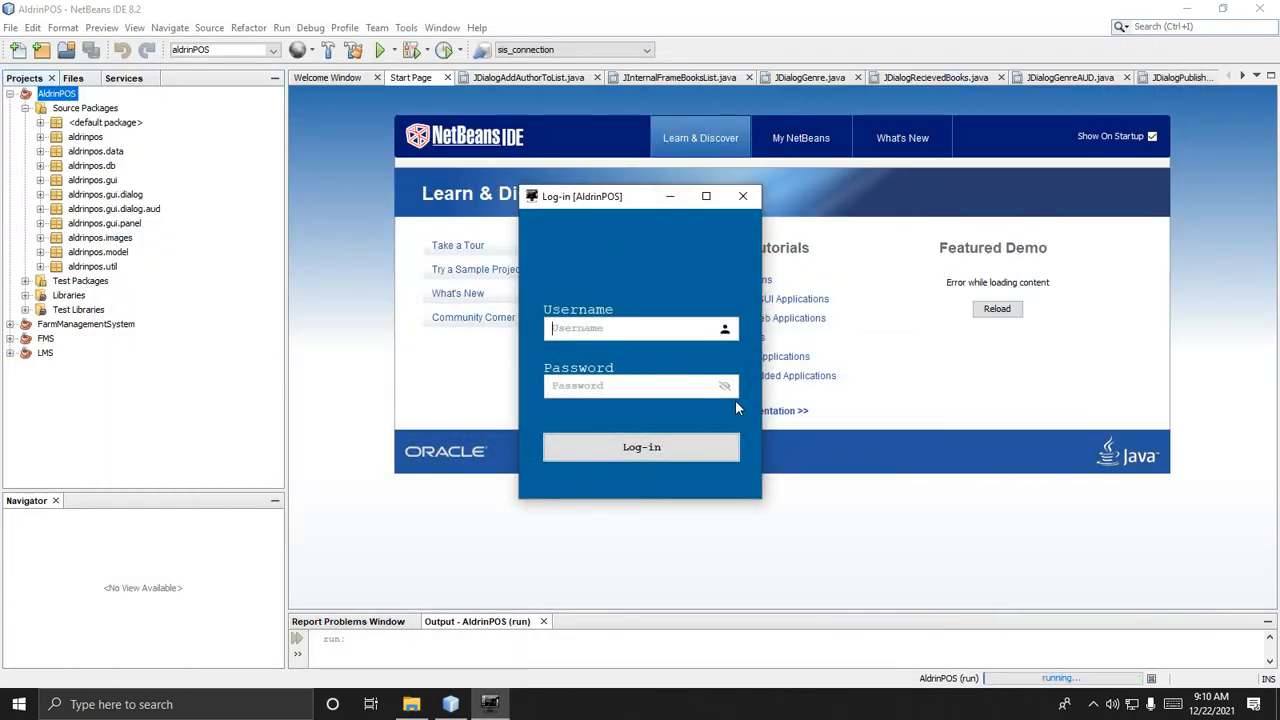
Attempt cashier login with 'ca' and 'password', then check the access-denied error
type("cashier")
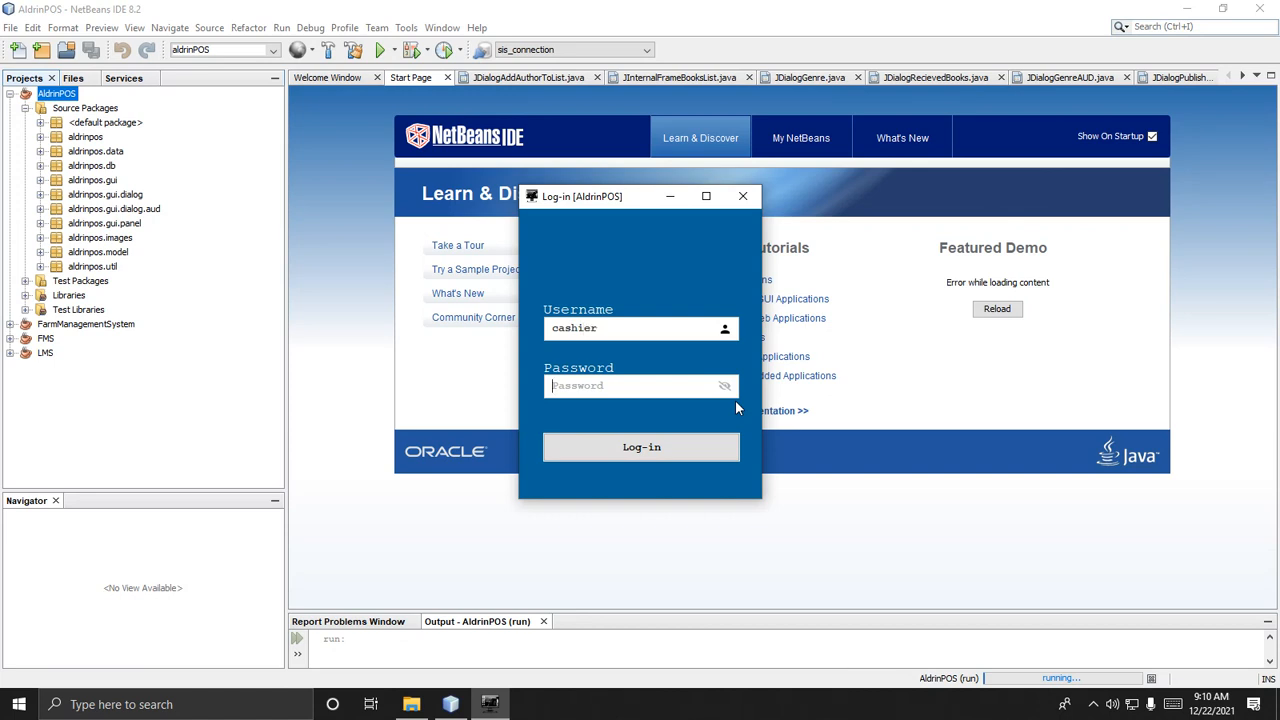
type("password")
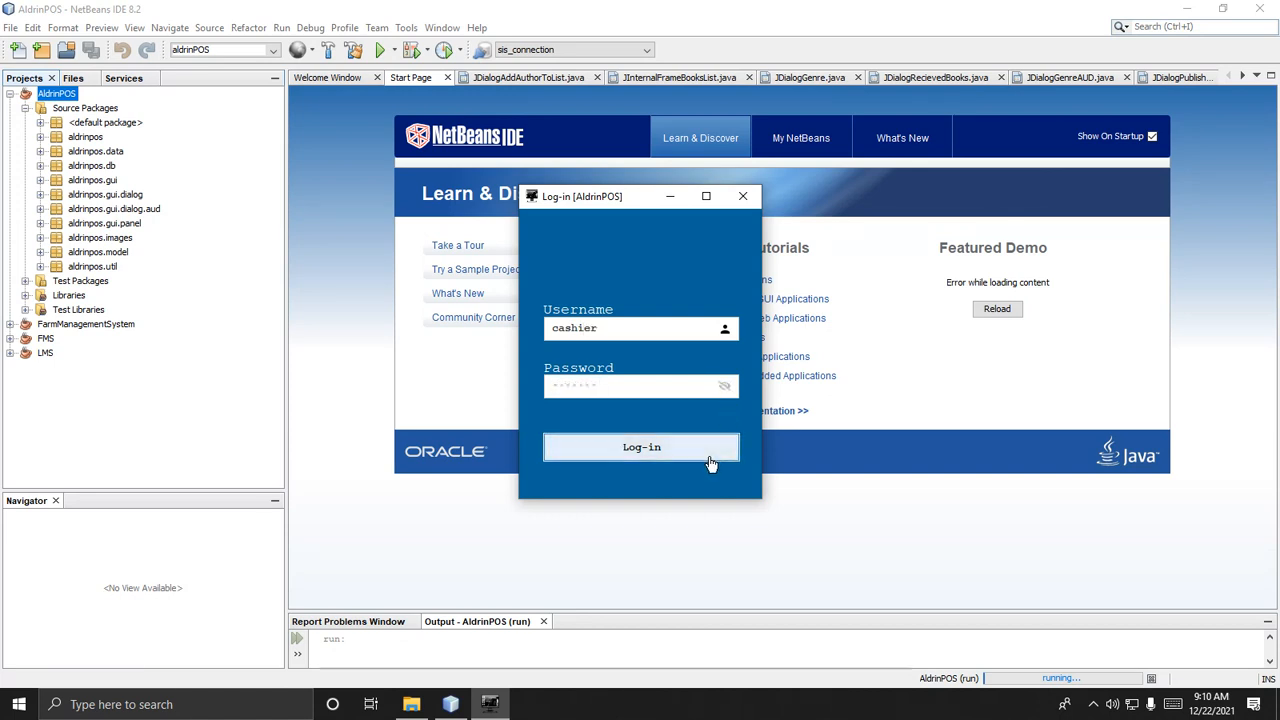
left_click(641, 447)
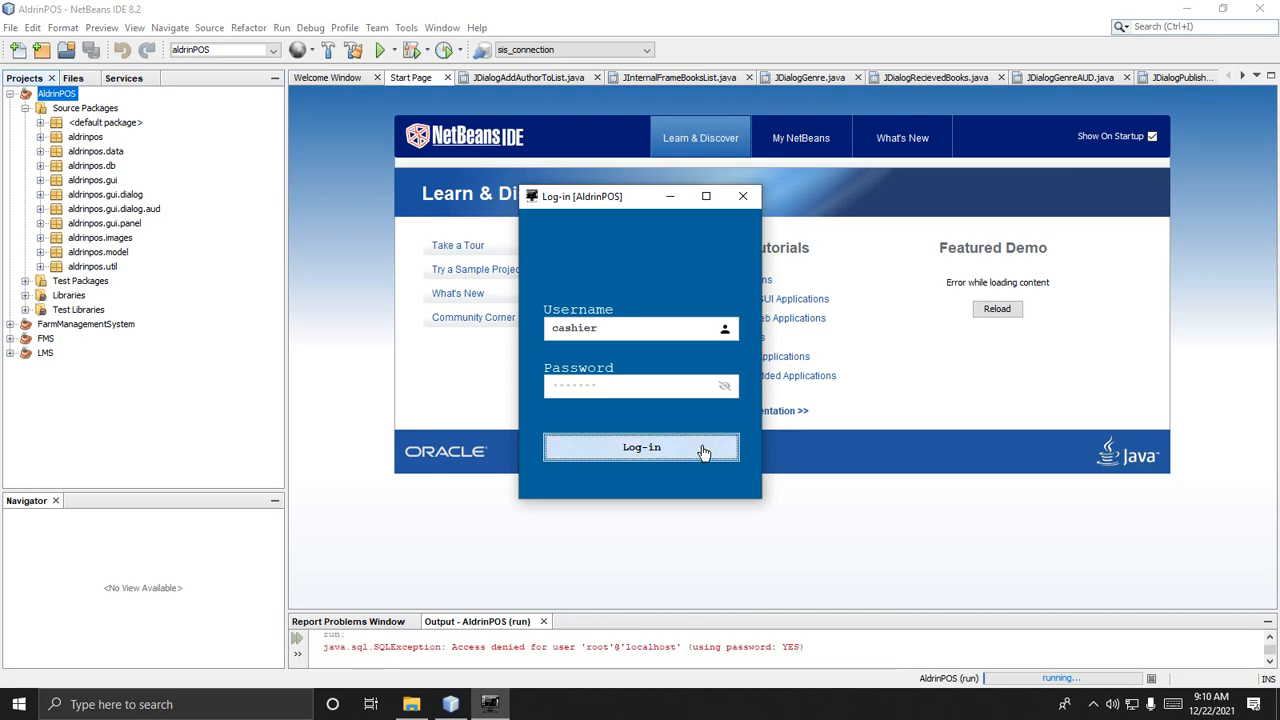
left_click(641, 447)
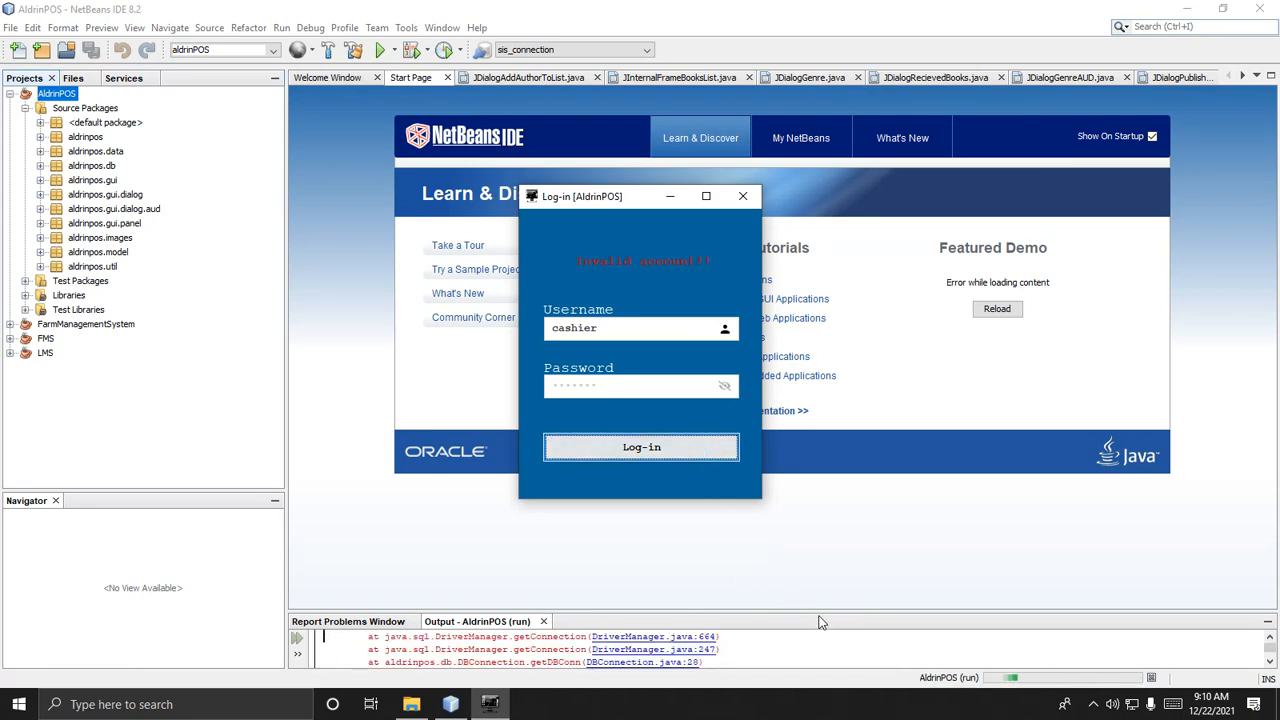
left_click(641, 447)
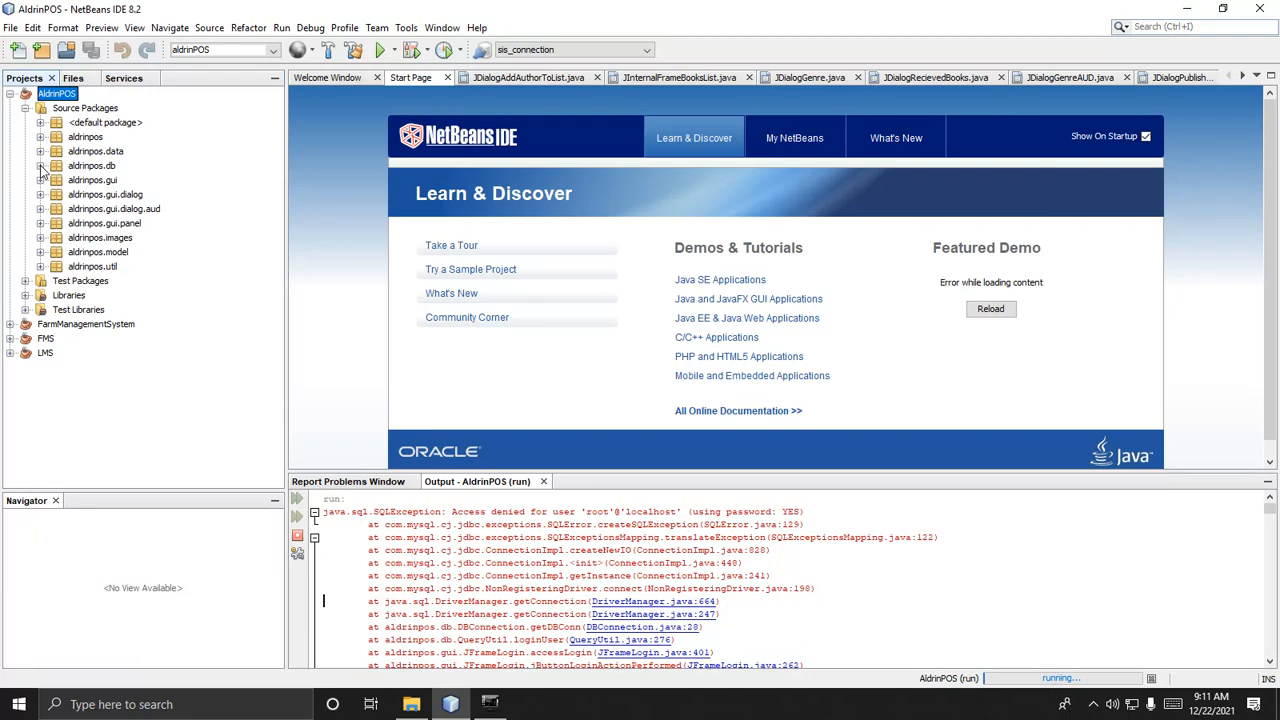
left_click(43, 165)
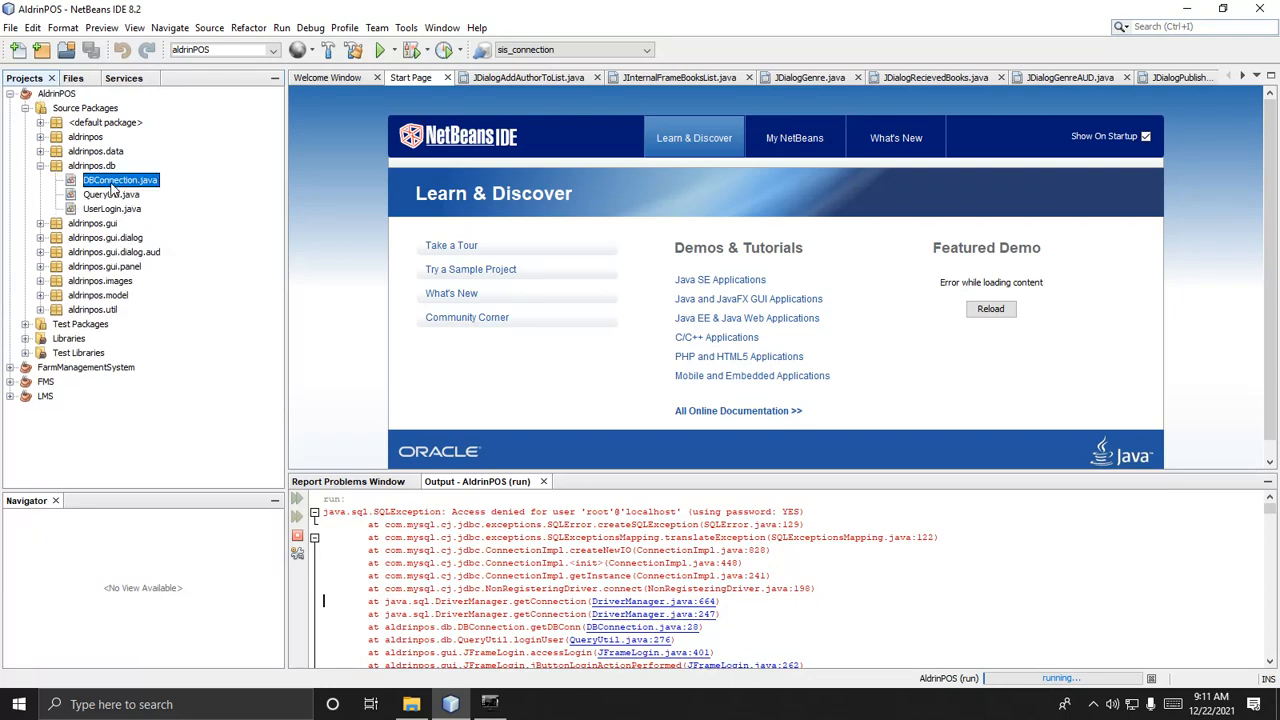
double_click(119, 179)
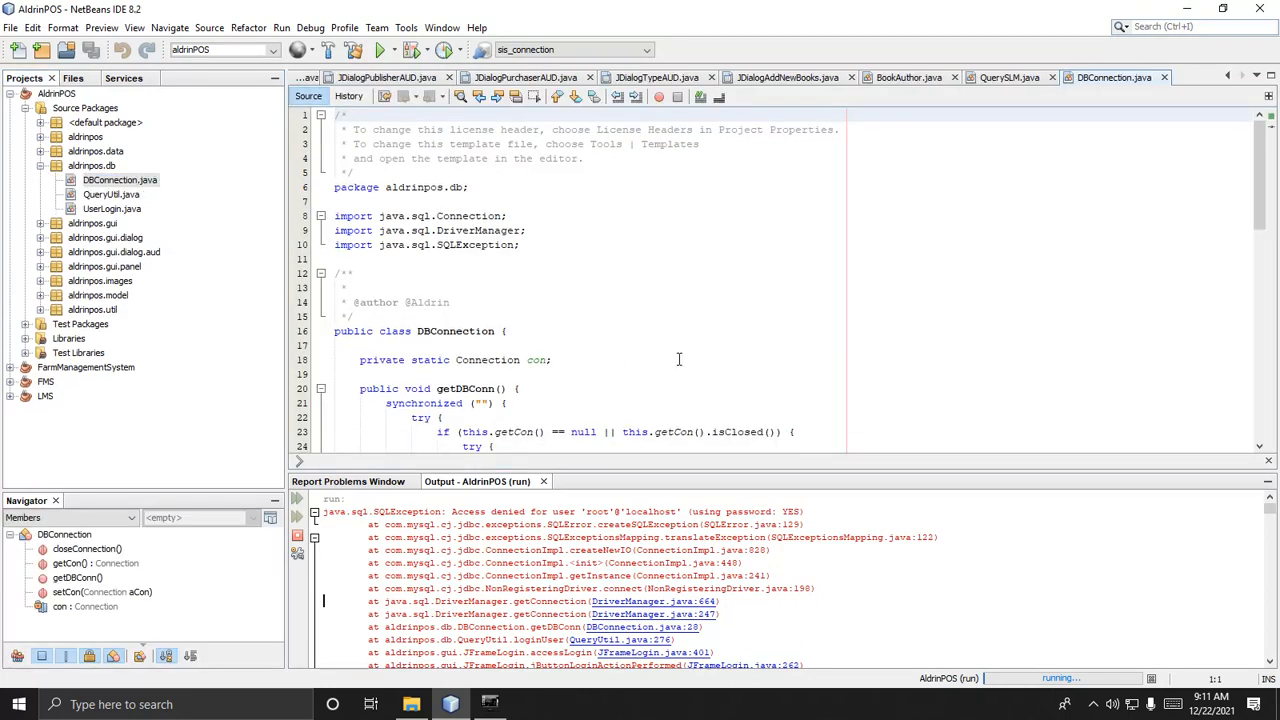
scroll("down", 3)
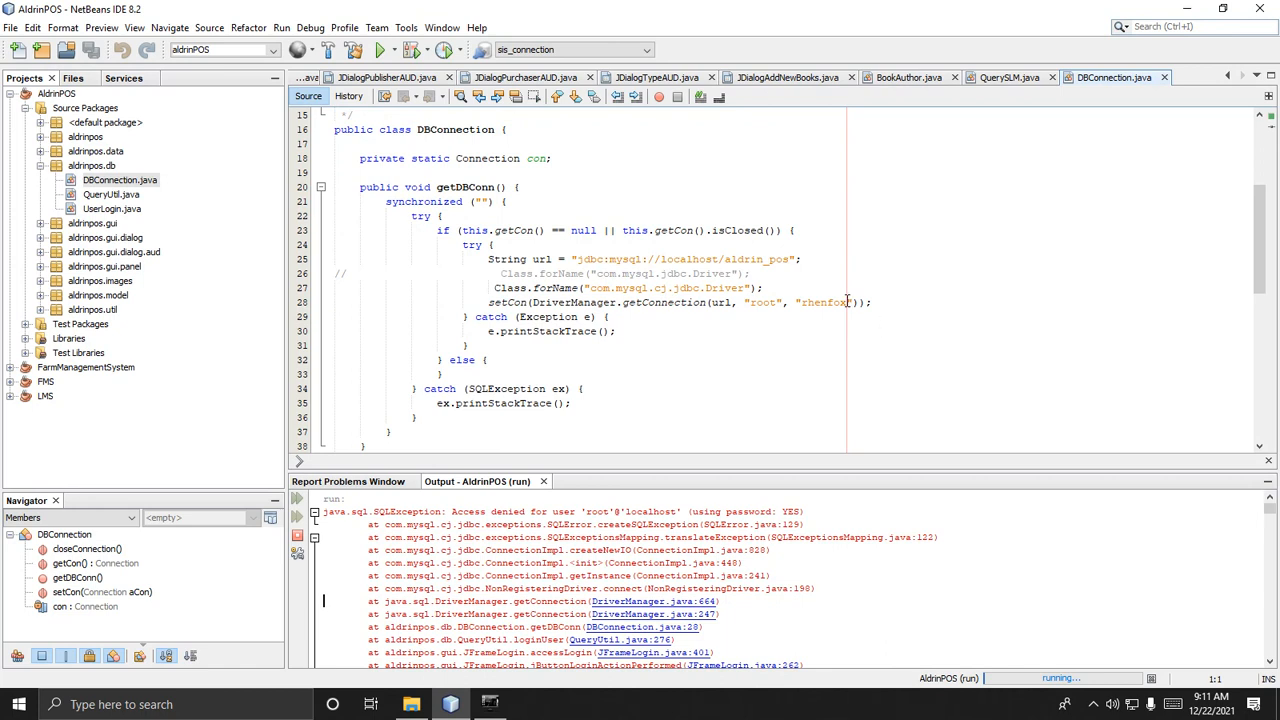
double_click(822, 302)
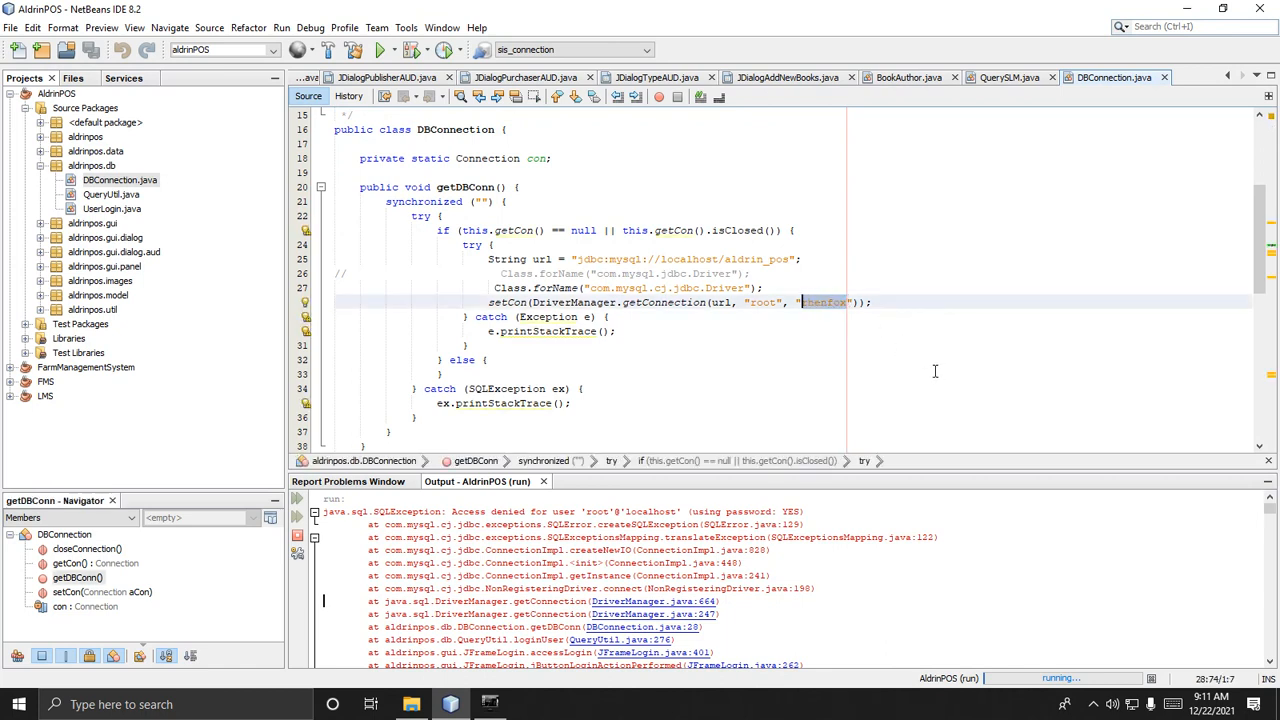
type("aldrin")
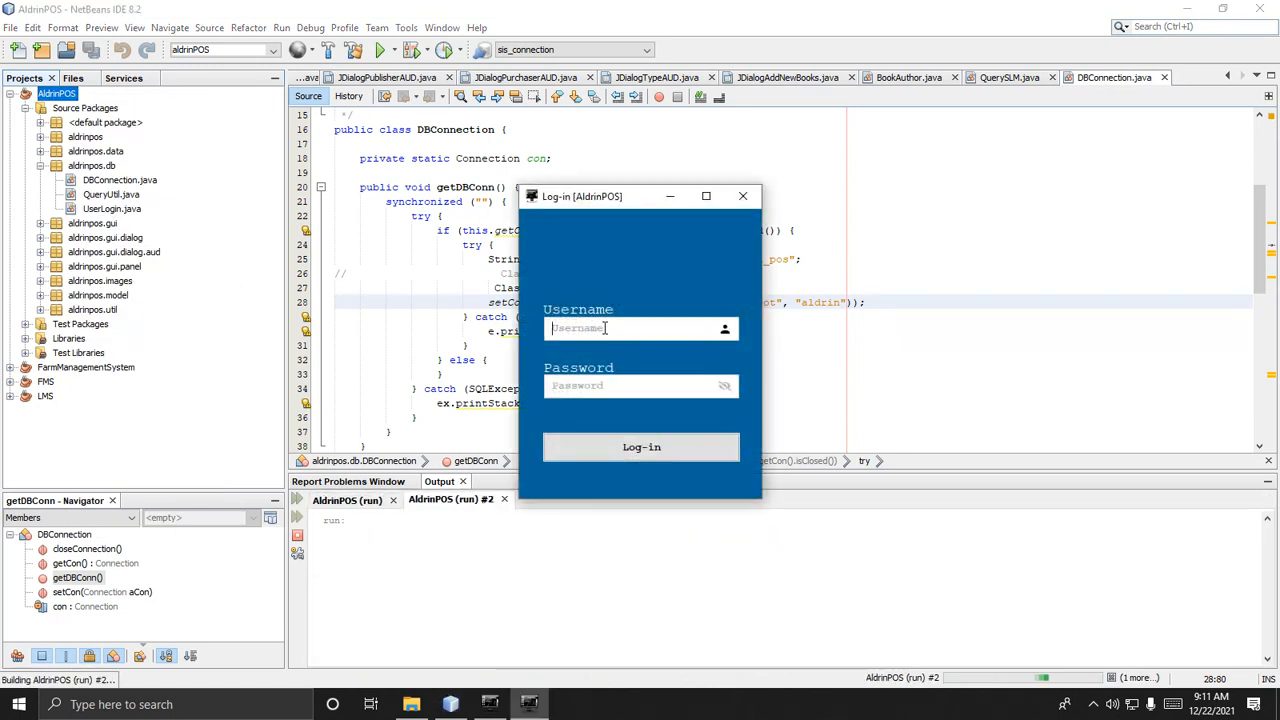
Log in as cashier to reach the Retail register for Cashier Aldrin I
type("a")
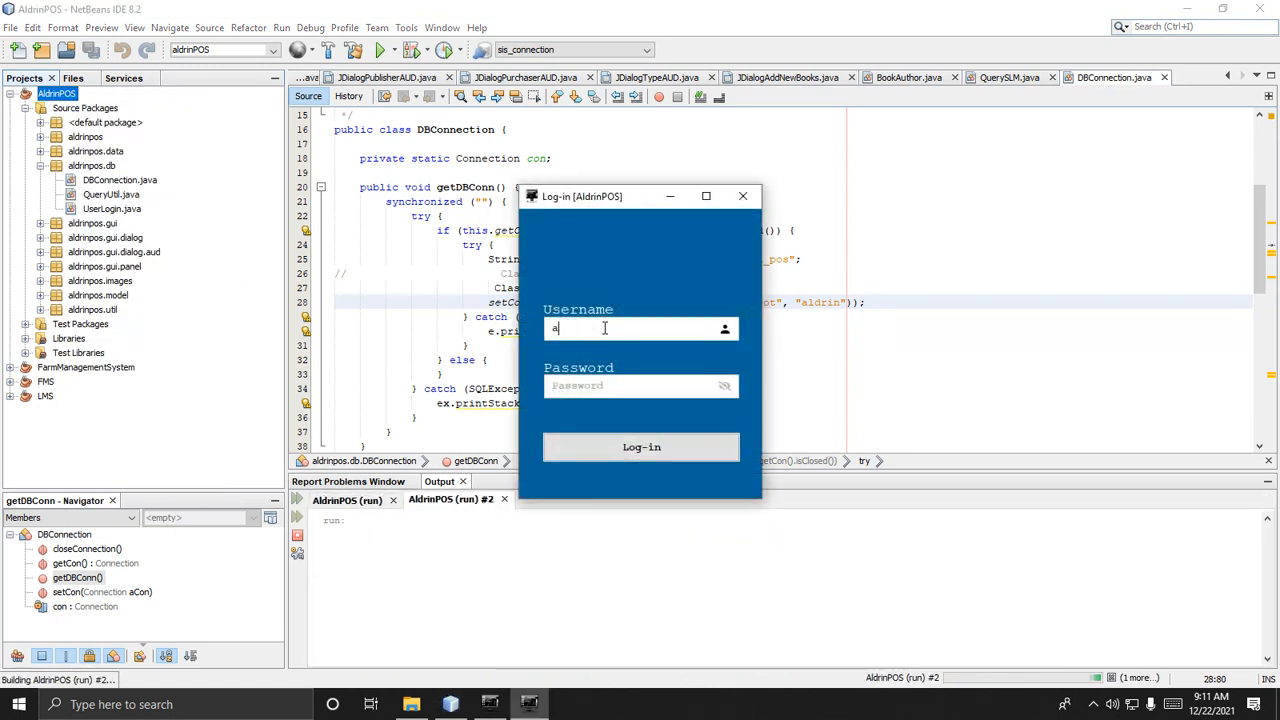
type("cashier")
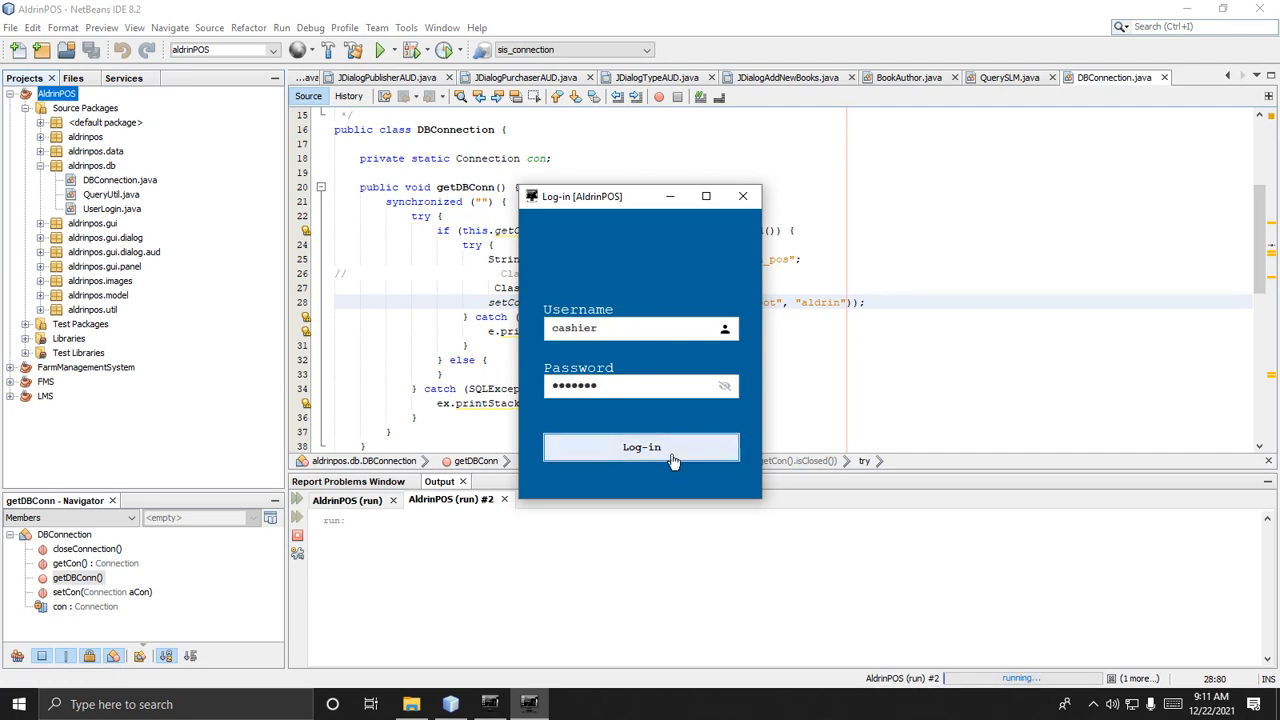
left_click(641, 447)
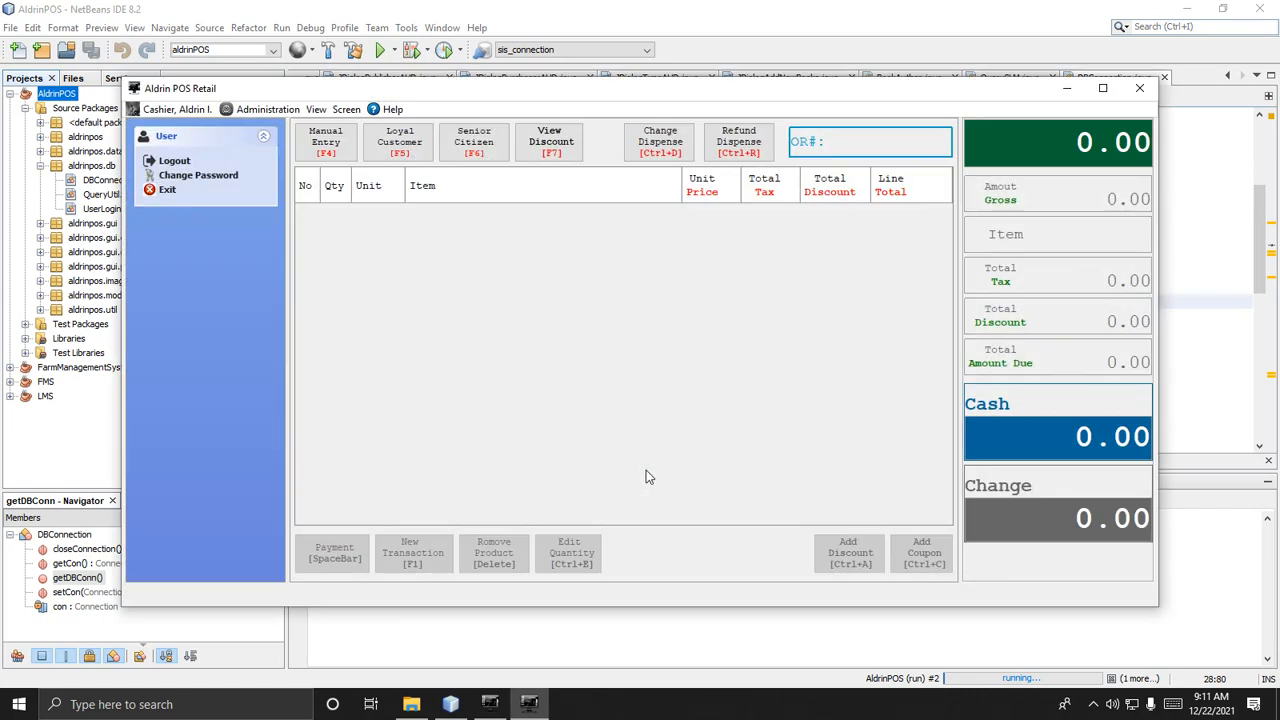
mouse_move(363, 307)
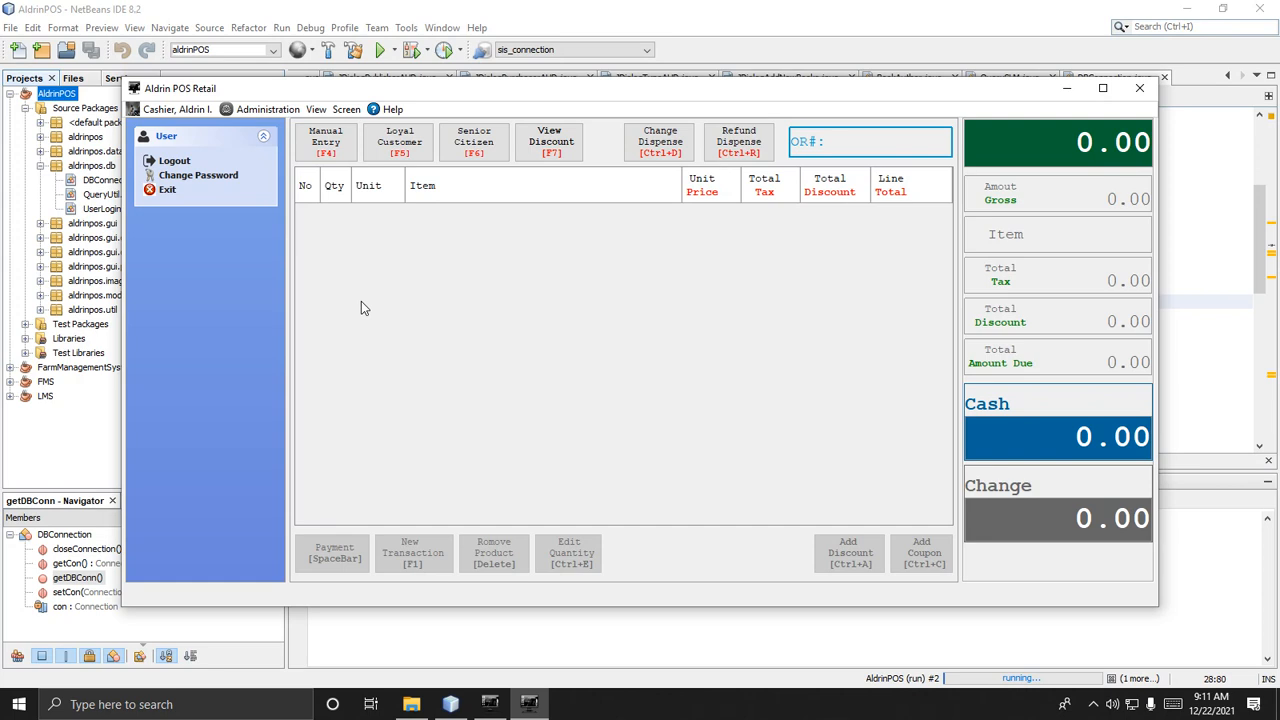
mouse_move(217, 190)
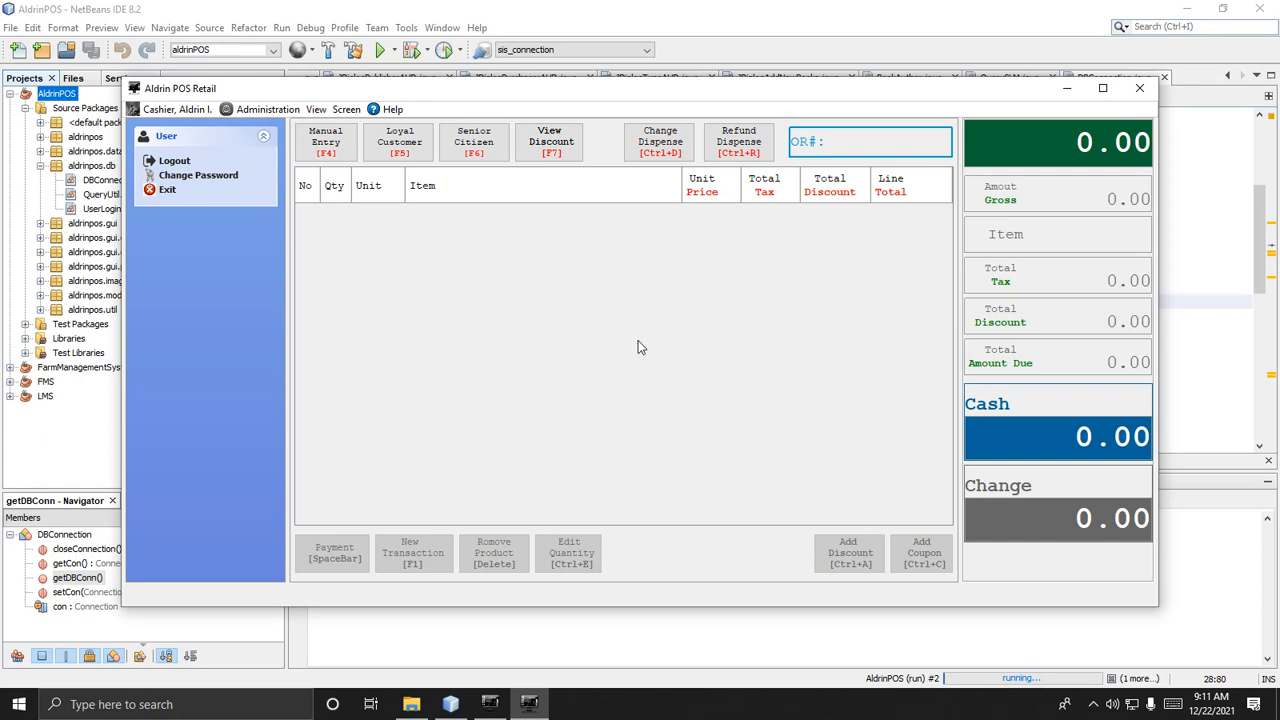
View the user accounts list under Administration > User, then close it
left_click(267, 109)
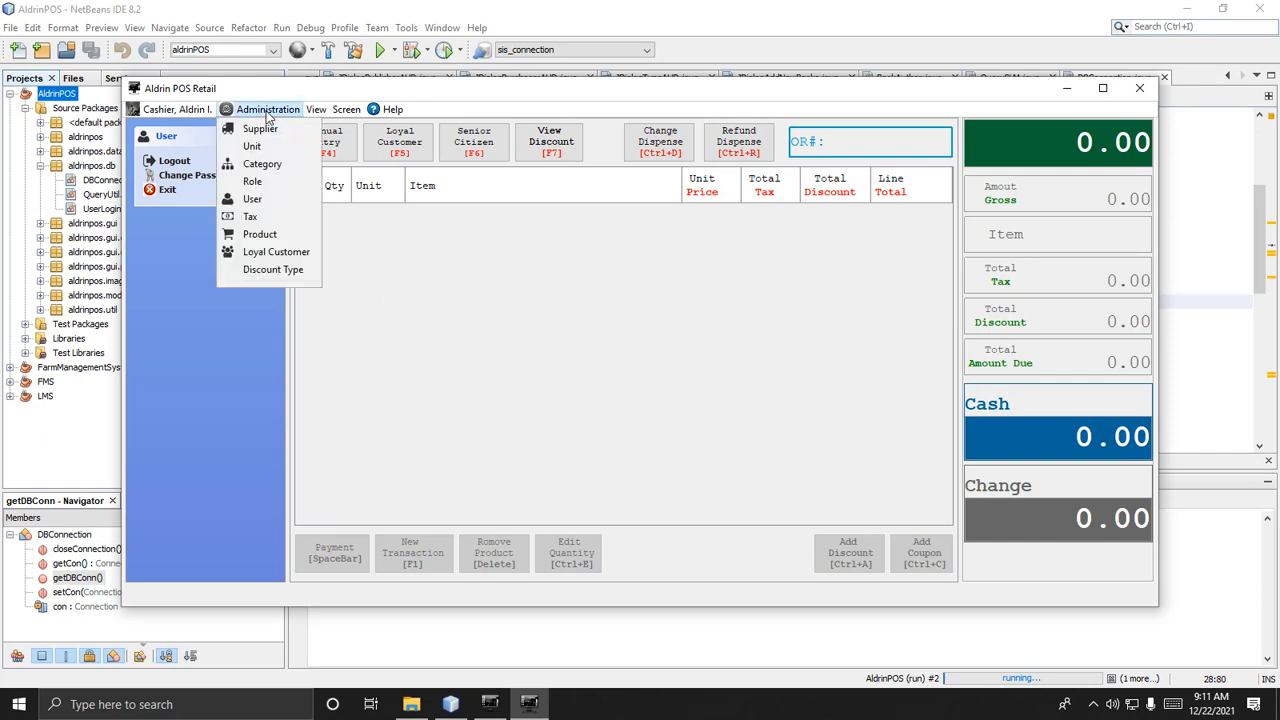
mouse_move(252, 199)
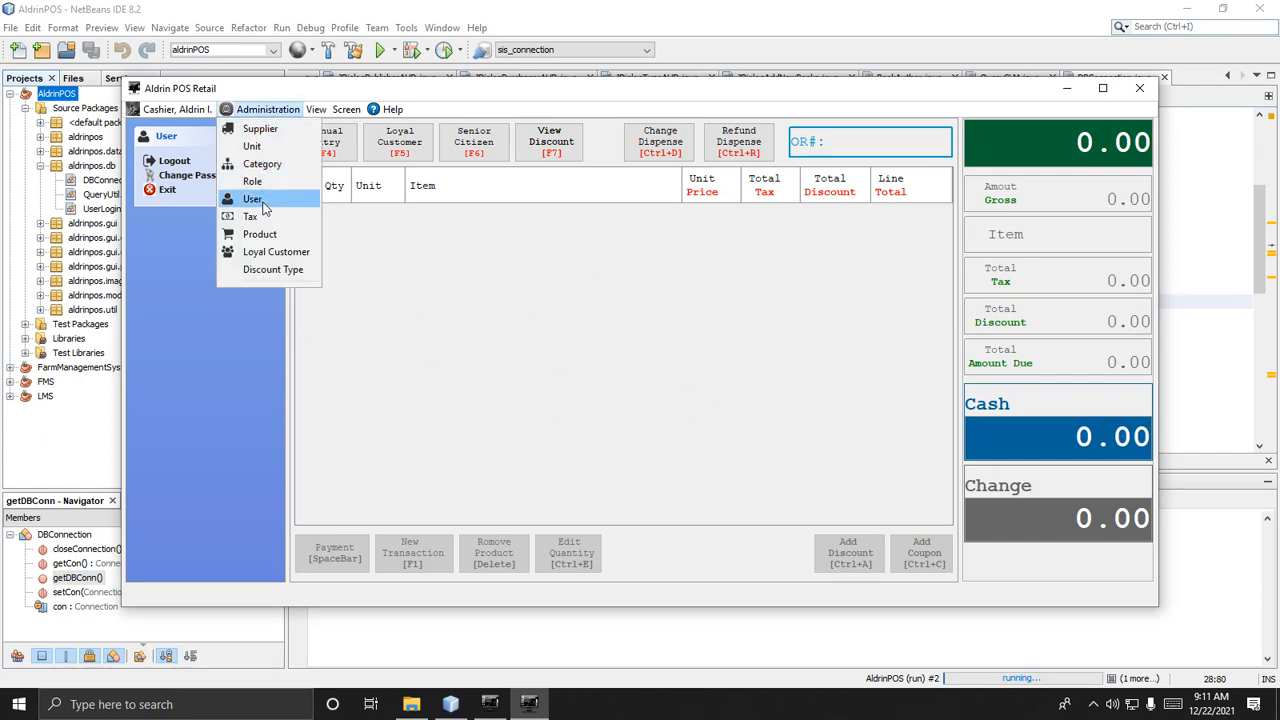
left_click(252, 198)
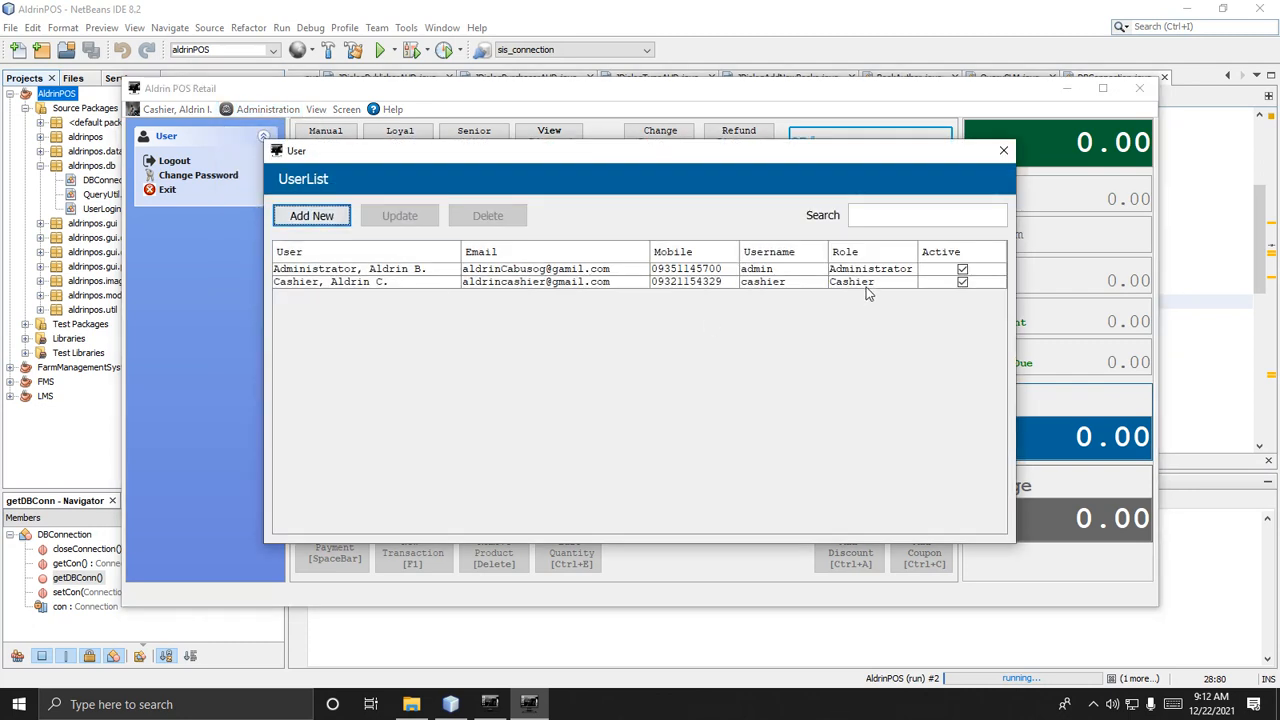
mouse_move(872, 291)
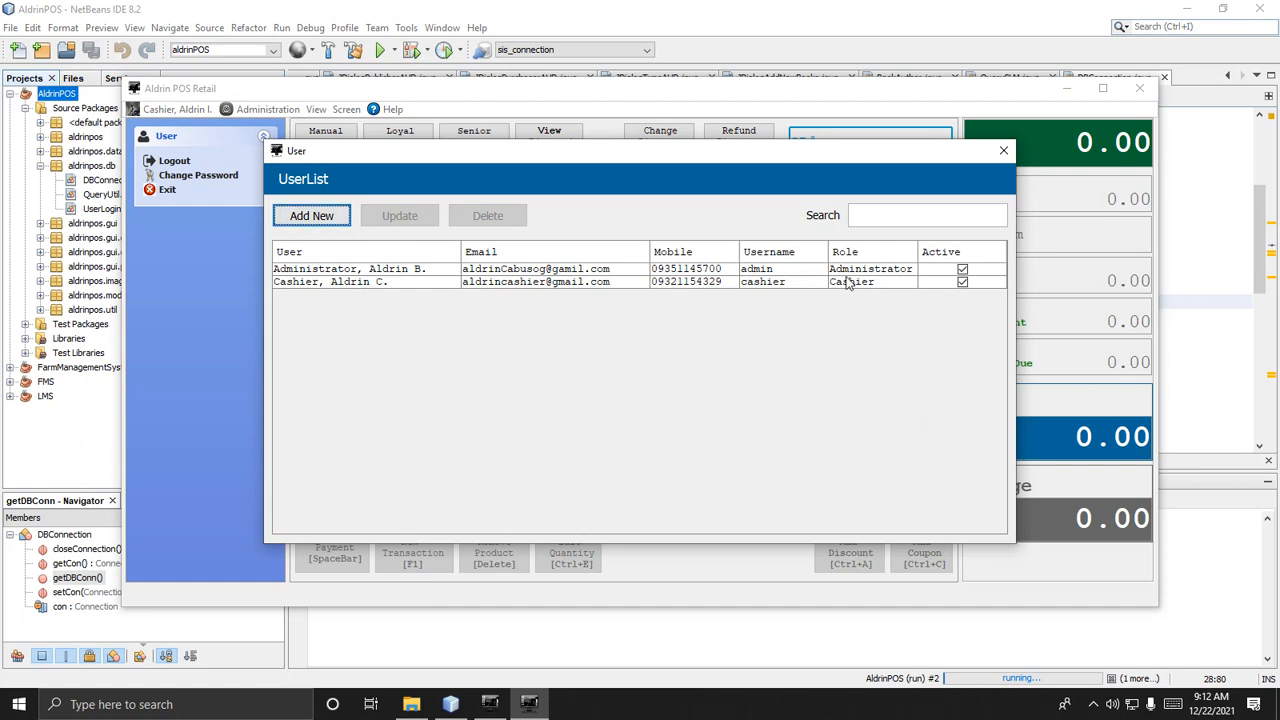
left_click(365, 268)
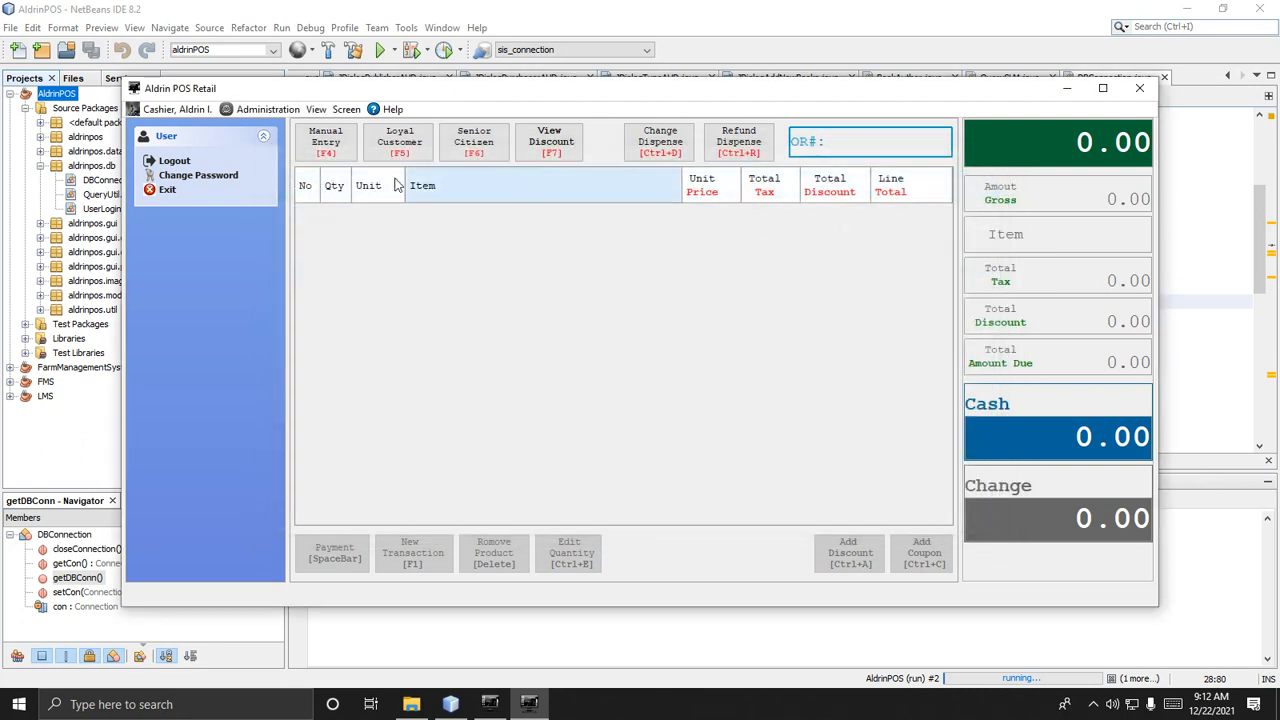
Reopen the user list and open the Administrator record to see its credentials
left_click(267, 109)
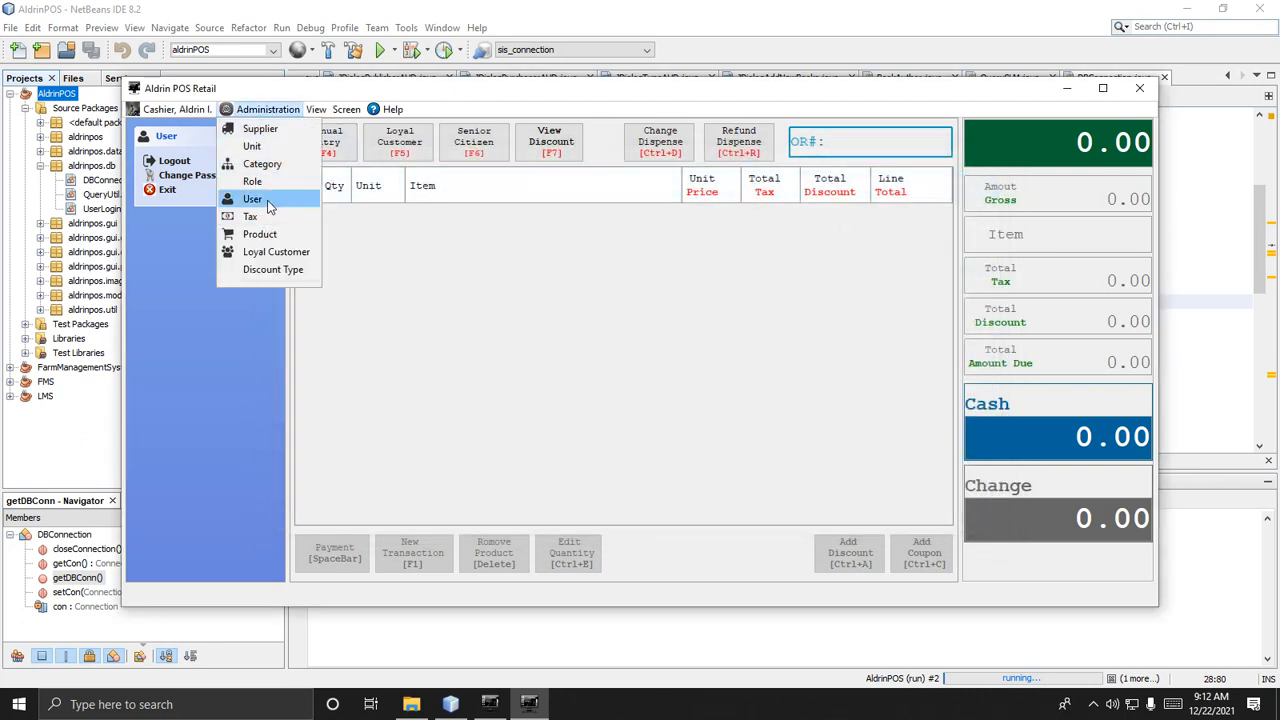
left_click(252, 199)
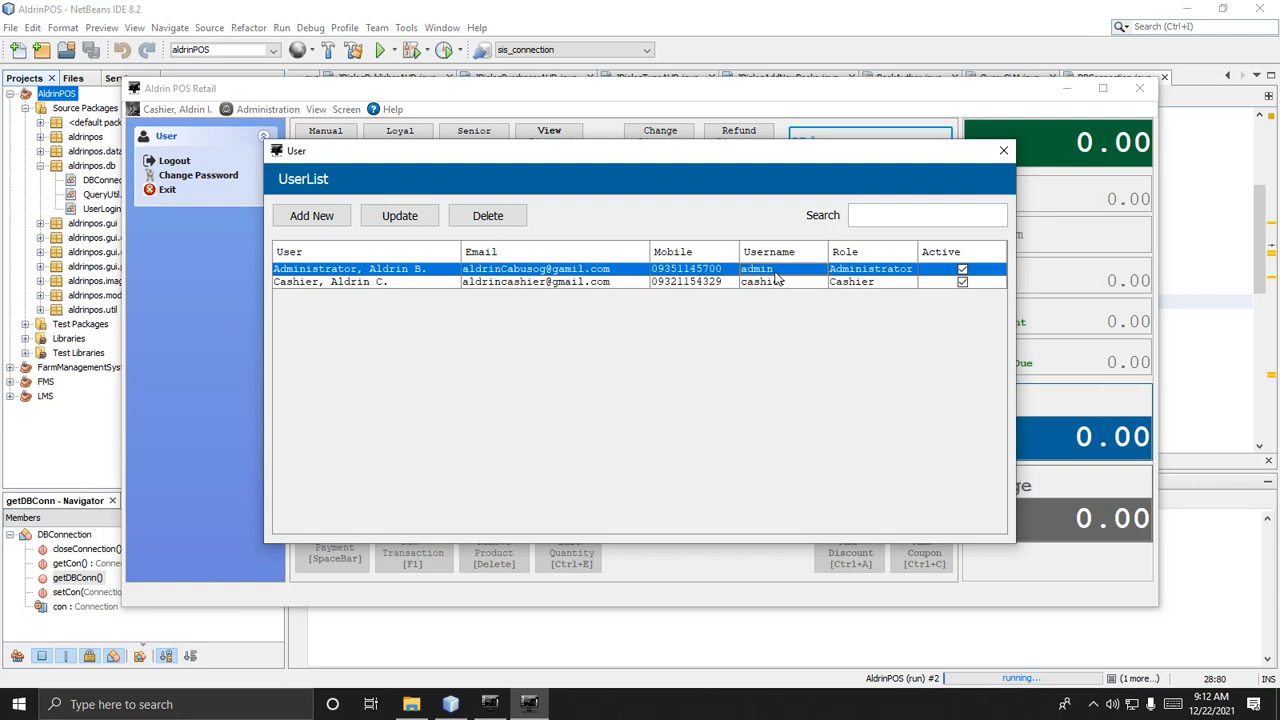
mouse_move(770, 280)
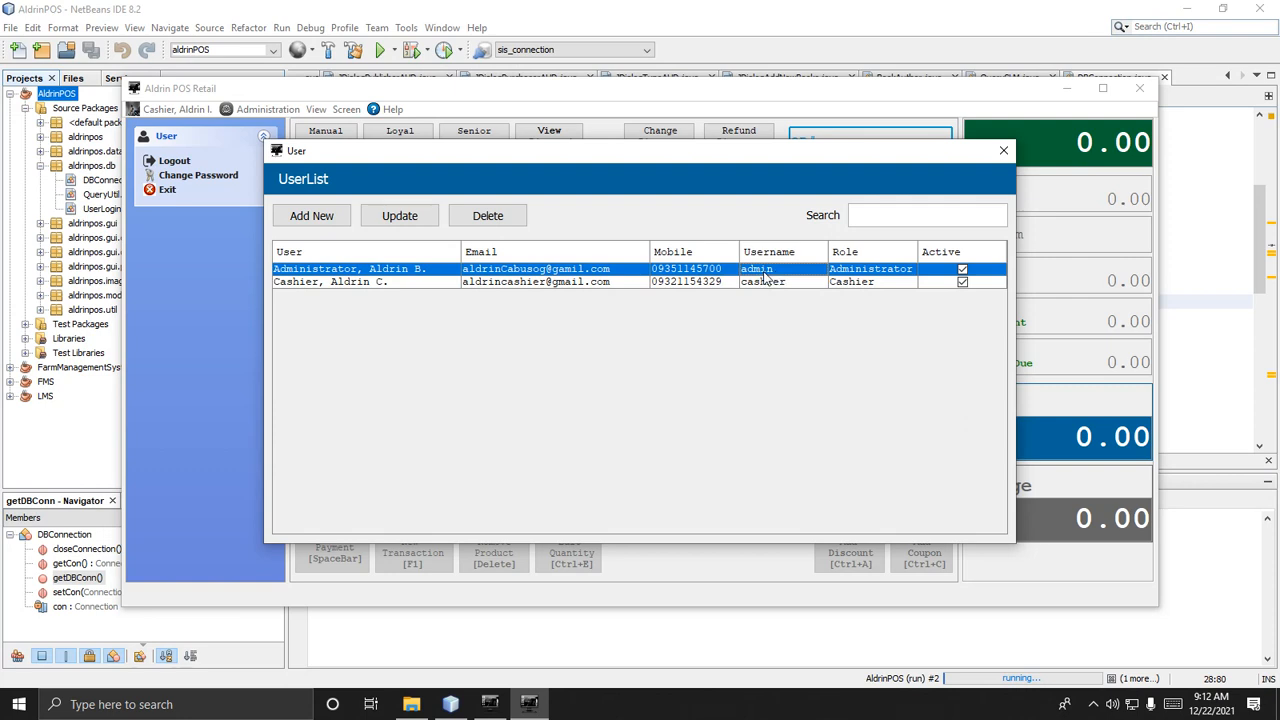
left_click(399, 215)
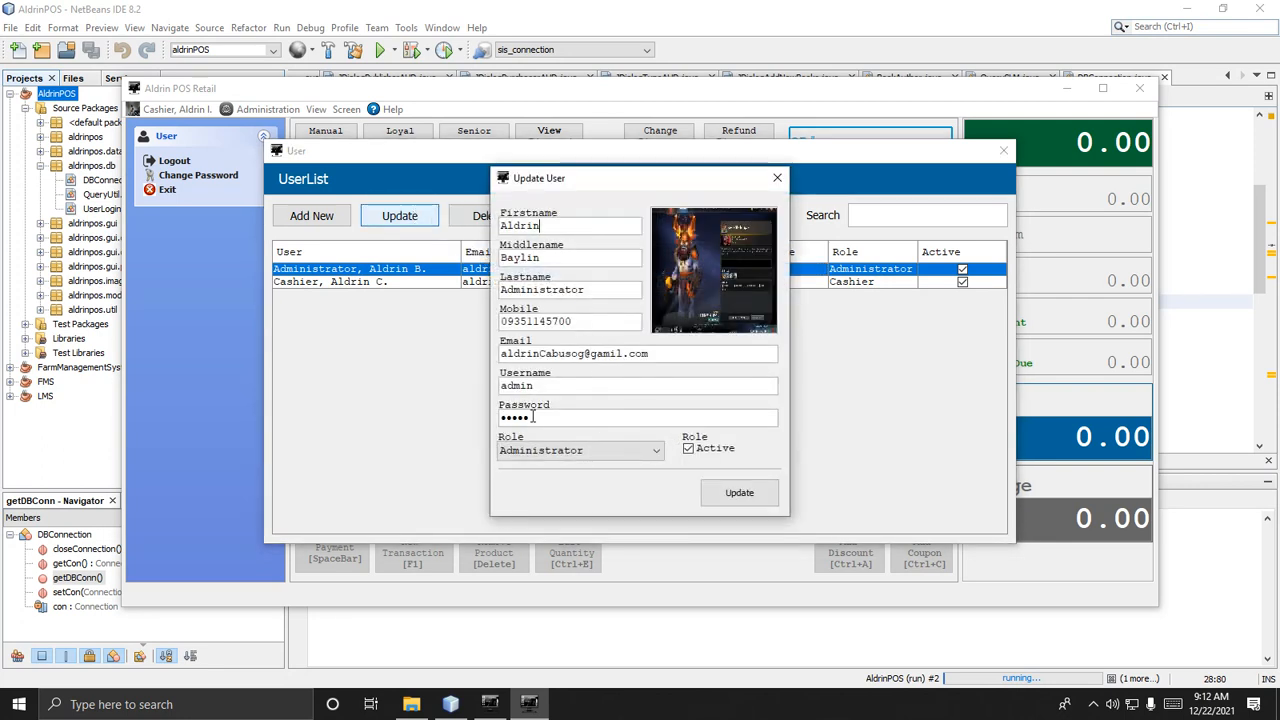
left_click(777, 178)
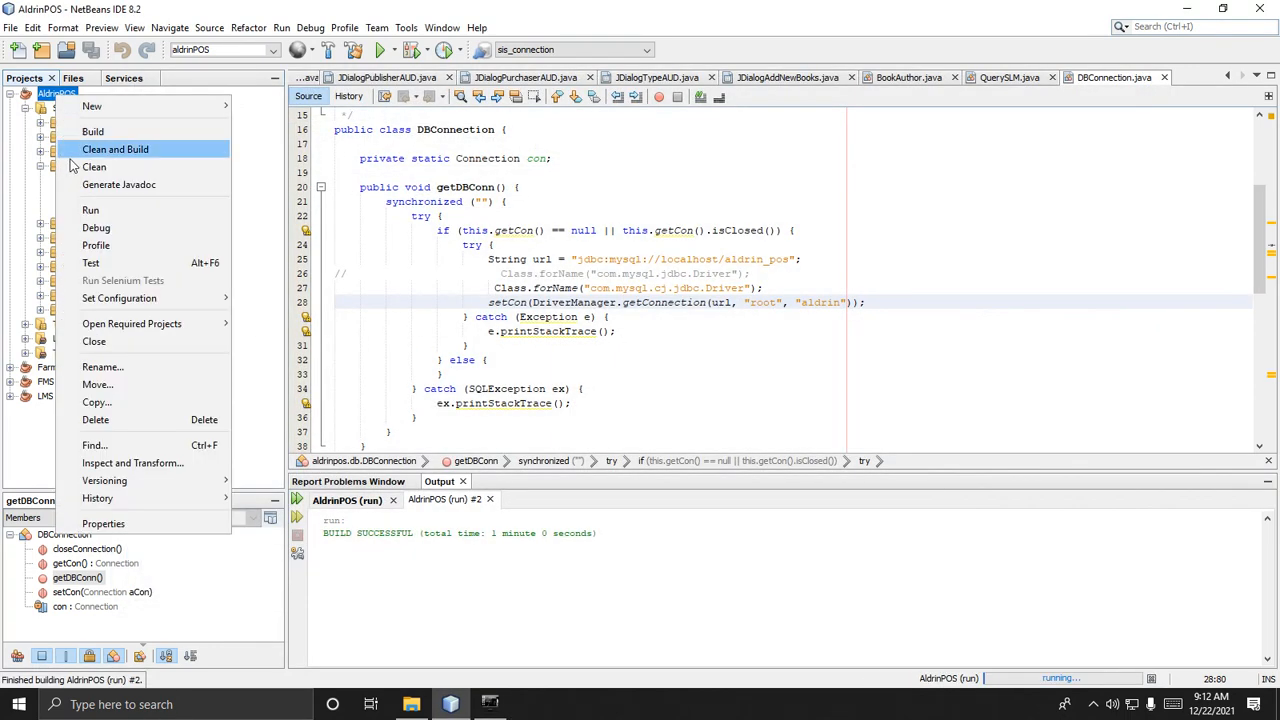
Rerun AldrinPOS and log in as admin to reach the Products-In screen
left_click(115, 149)
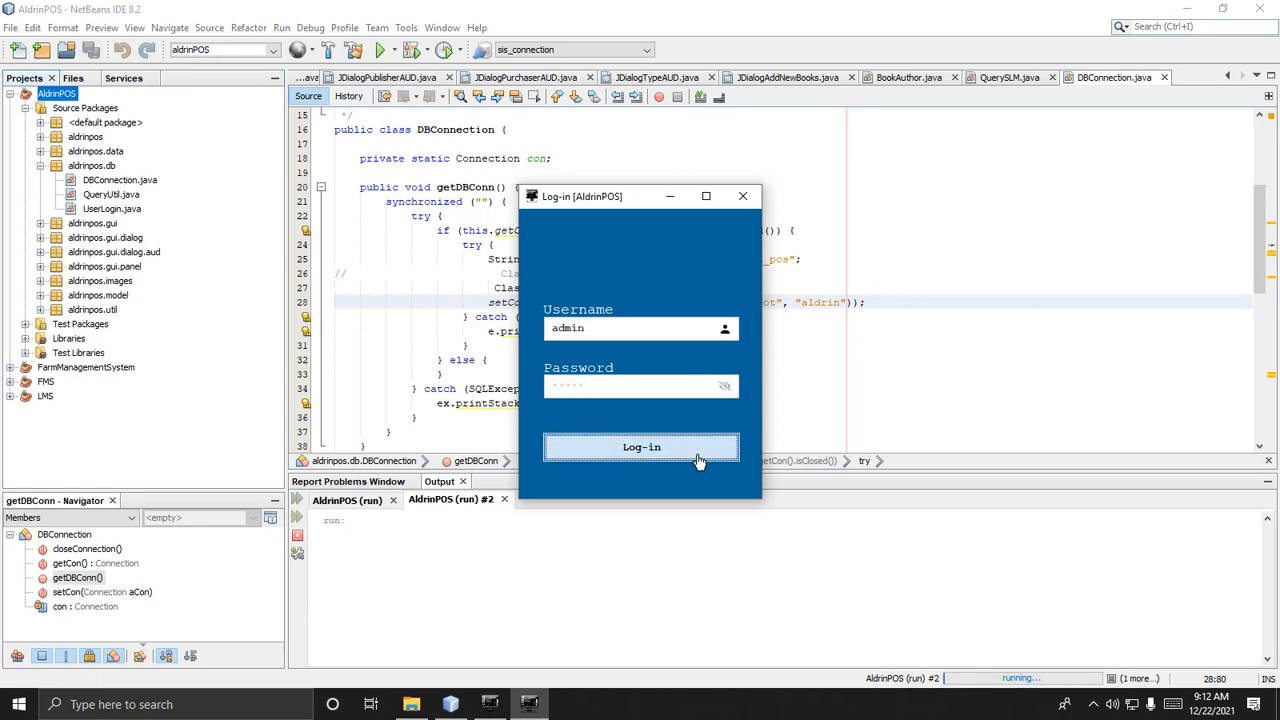
left_click(641, 447)
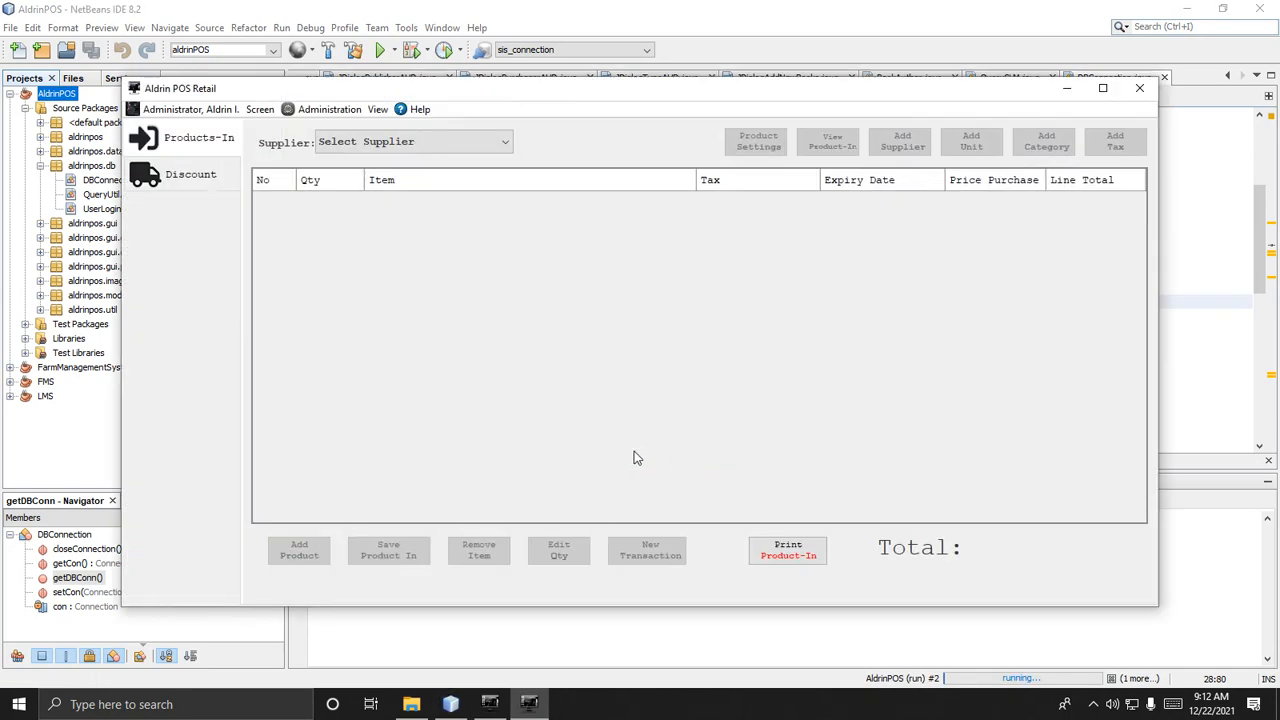
Show the Product Discount Settings table listing Presto and Grahams products
left_click(190, 174)
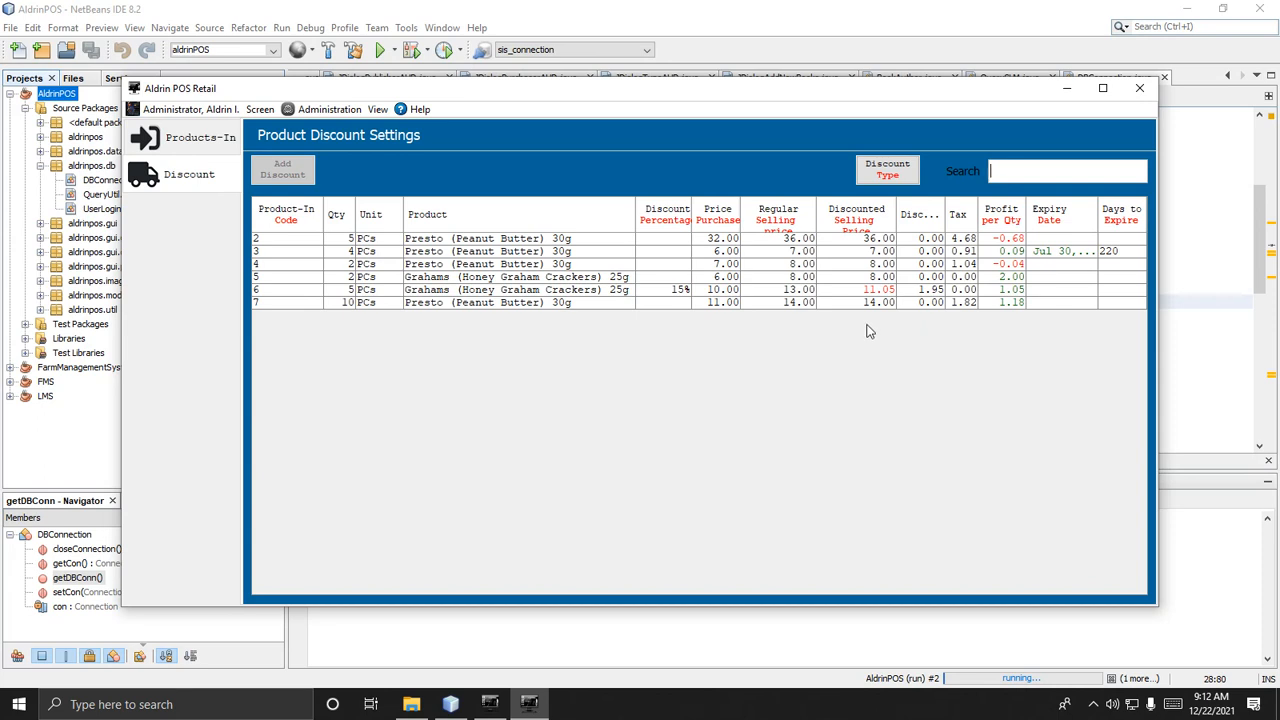
mouse_move(944, 264)
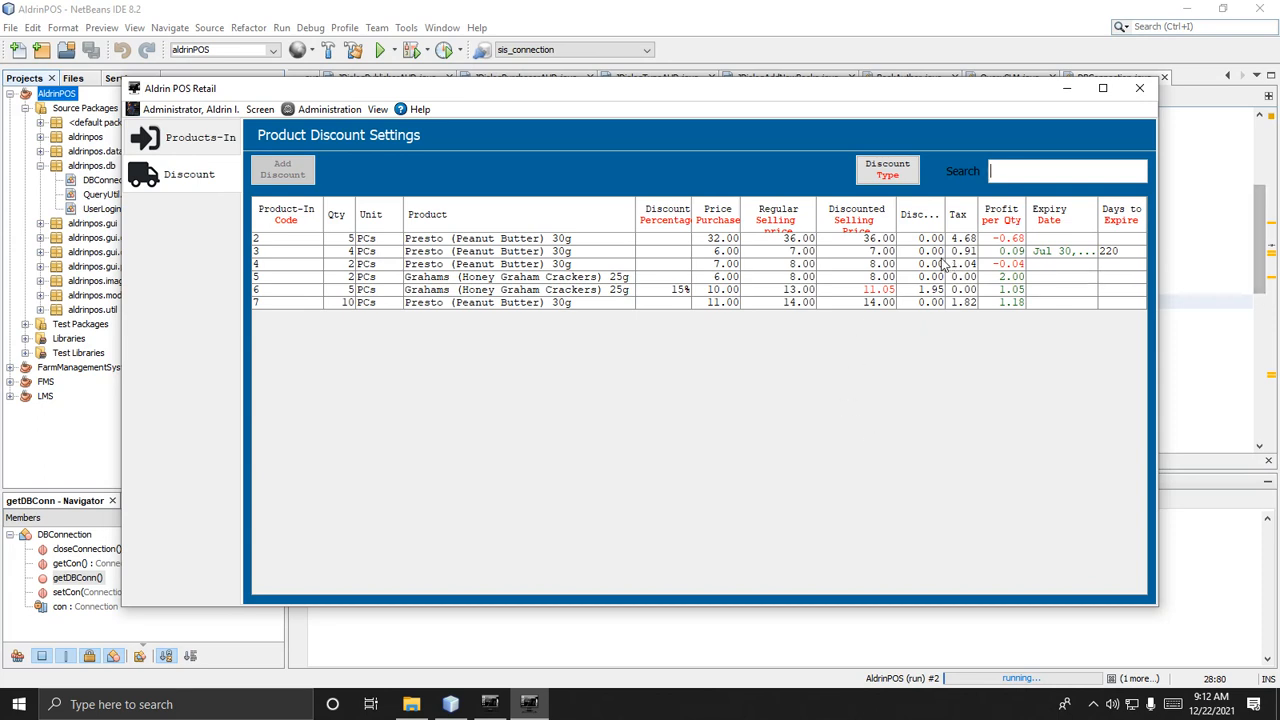
mouse_move(547, 312)
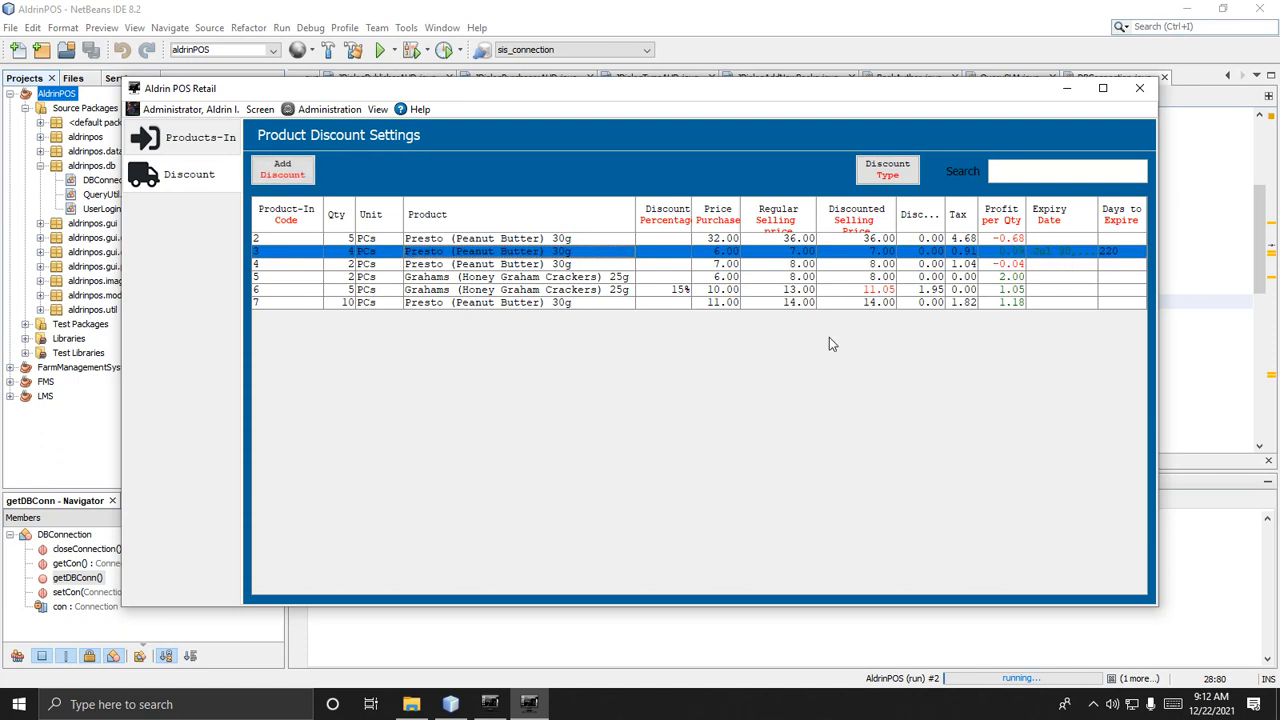
mouse_move(481, 281)
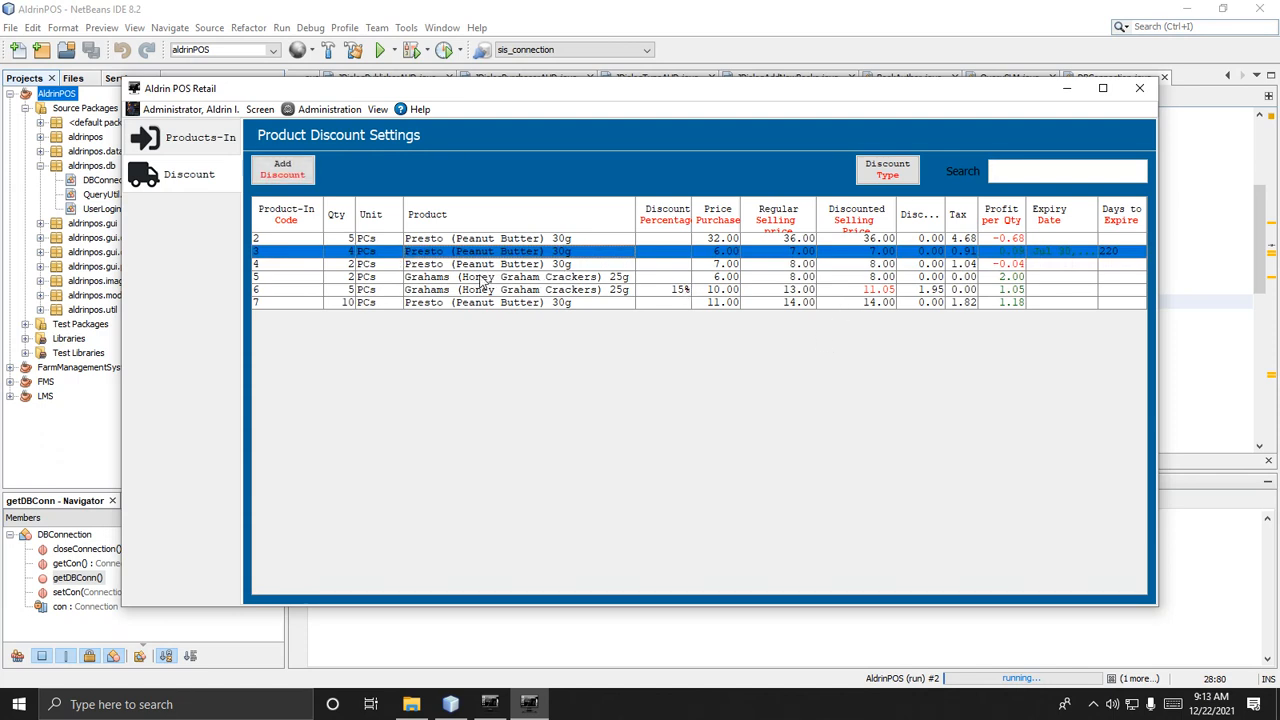
mouse_move(476, 389)
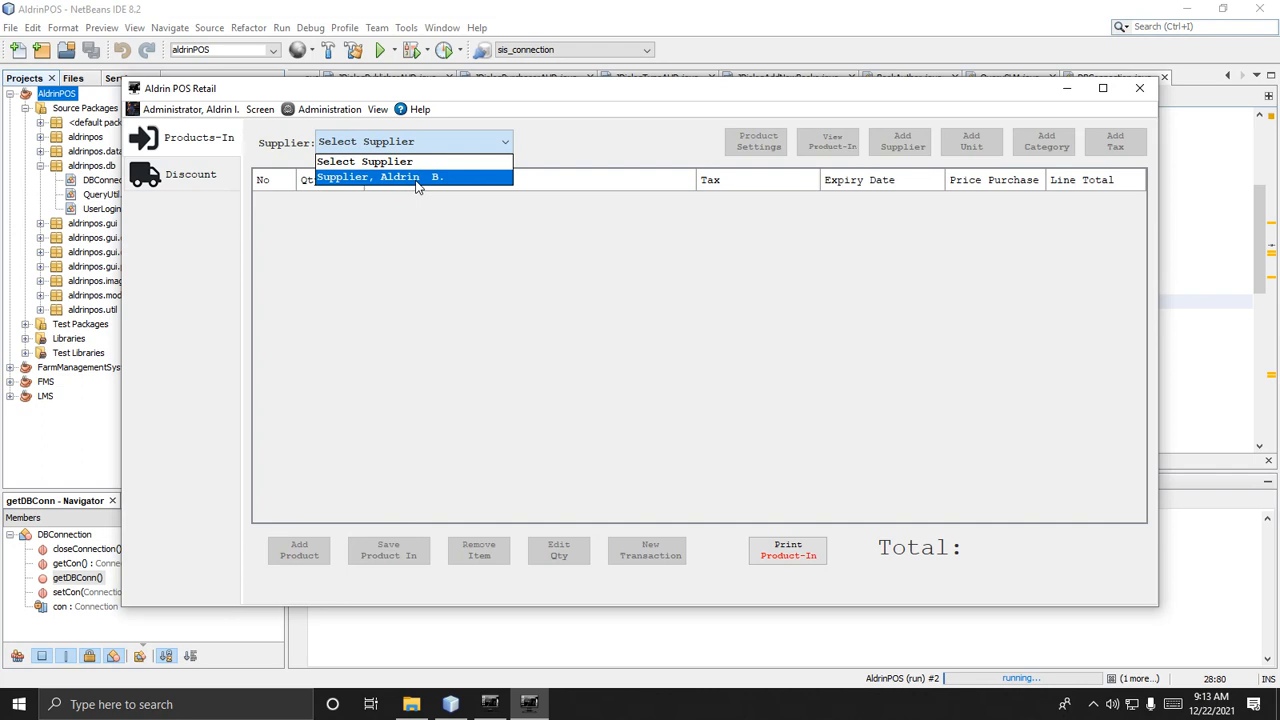
left_click(413, 177)
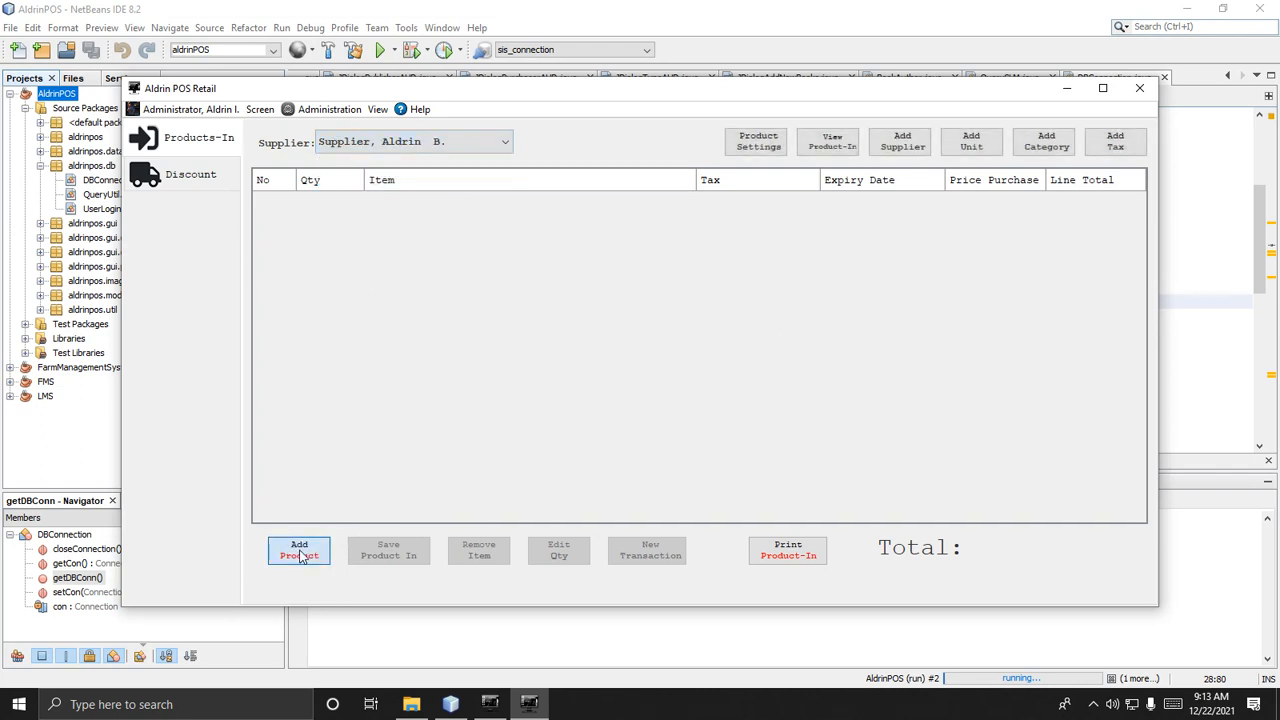
left_click(299, 550)
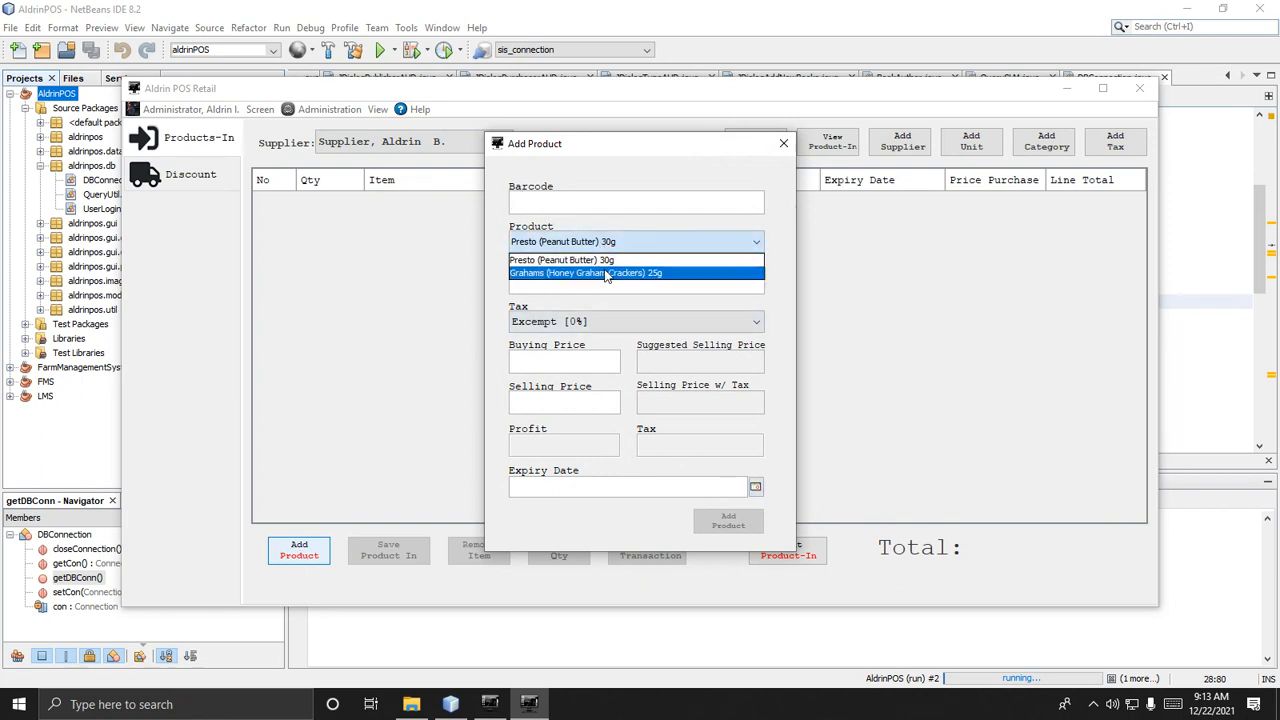
mouse_move(560, 260)
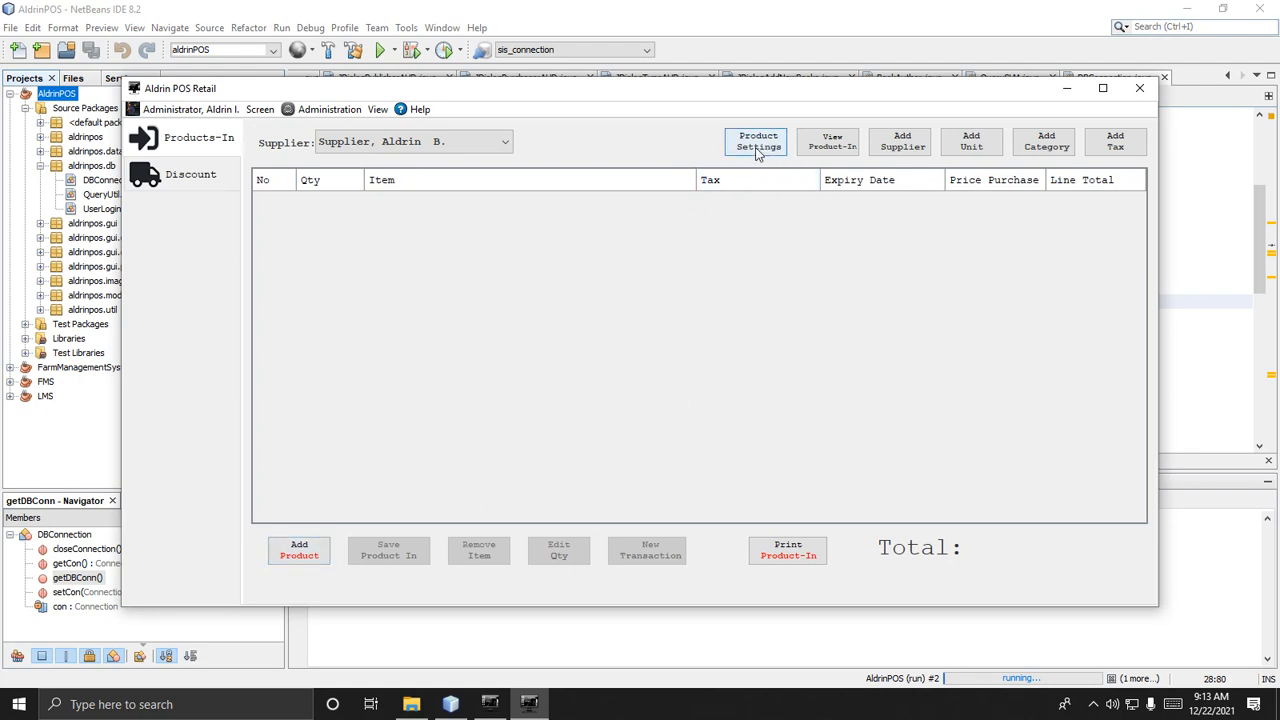
left_click(757, 141)
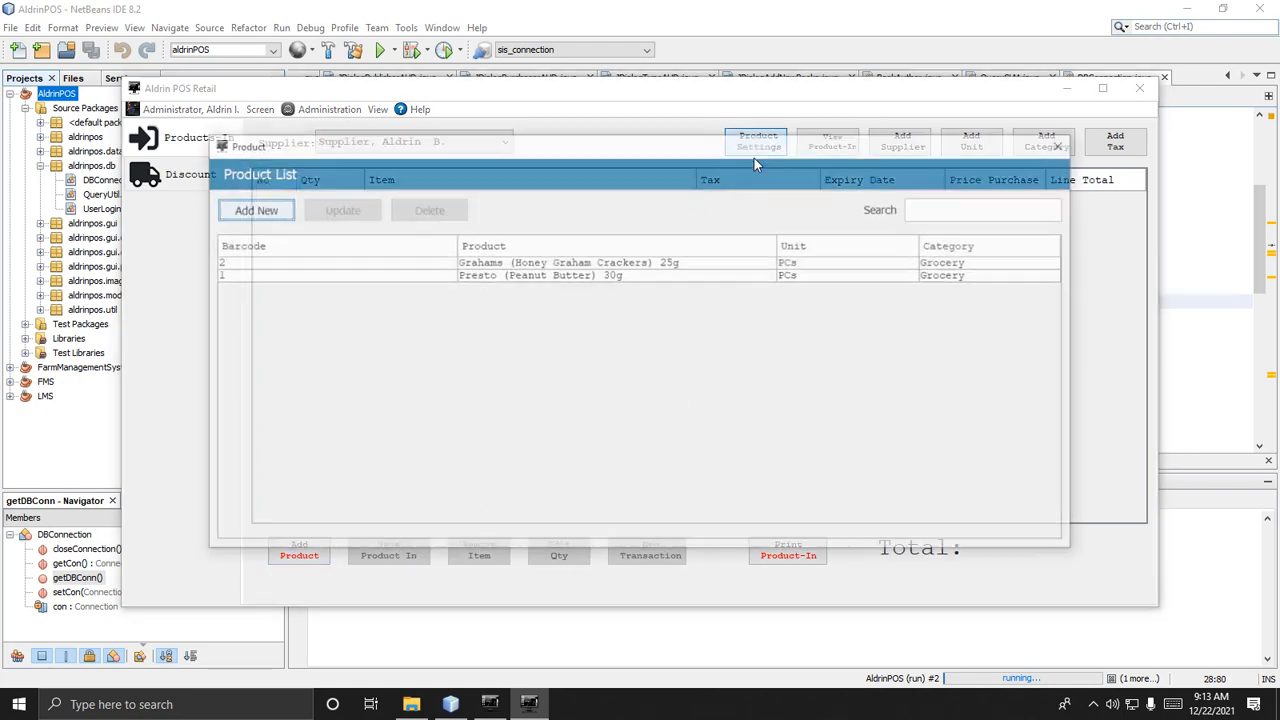
left_click(256, 210)
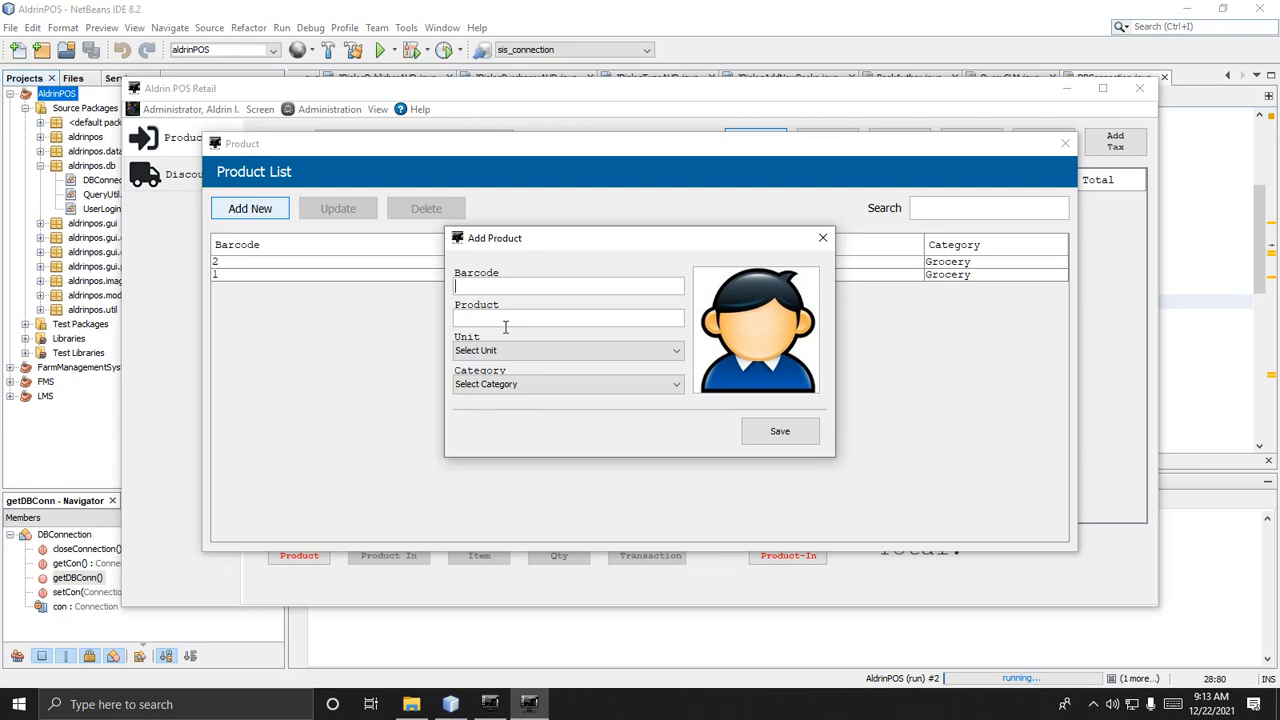
type("4800361410816")
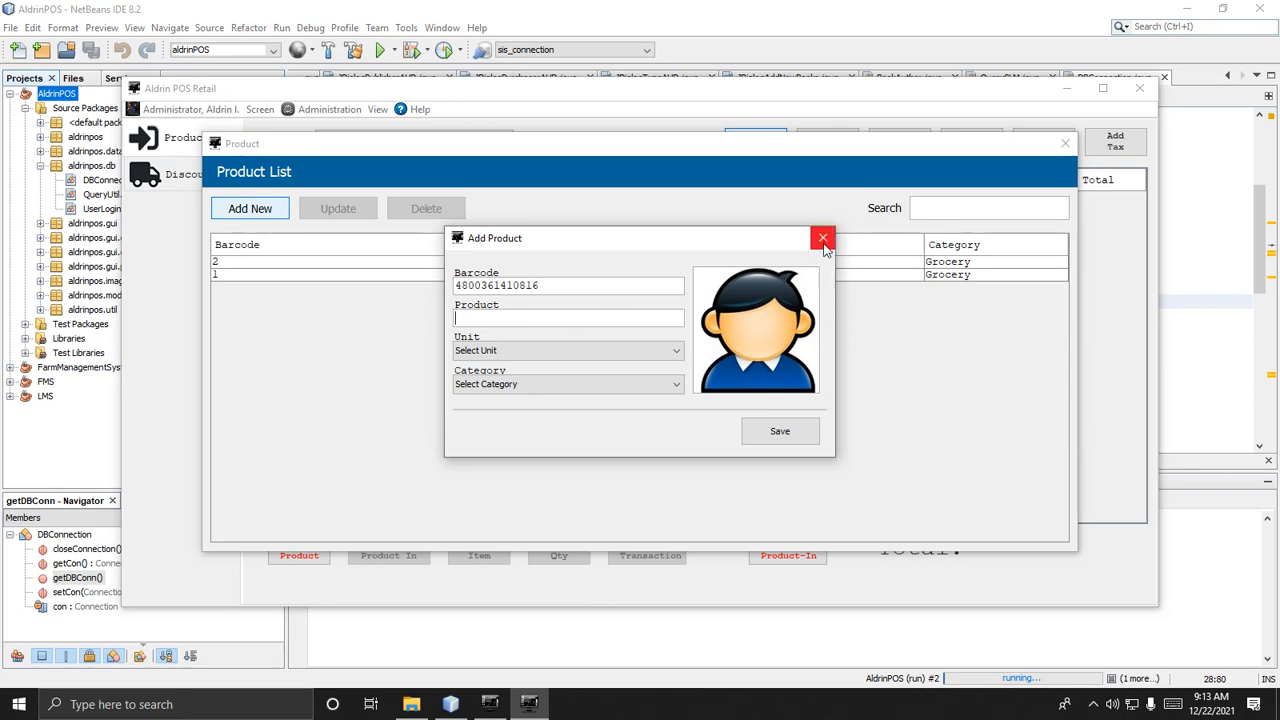
mouse_move(822, 238)
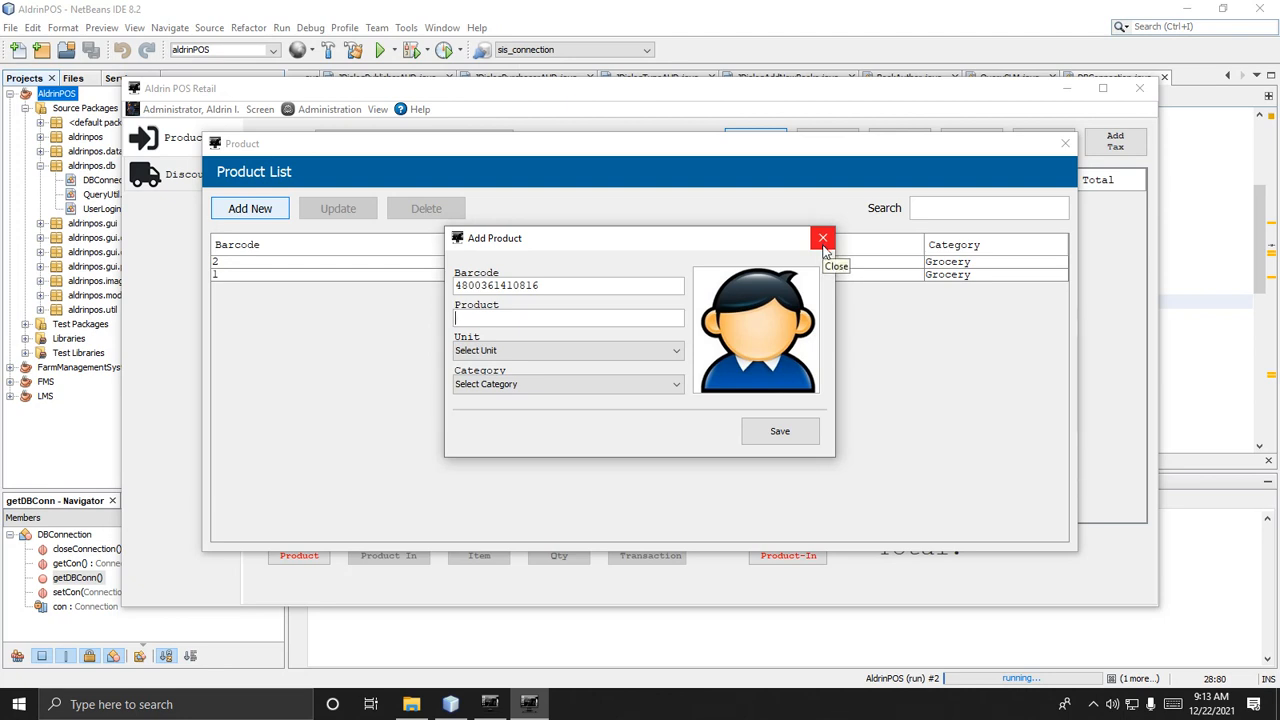
left_click(822, 238)
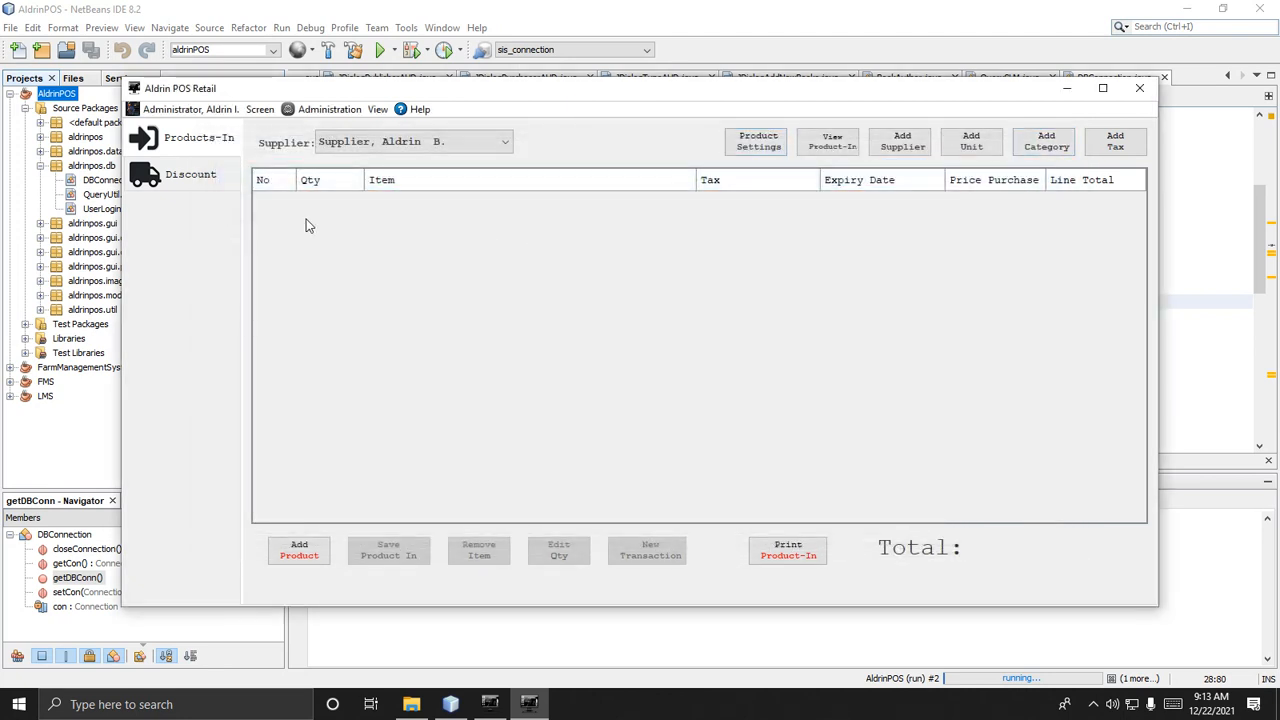
Switch back and forth between the Discount and Products-In screens twice
left_click(190, 174)
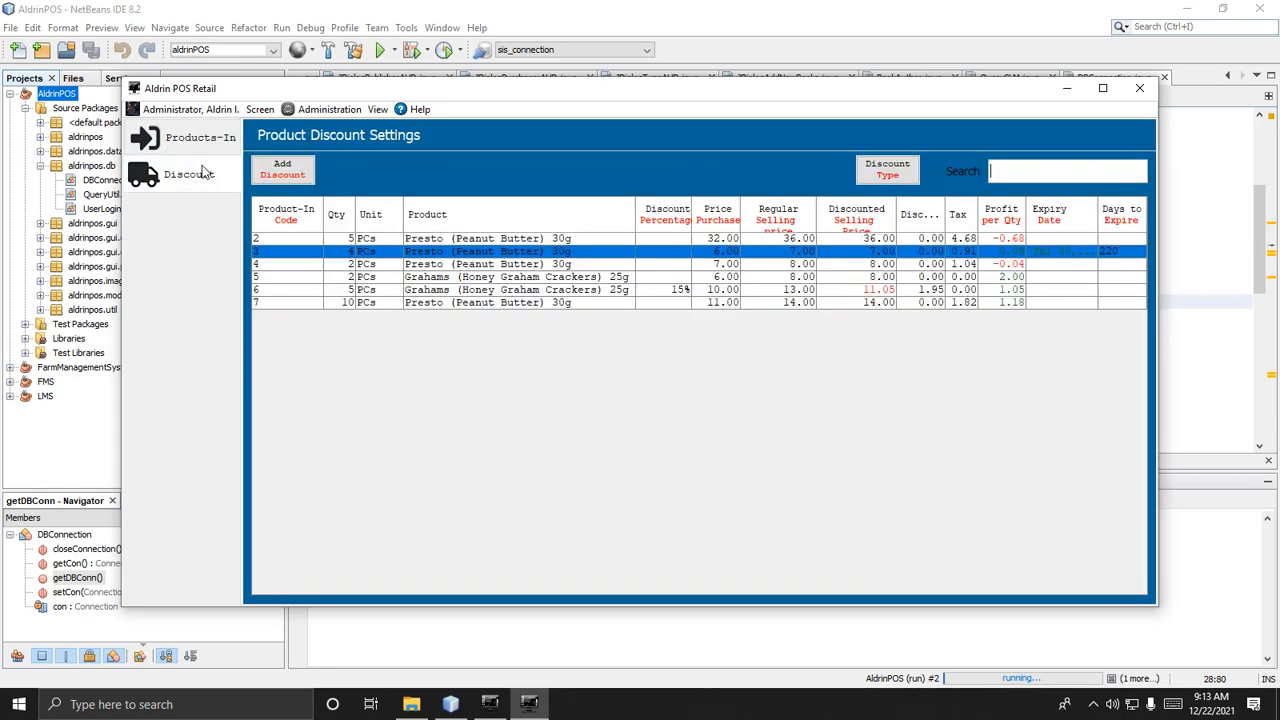
left_click(199, 137)
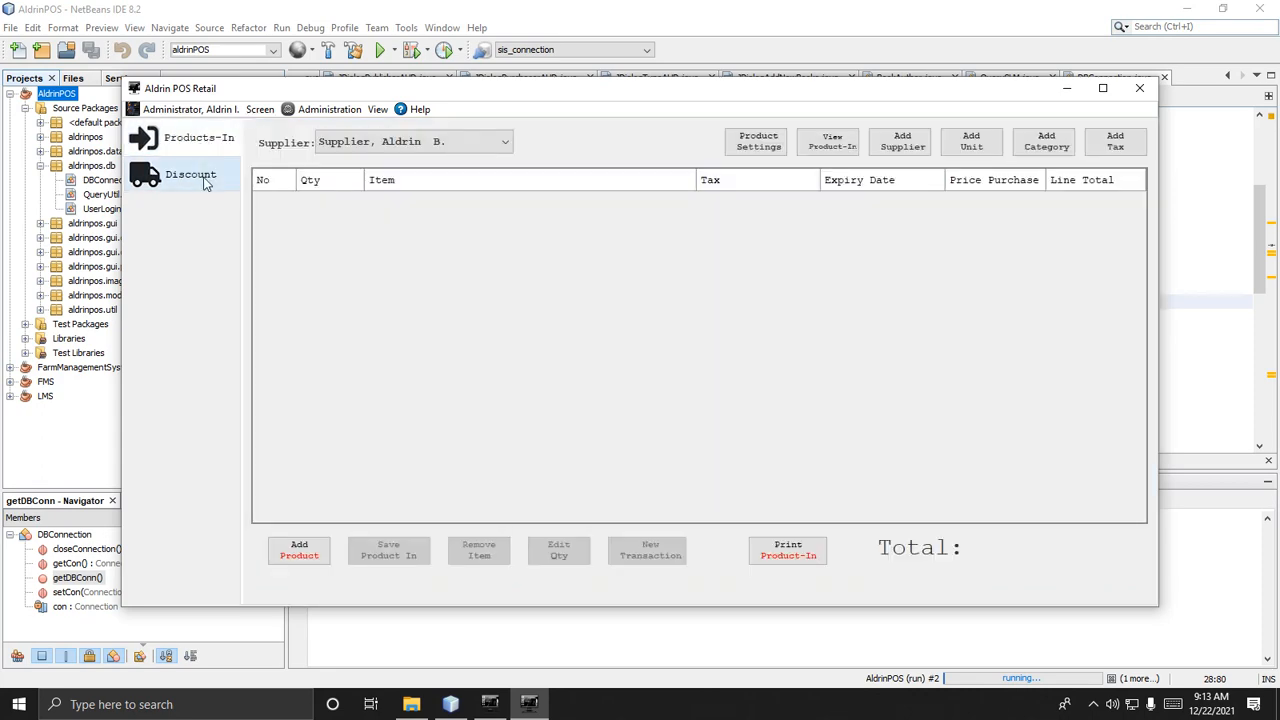
left_click(189, 174)
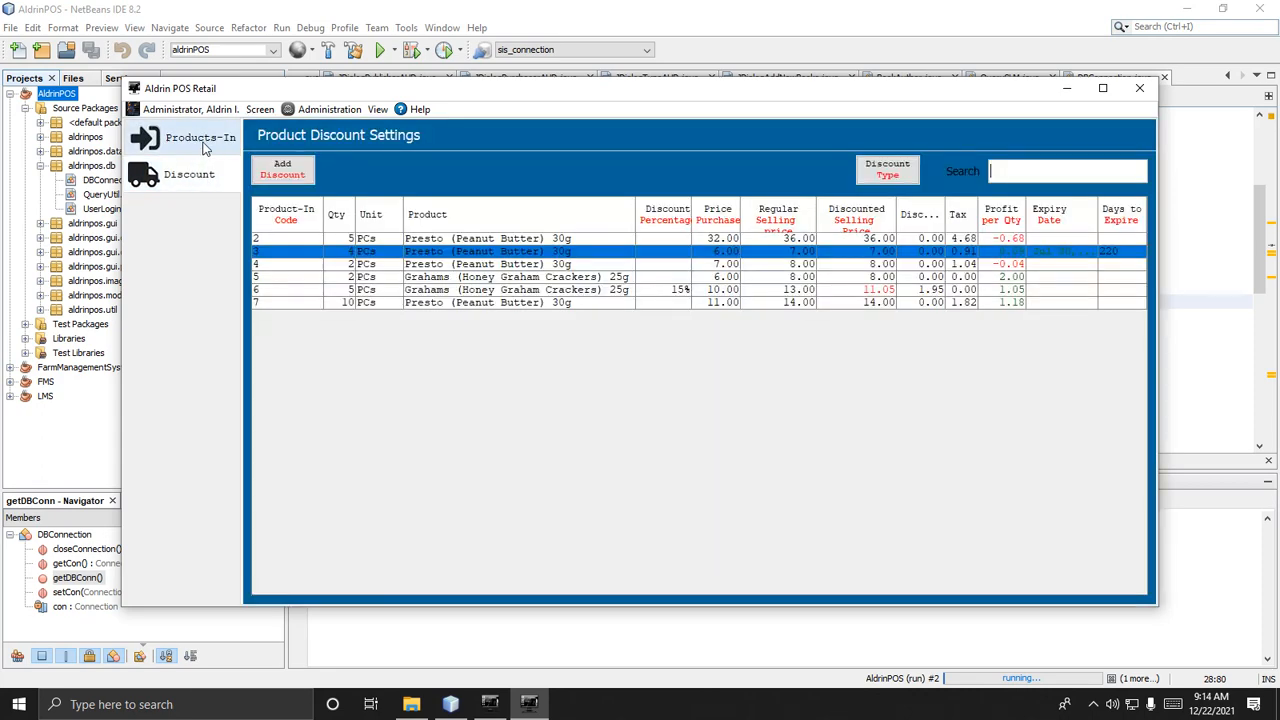
left_click(199, 137)
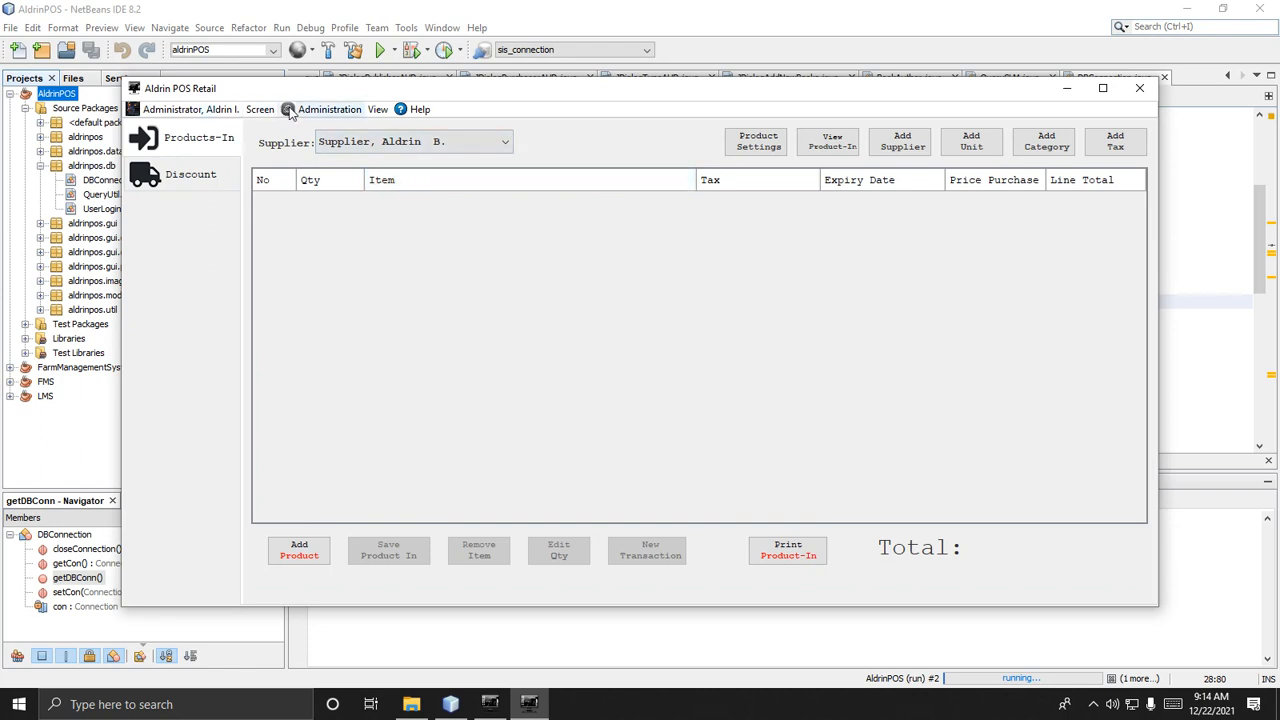
left_click(329, 109)
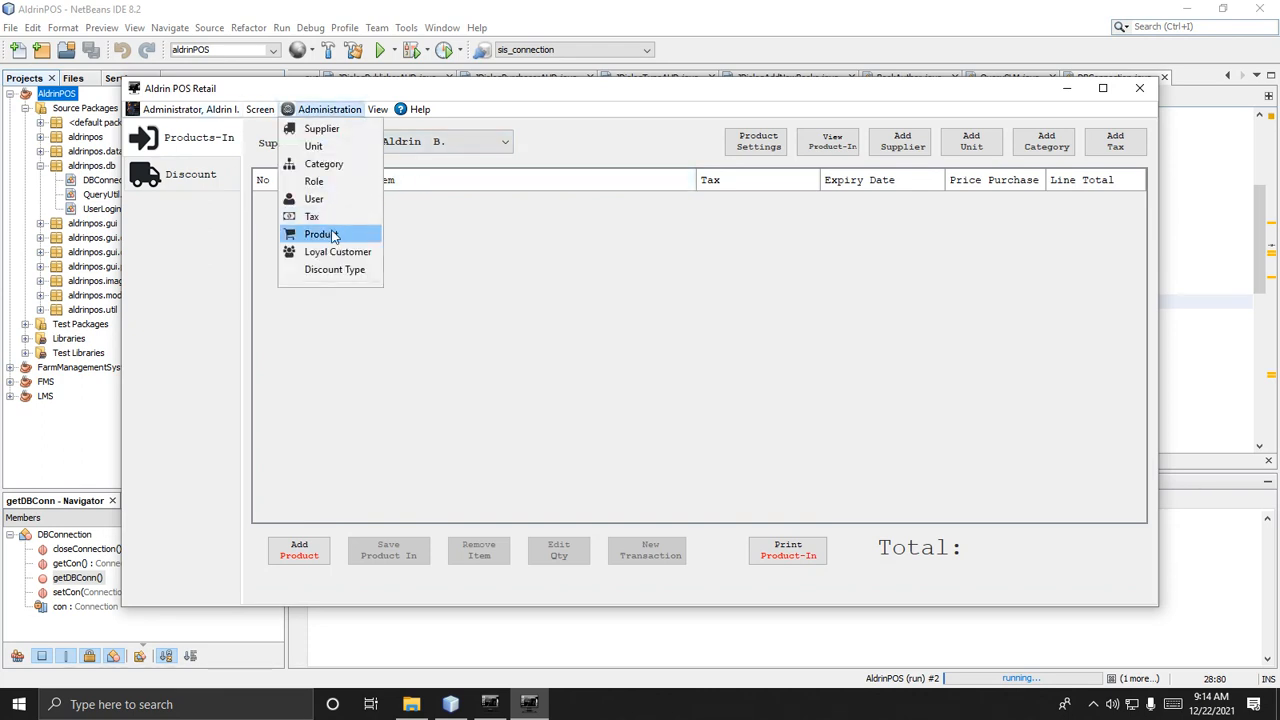
mouse_move(338, 237)
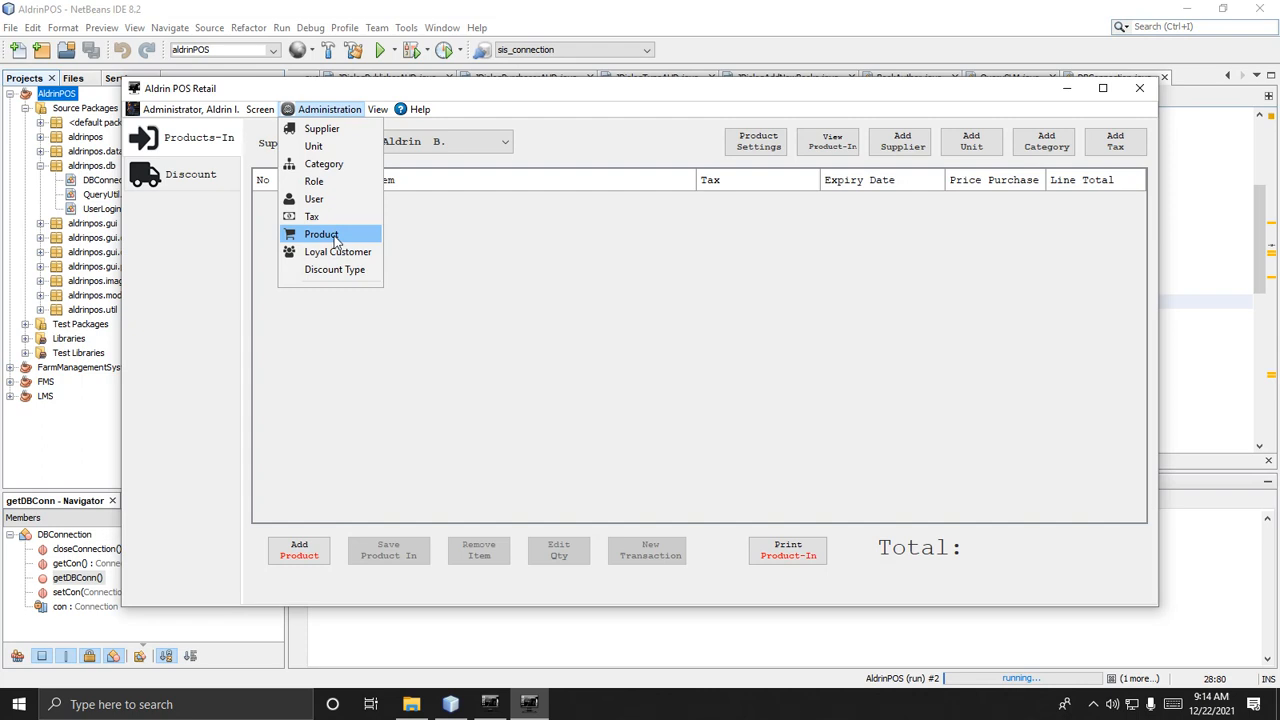
left_click(321, 233)
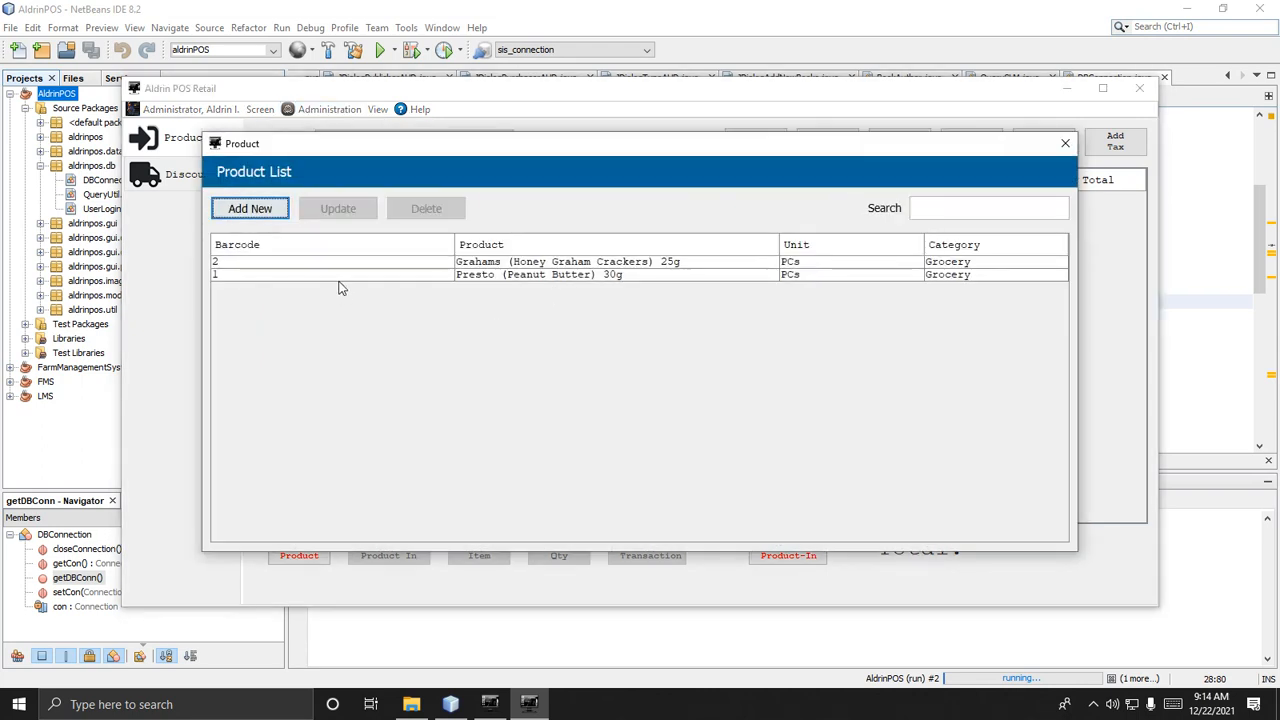
left_click(340, 261)
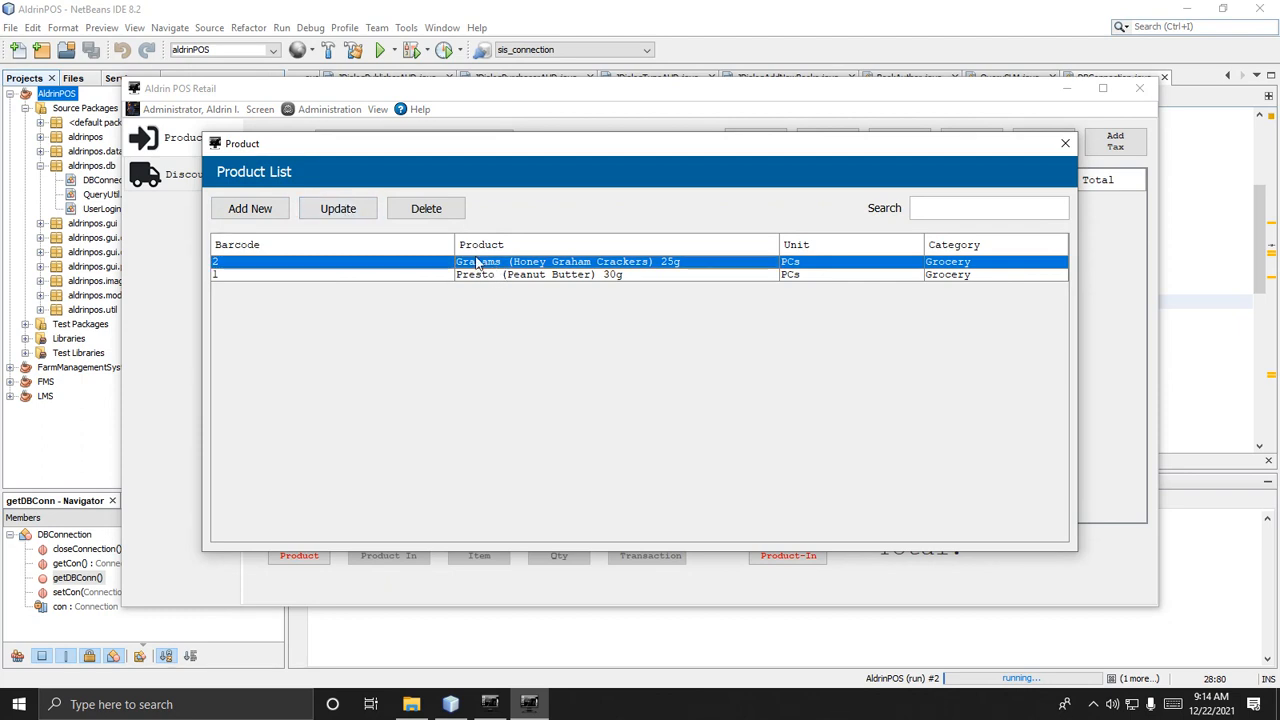
left_click(337, 208)
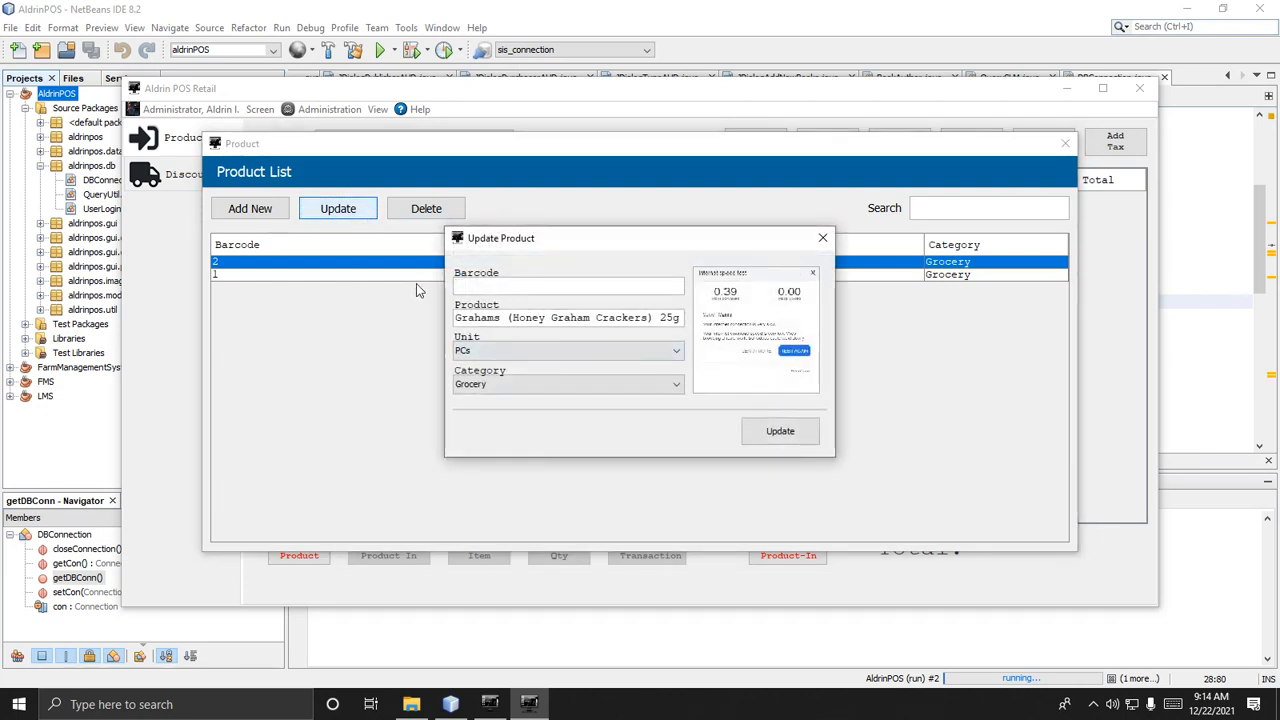
type("4800361410816")
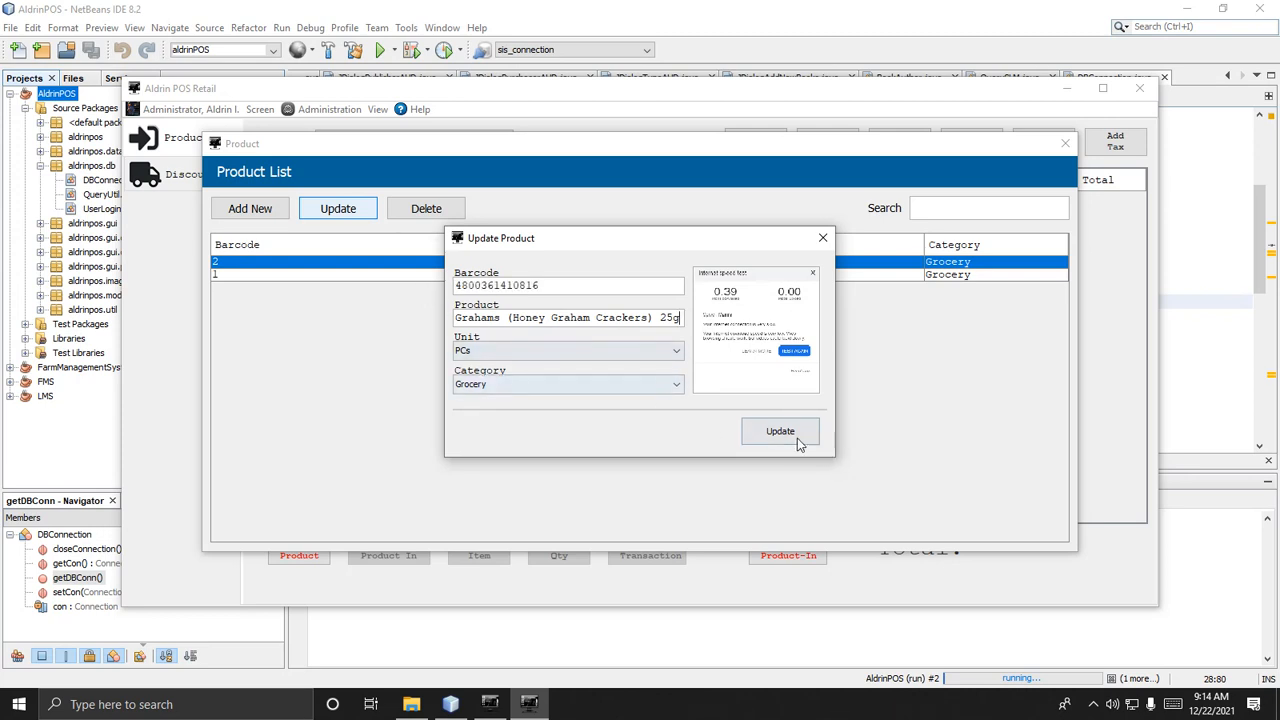
left_click(780, 431)
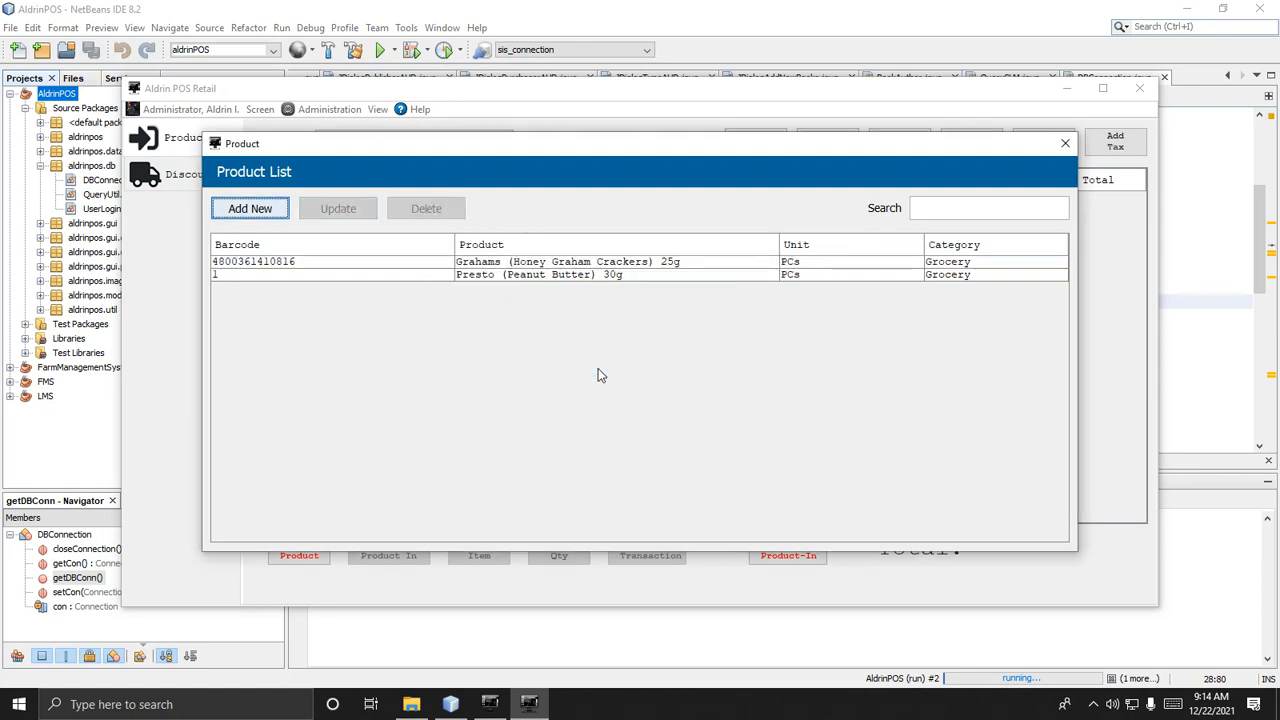
left_click(540, 274)
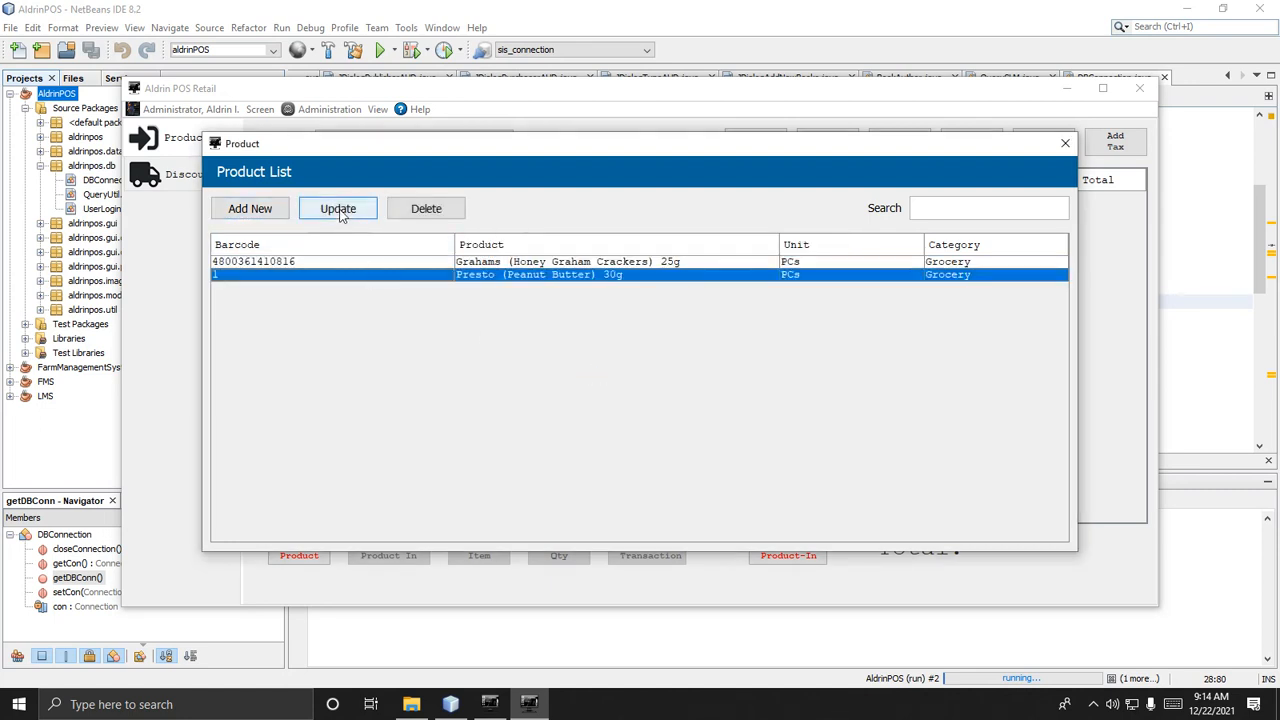
left_click(337, 208)
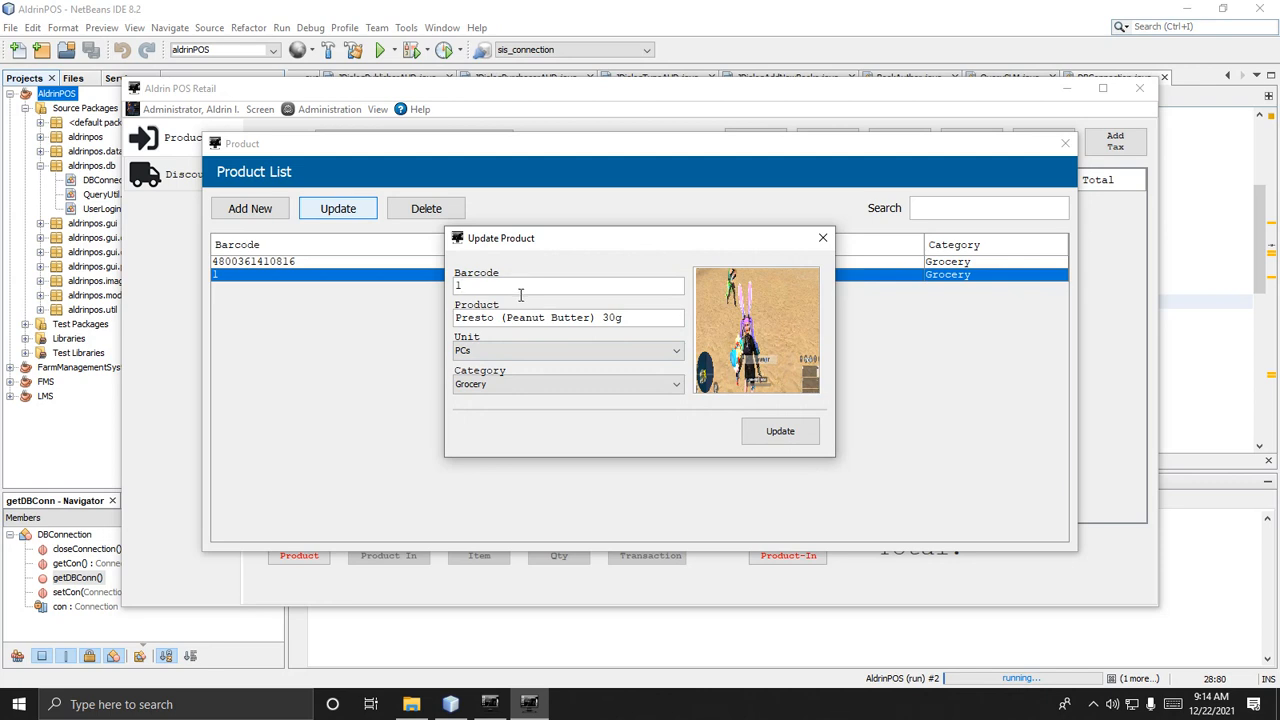
key("backspace")
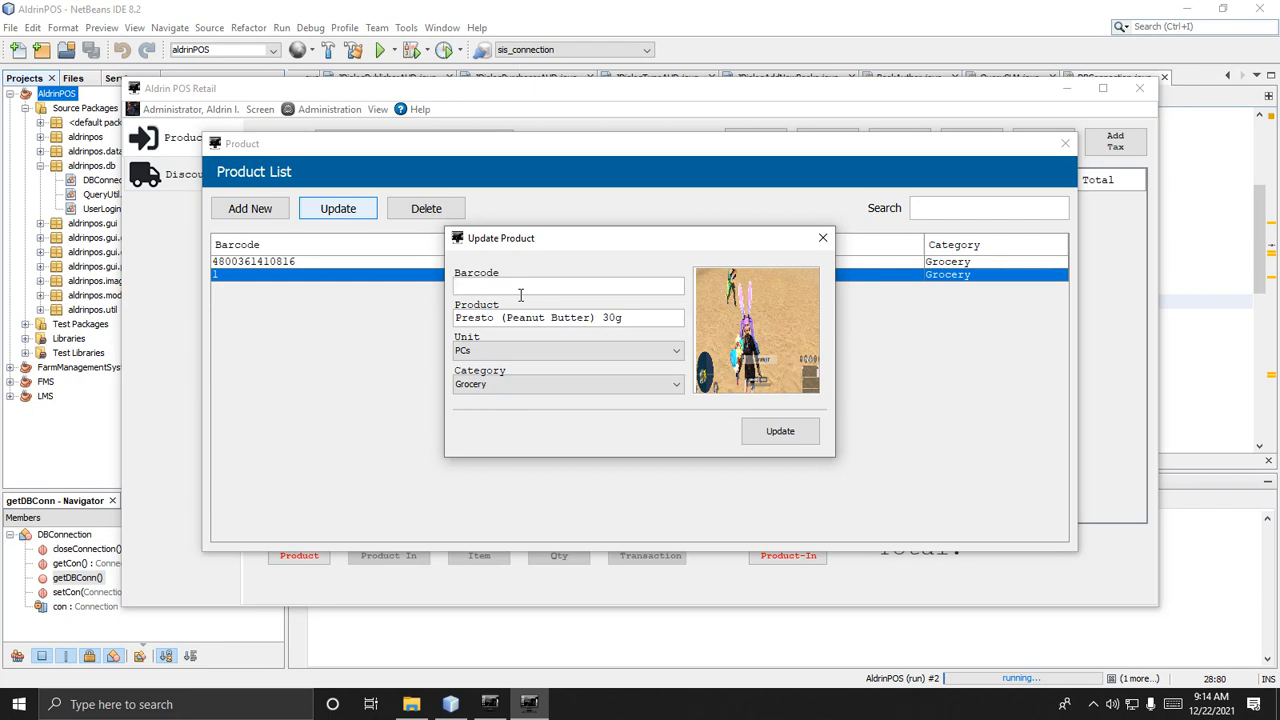
type("8996001414309")
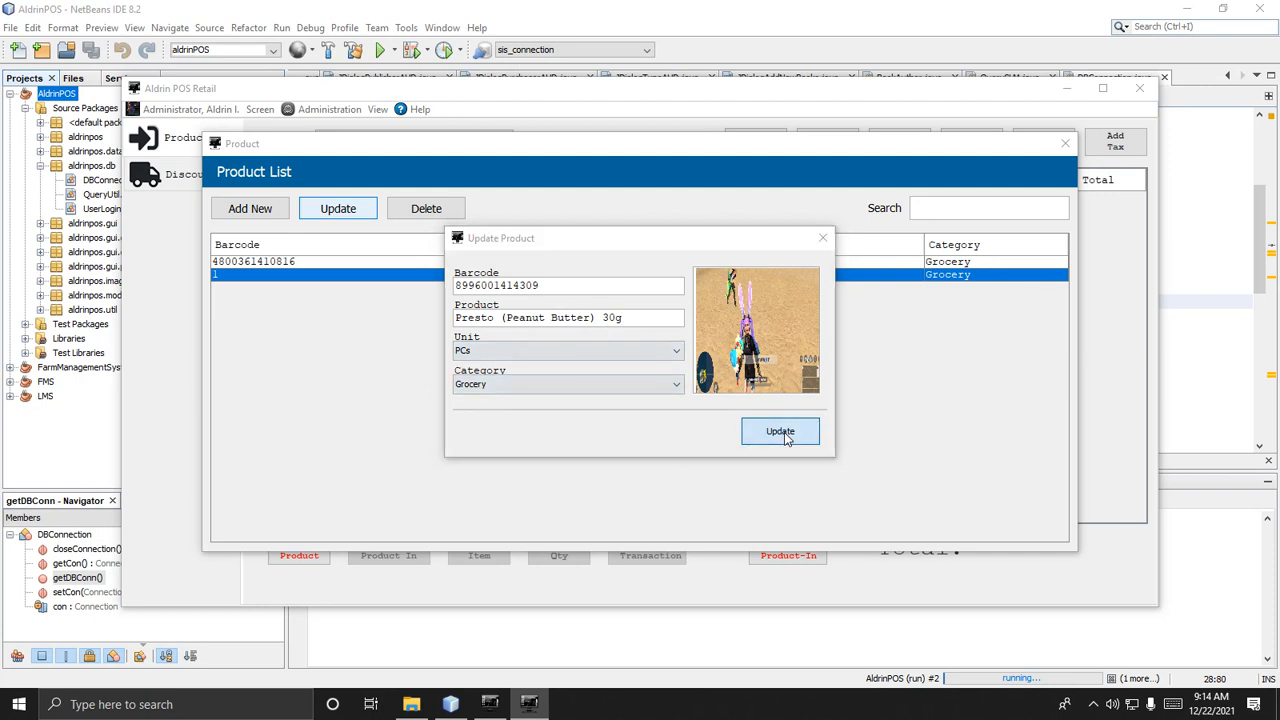
left_click(780, 431)
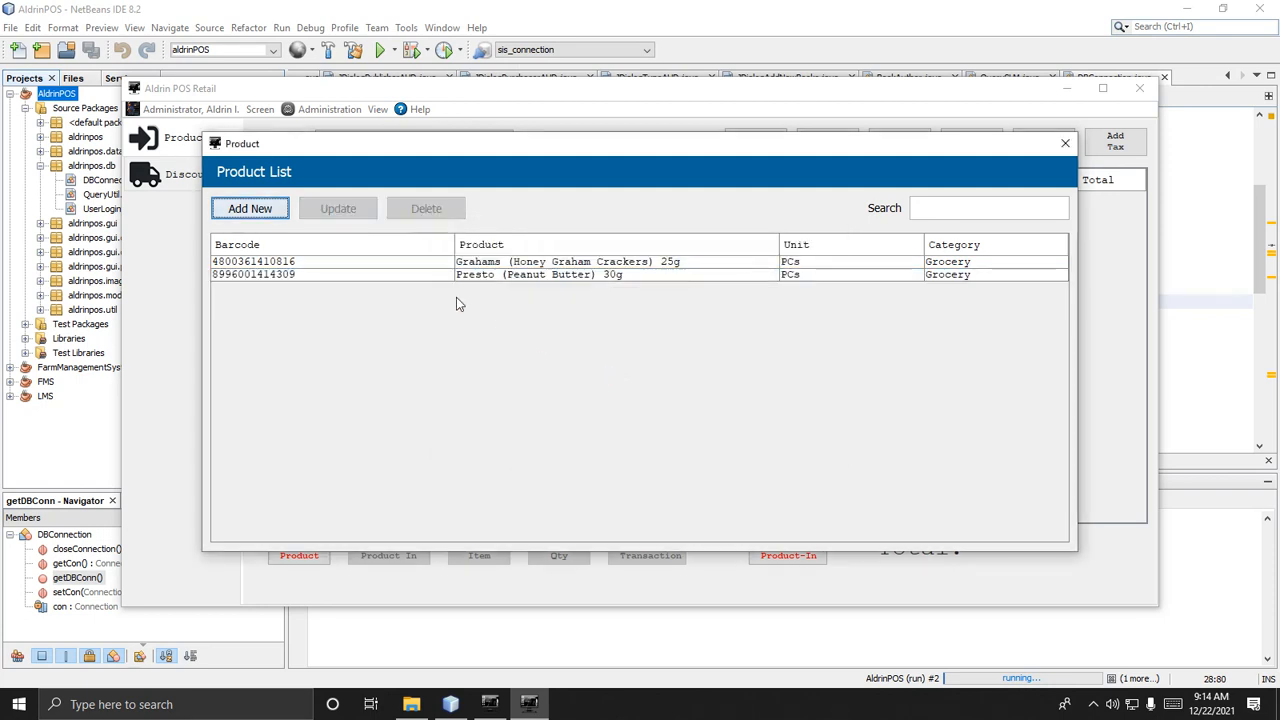
Reopen Grahams' edit form, dismiss it unchanged, and close the Product window
left_click(332, 261)
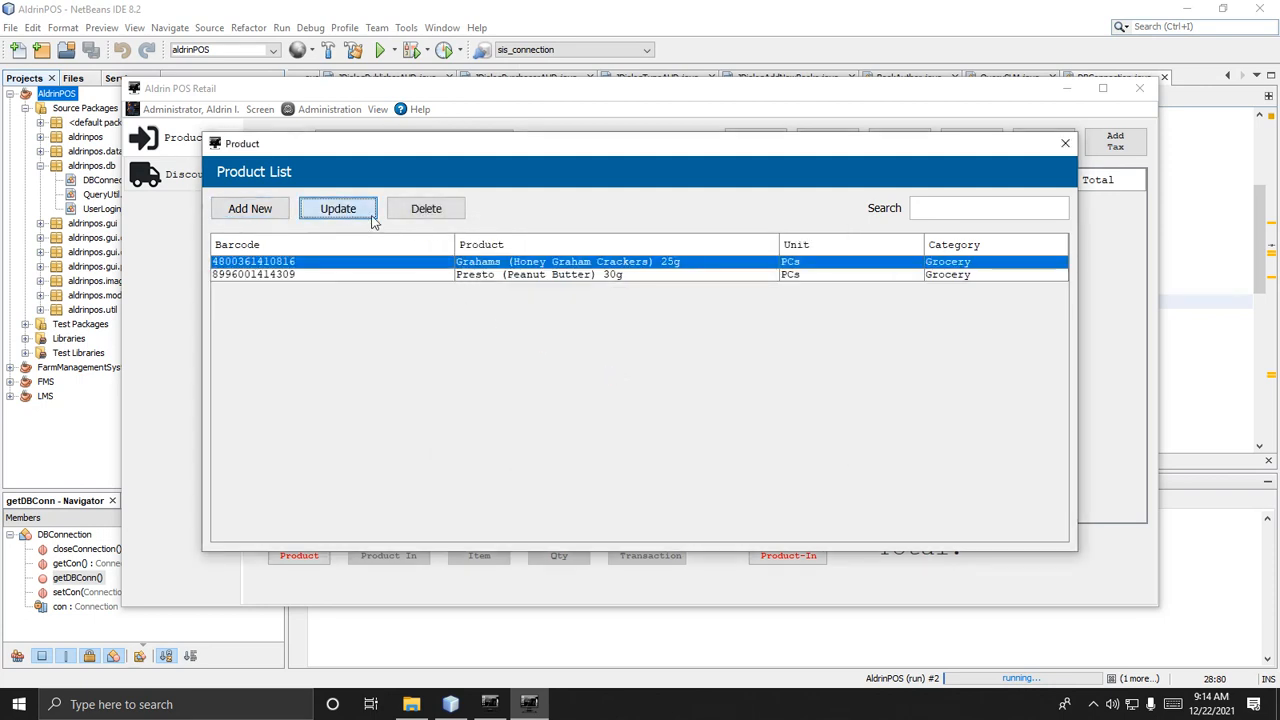
left_click(337, 208)
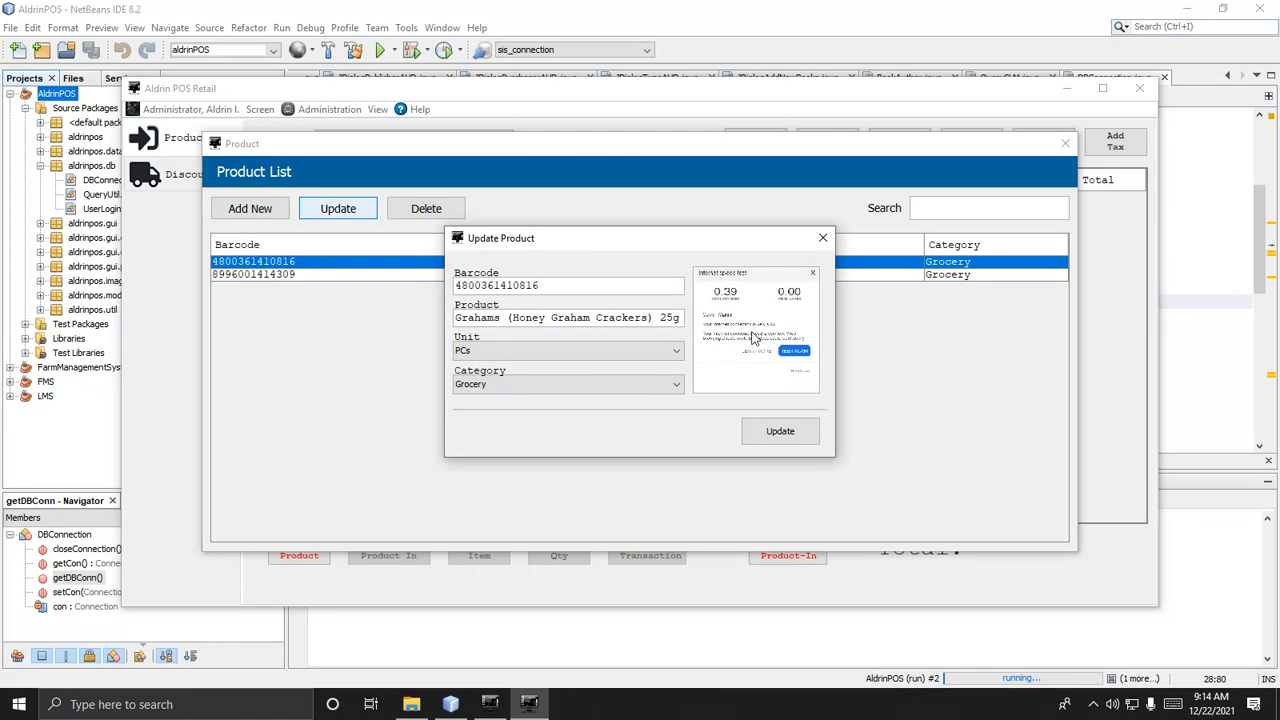
left_click(822, 237)
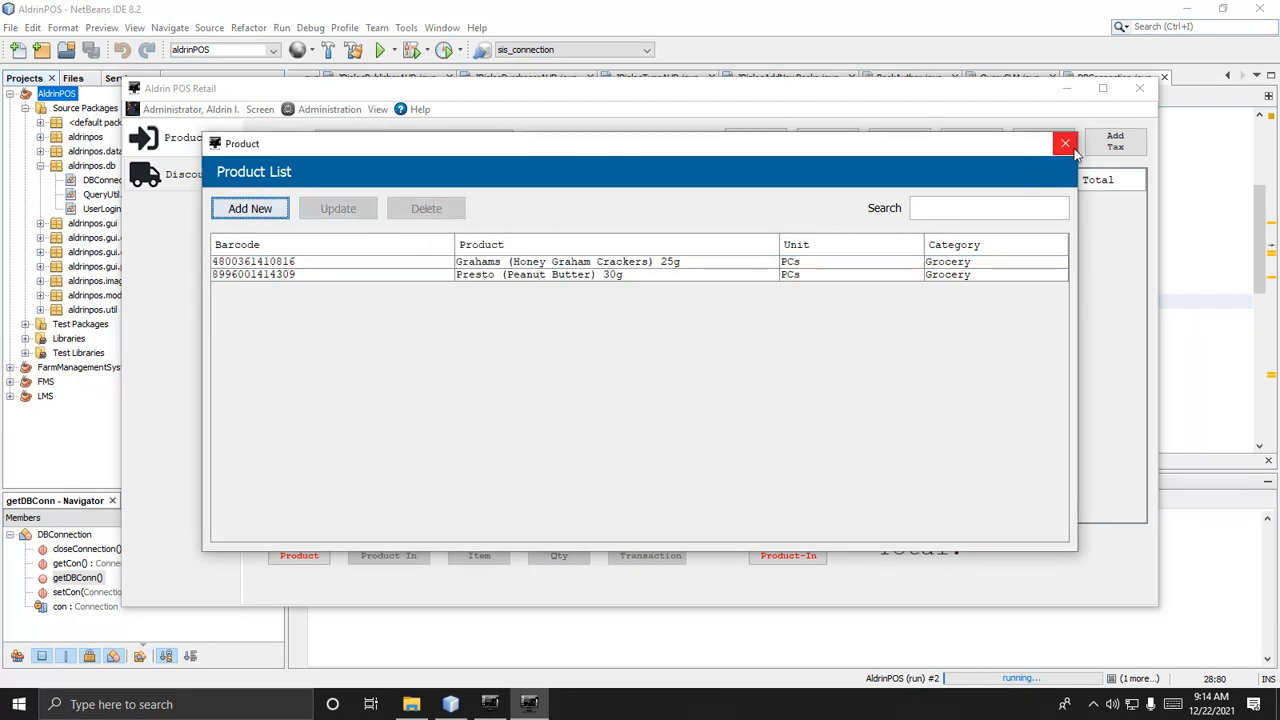
left_click(188, 174)
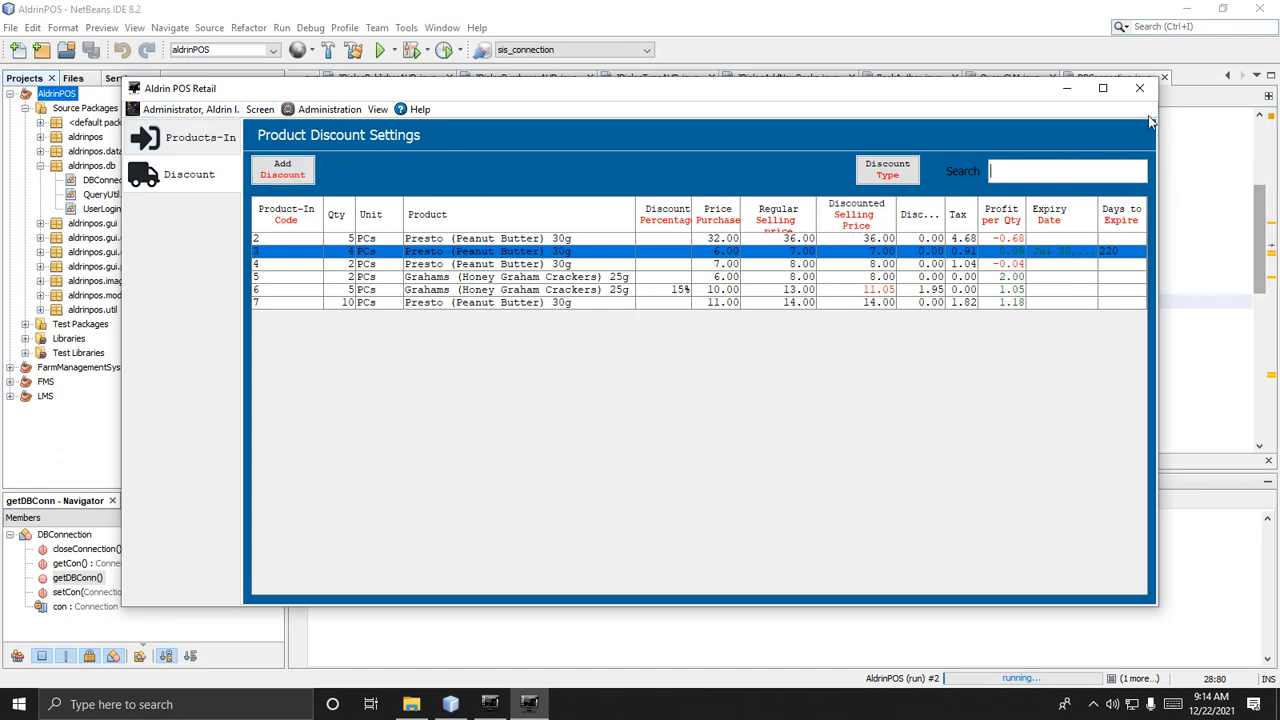
Close the administrator's Aldrin POS Retail window so the Log-in window appears
left_click(185, 109)
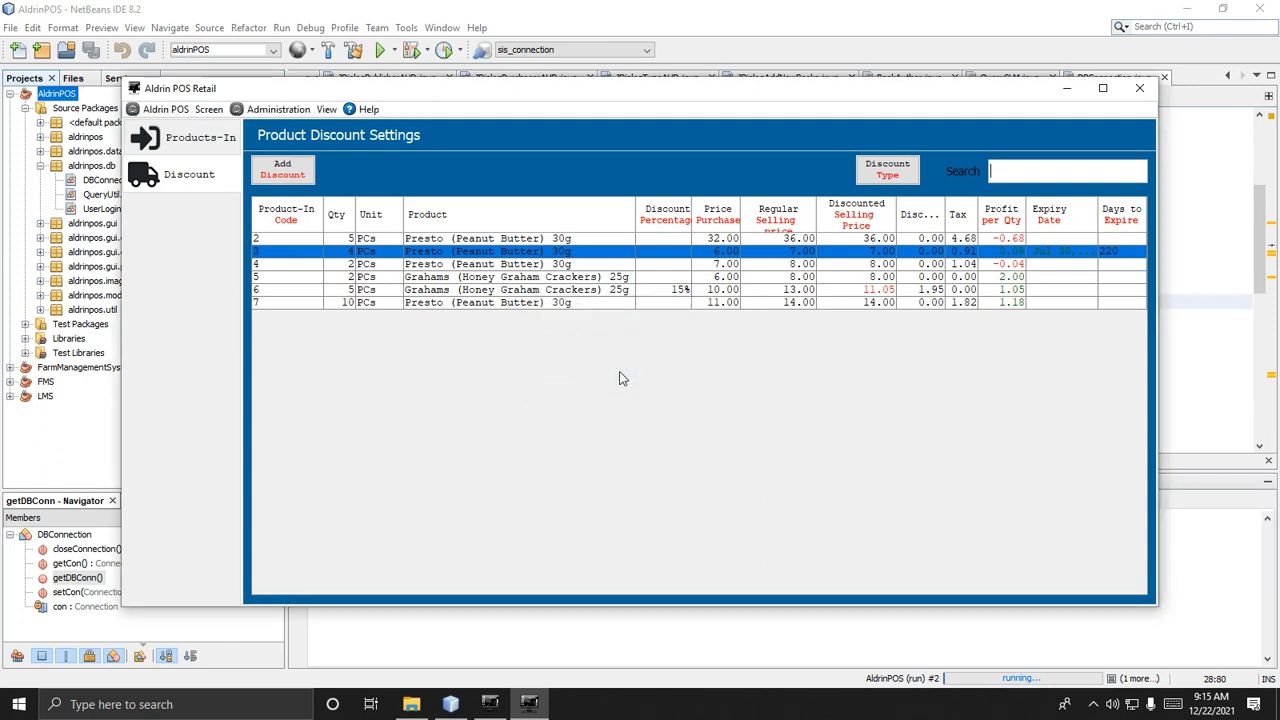
left_click(166, 109)
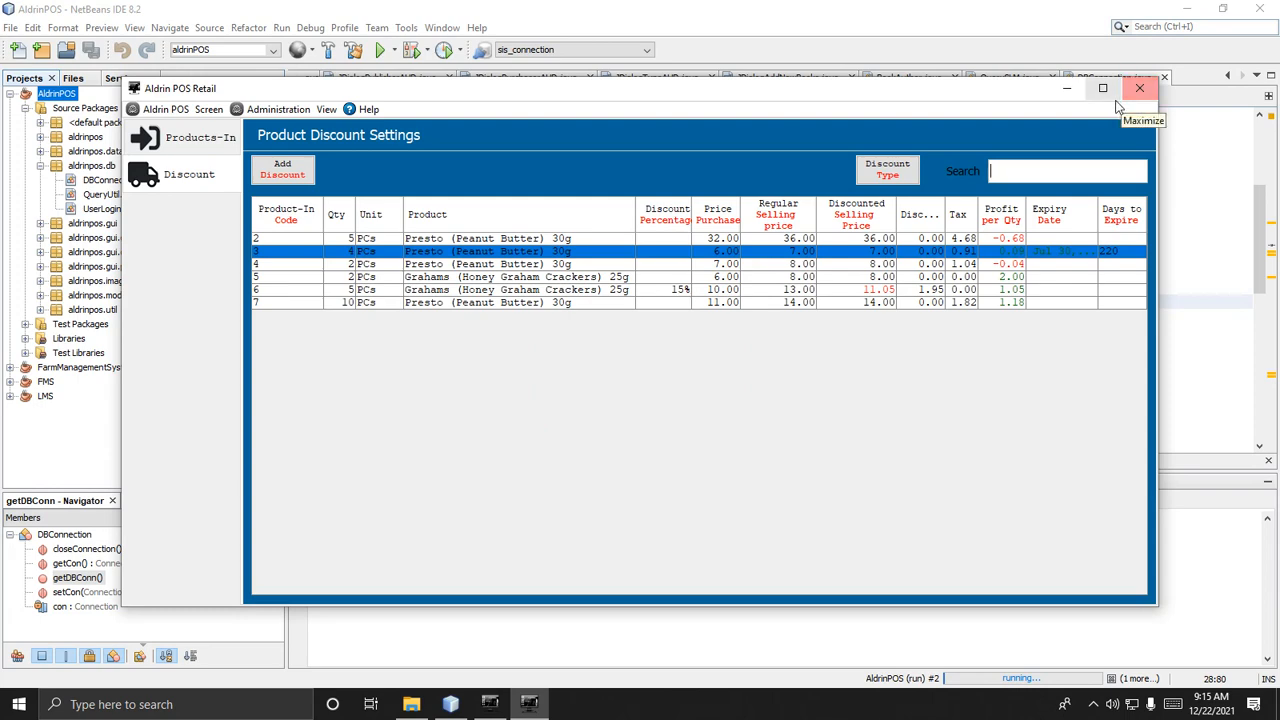
mouse_move(1139, 89)
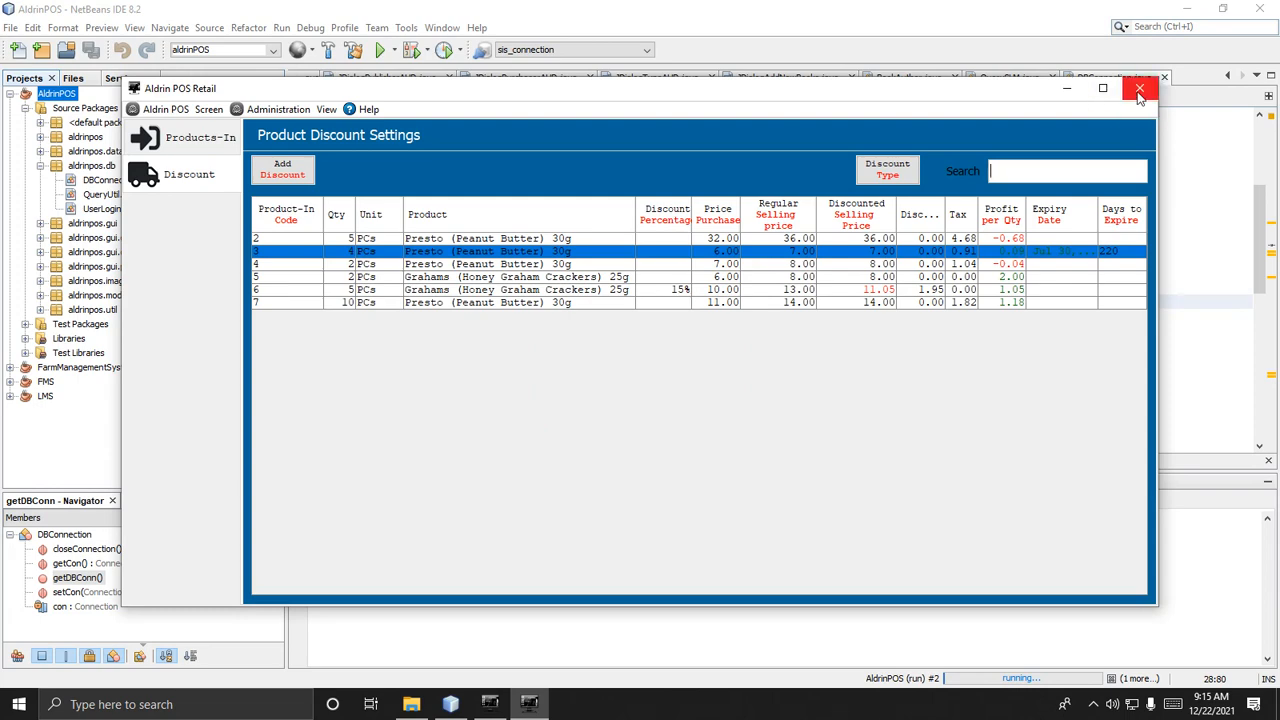
left_click(1139, 88)
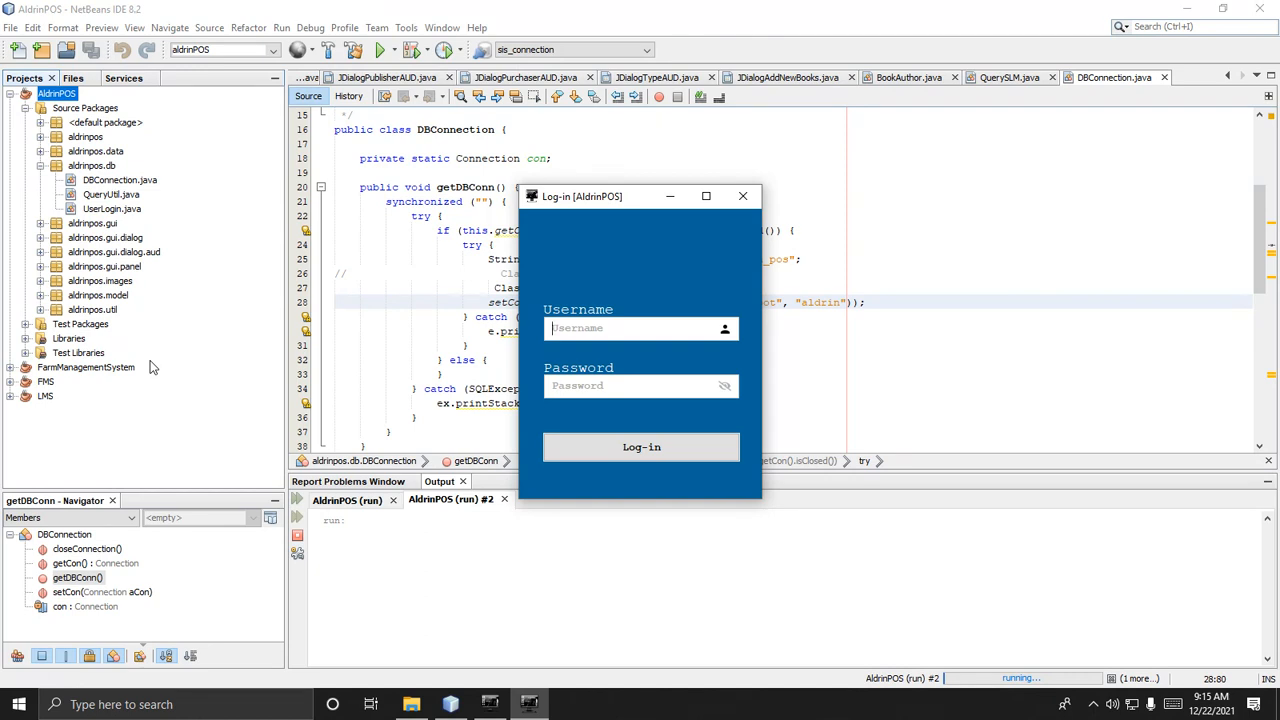
mouse_move(151, 368)
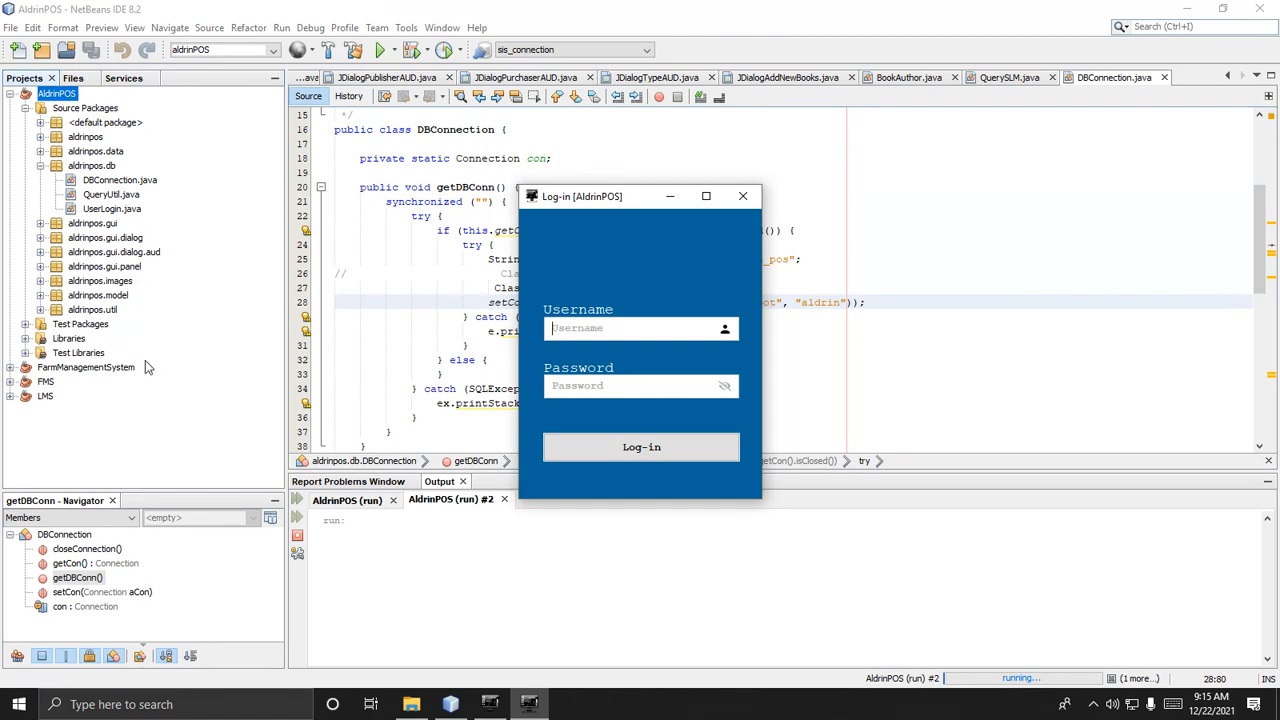
mouse_move(628, 210)
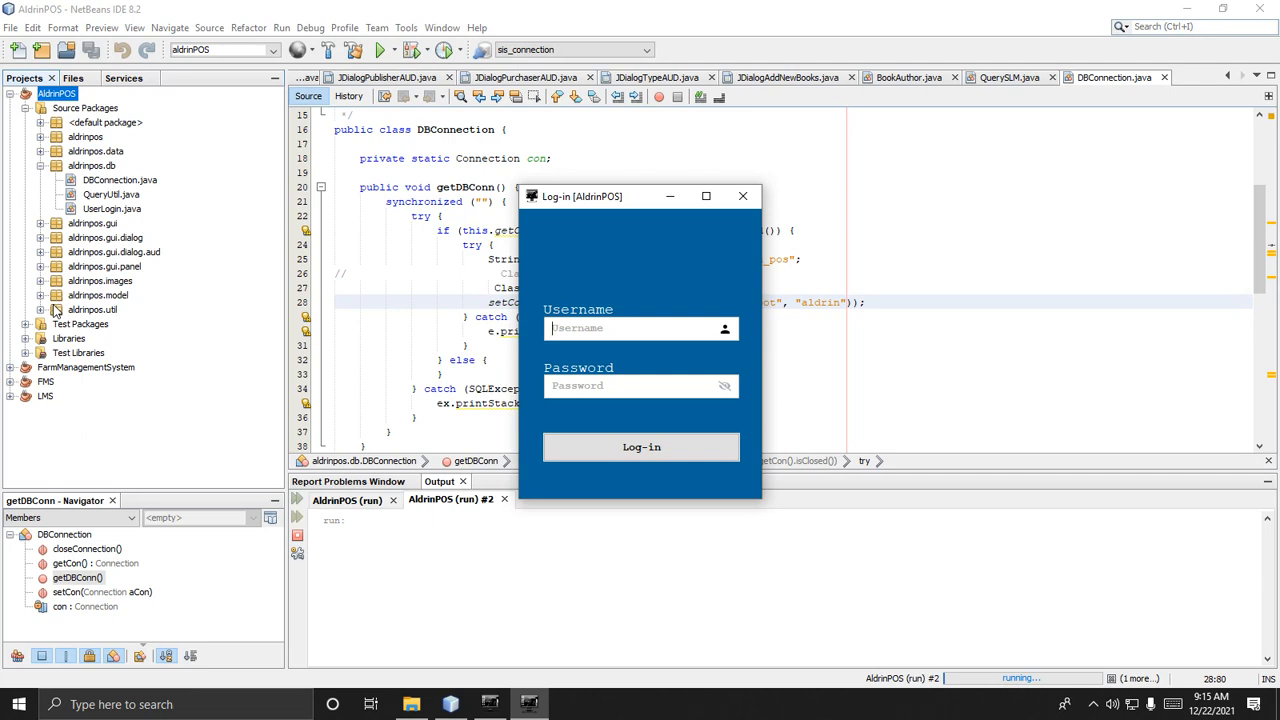
mouse_move(758, 415)
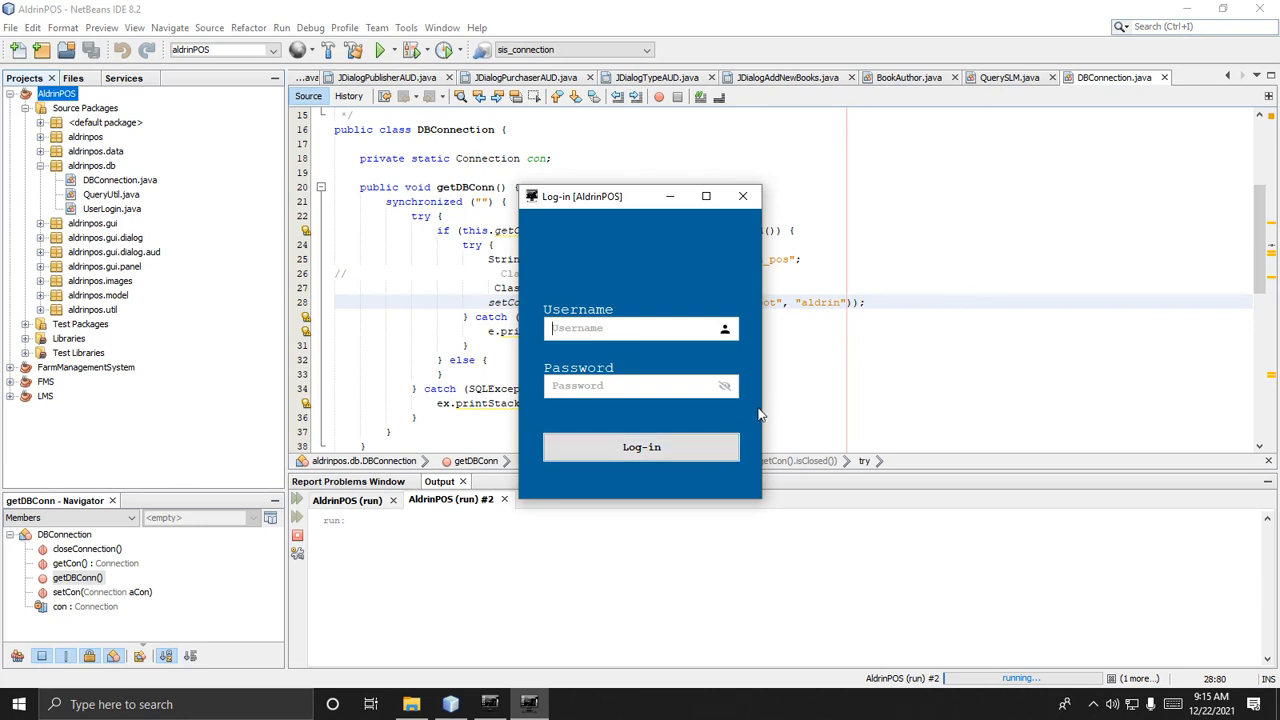
type("cas")
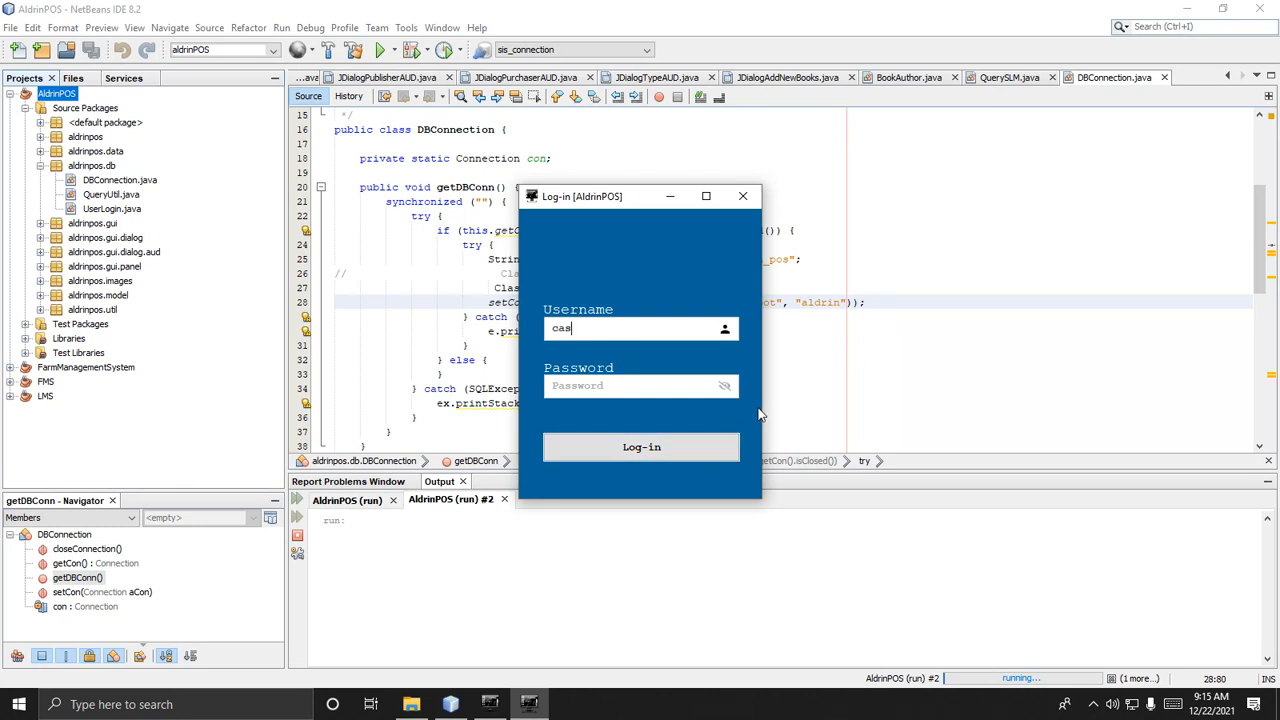
type("hier")
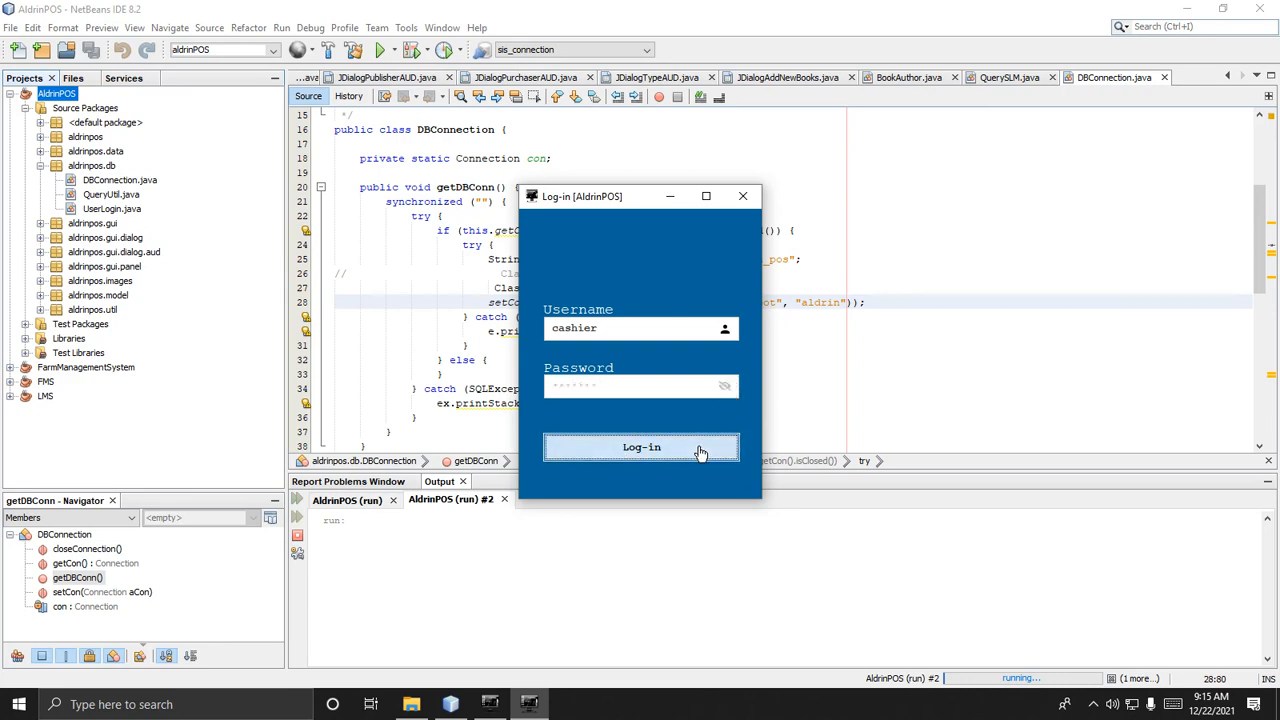
left_click(641, 447)
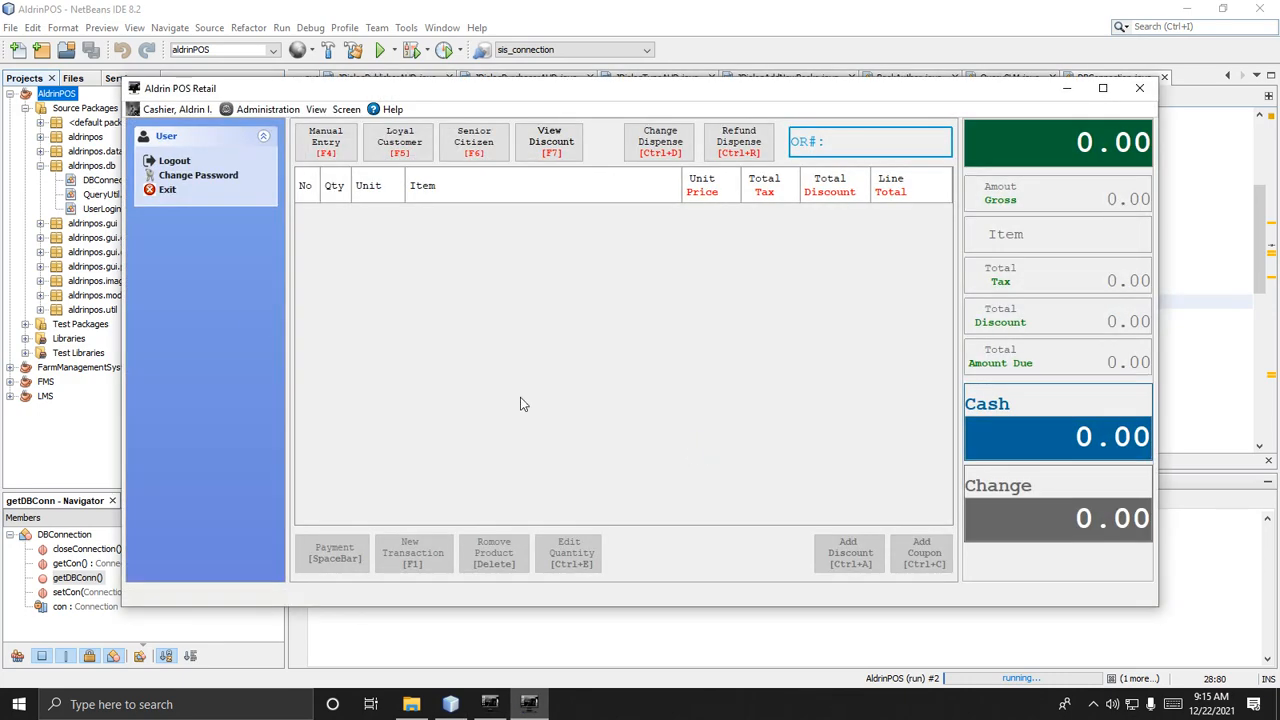
mouse_move(673, 414)
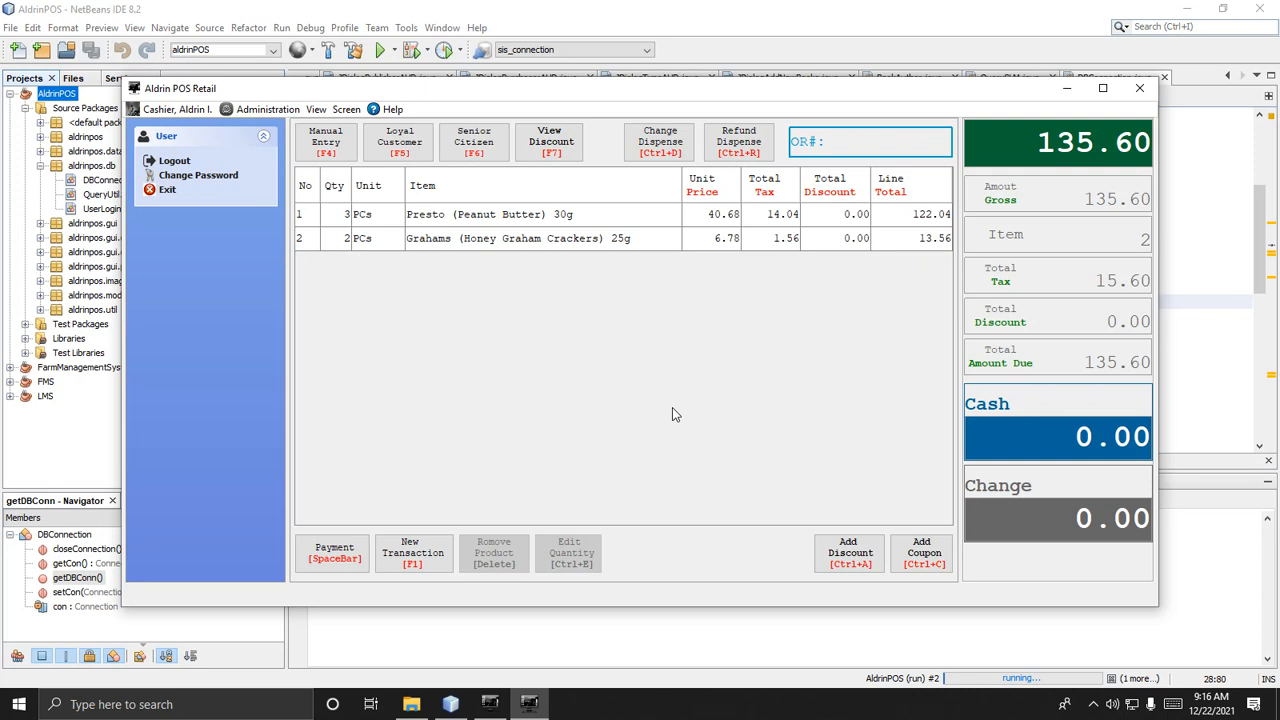
mouse_move(758, 305)
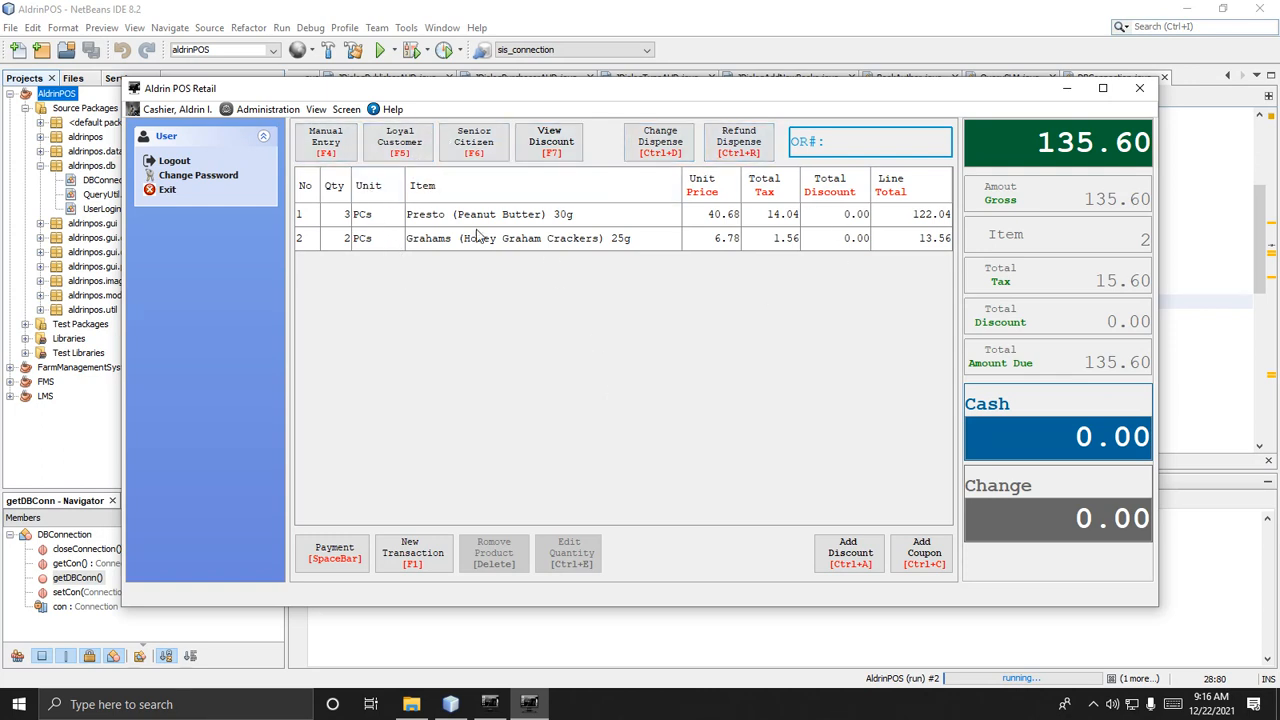
mouse_move(670, 389)
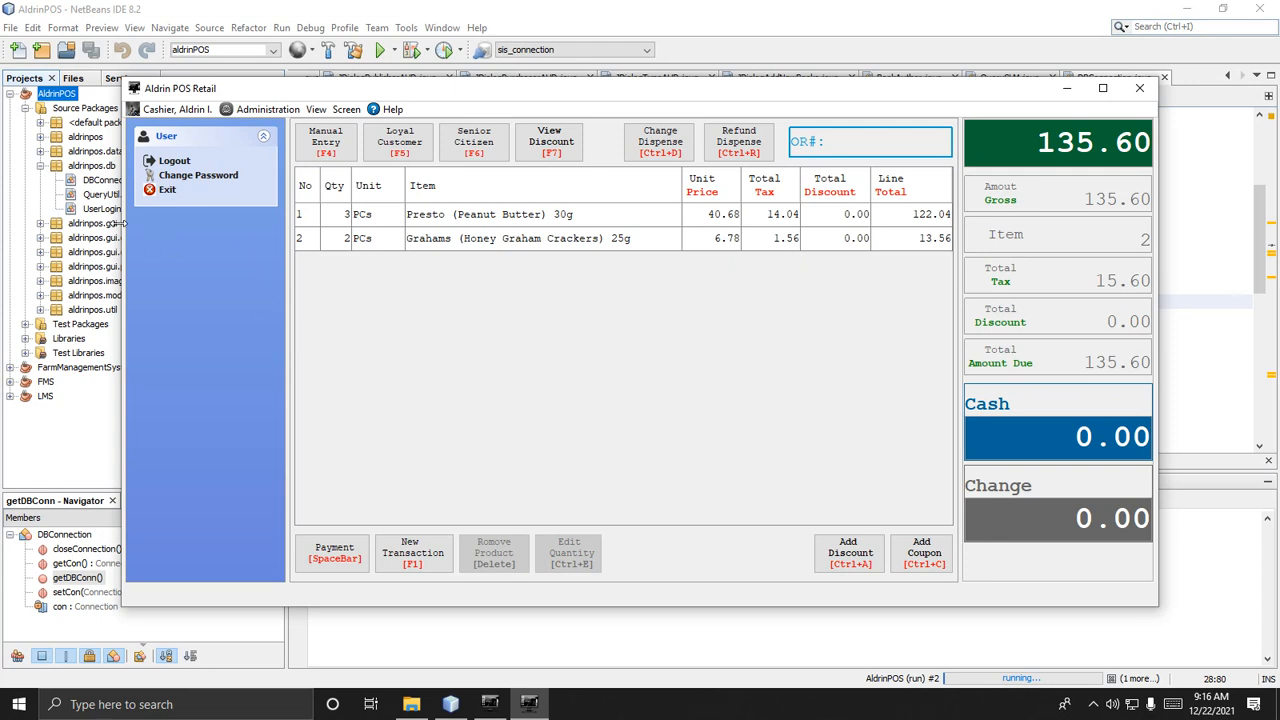
mouse_move(428, 353)
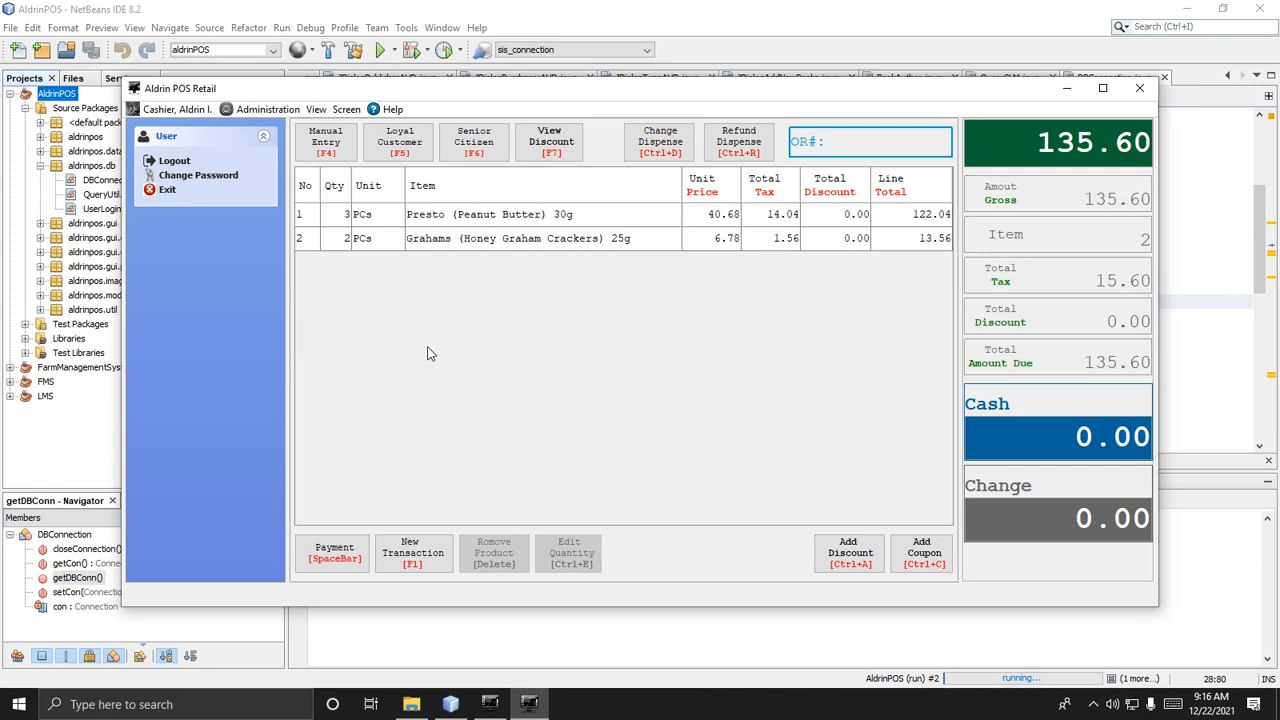
mouse_move(434, 429)
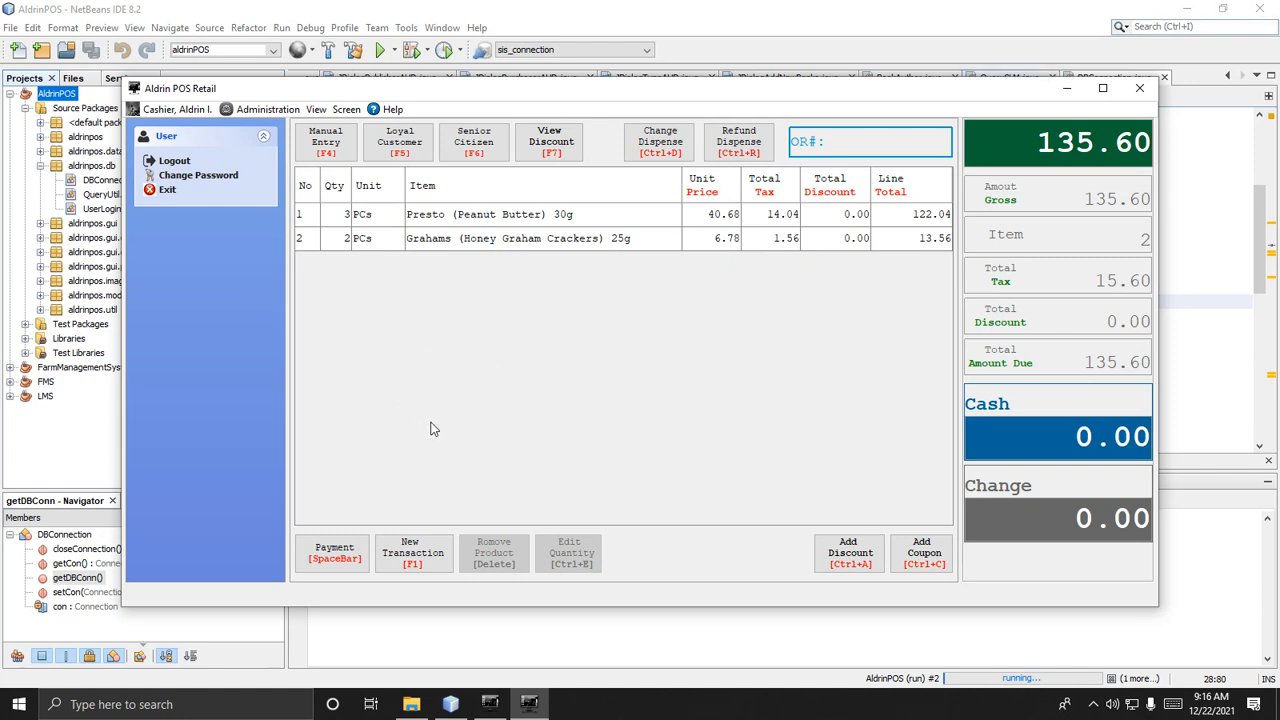
mouse_move(441, 446)
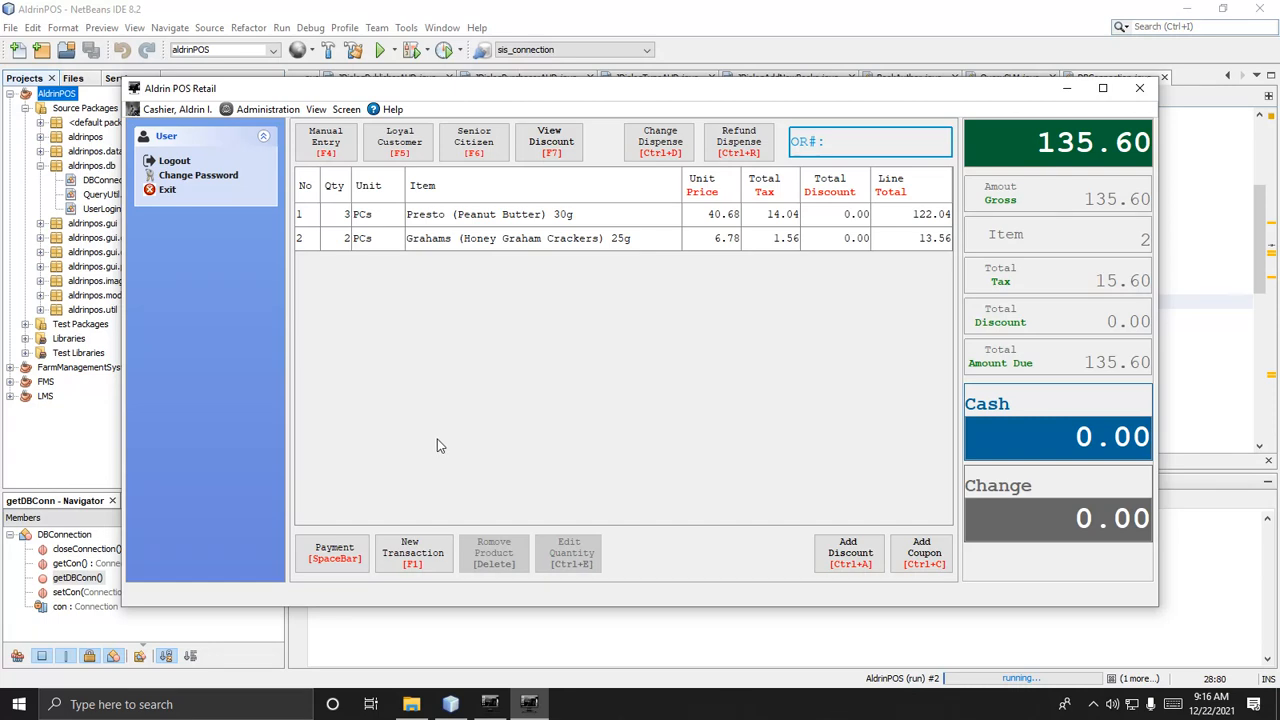
mouse_move(488, 237)
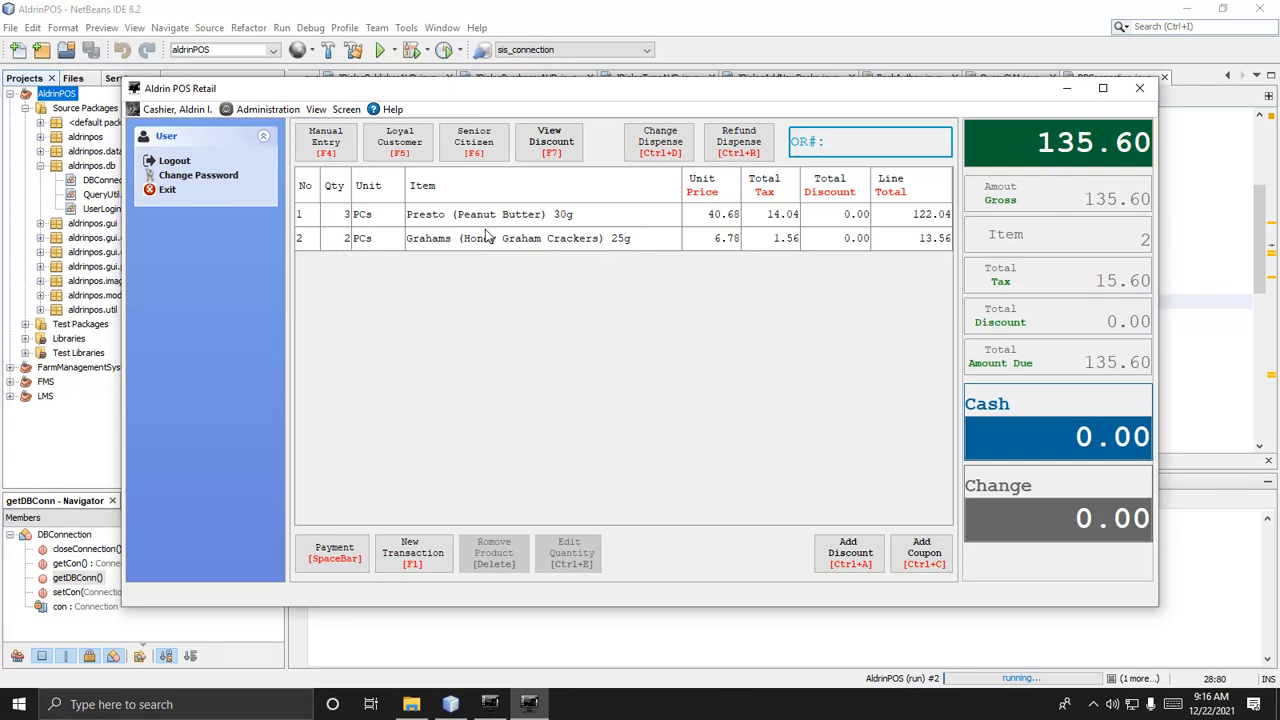
left_click(490, 214)
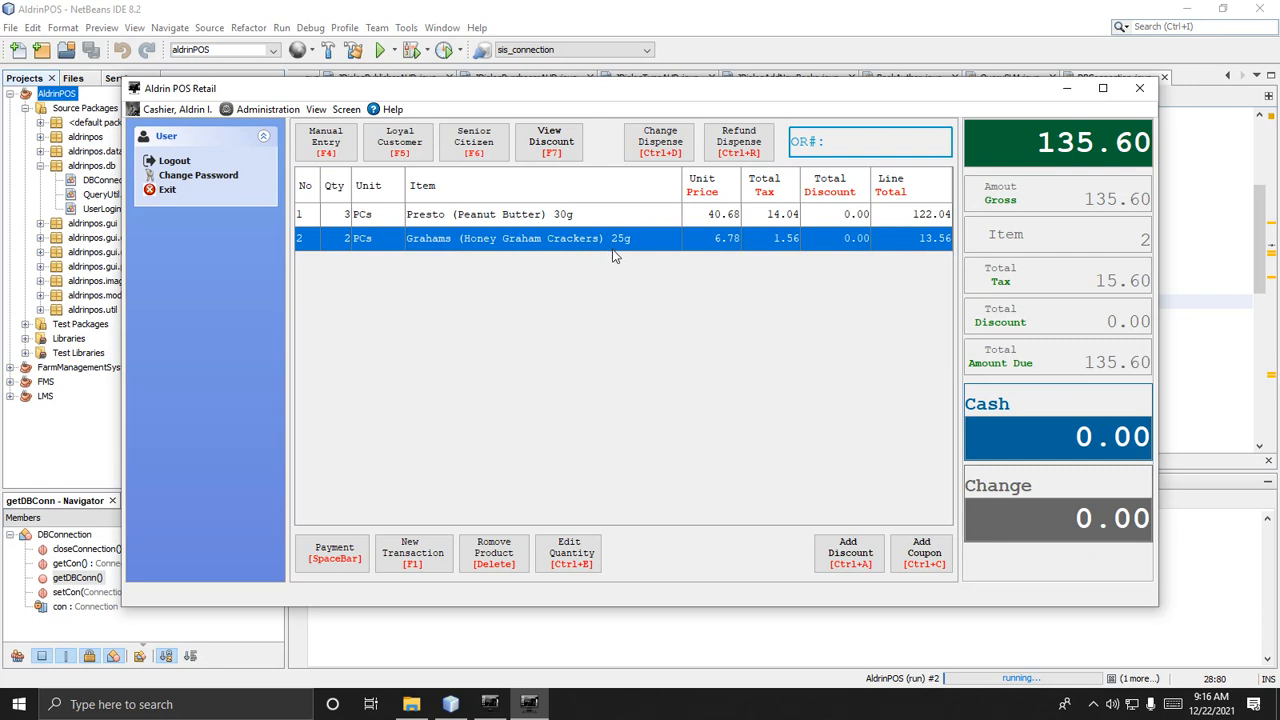
left_click(480, 214)
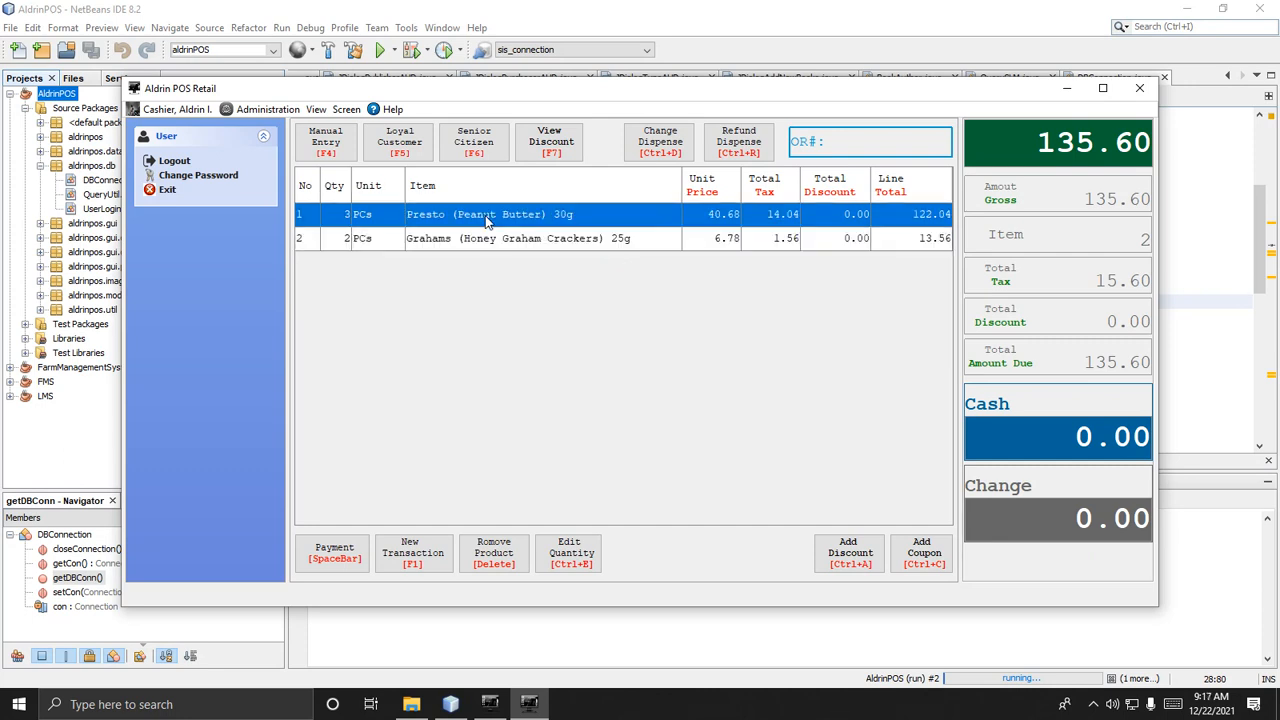
mouse_move(517, 260)
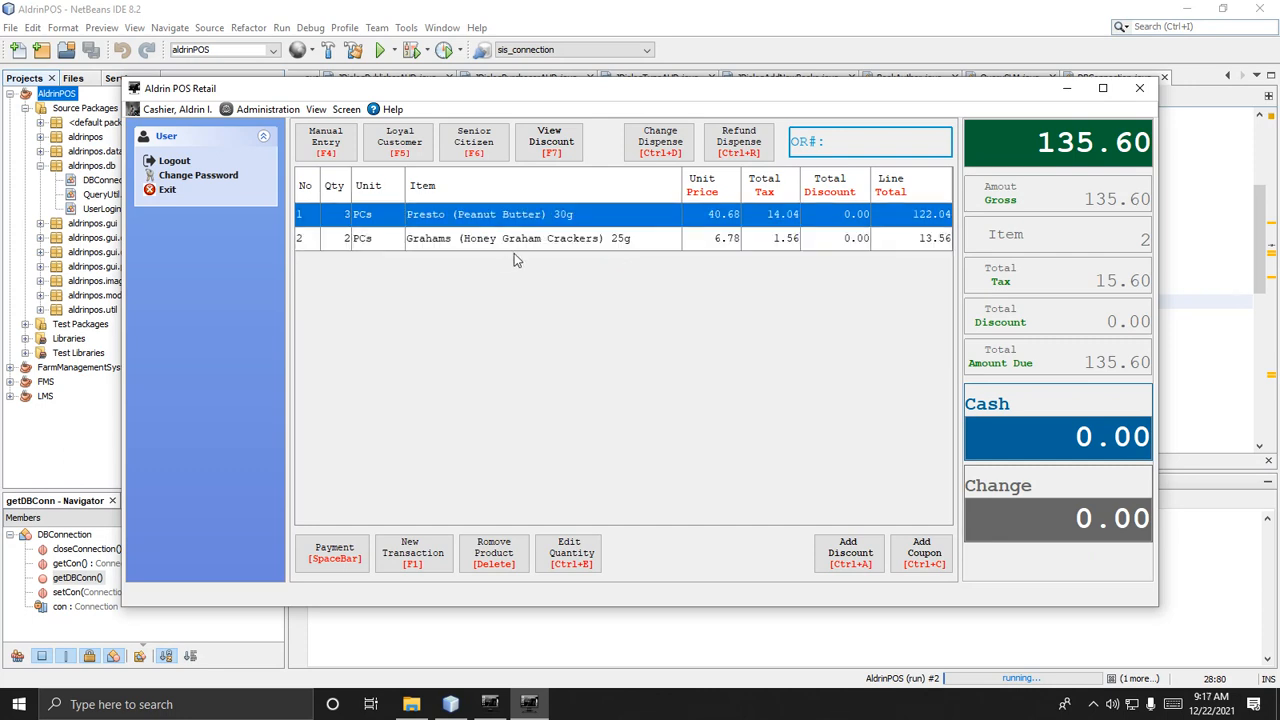